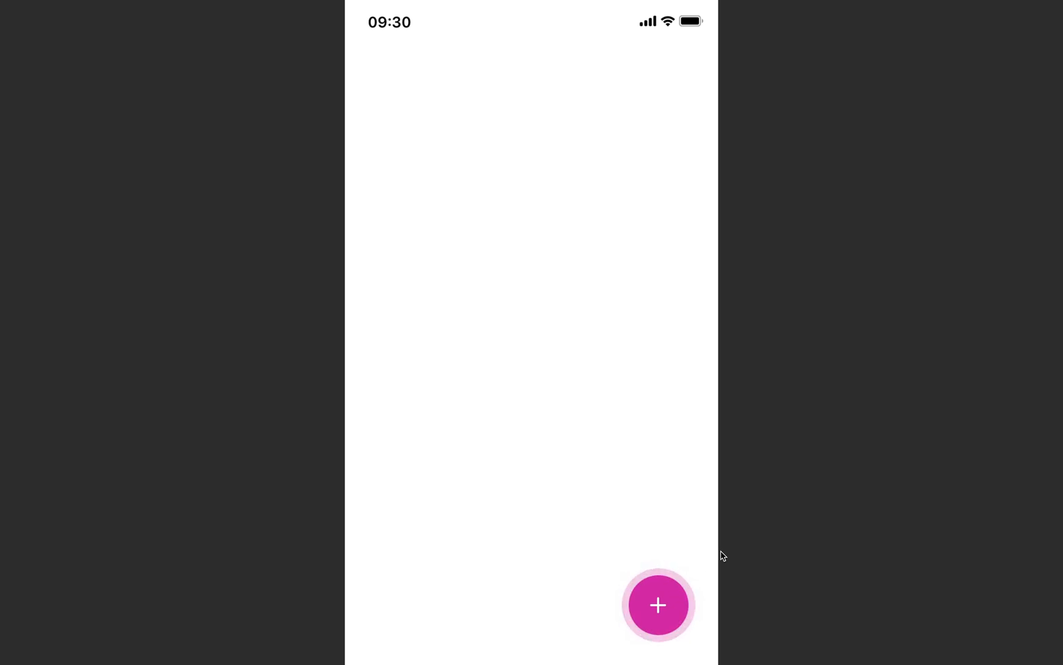
# Step: Close the preview of the finished pink plus button to reach the empty canvas
pyautogui.click(657, 605)
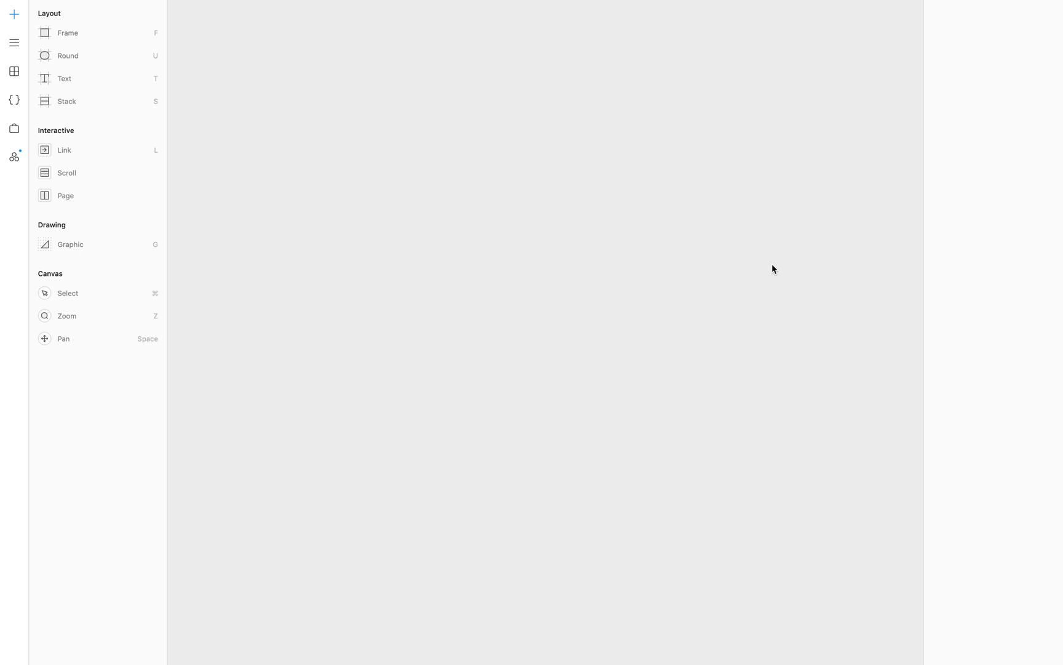
pyautogui.moveTo(436, 105)
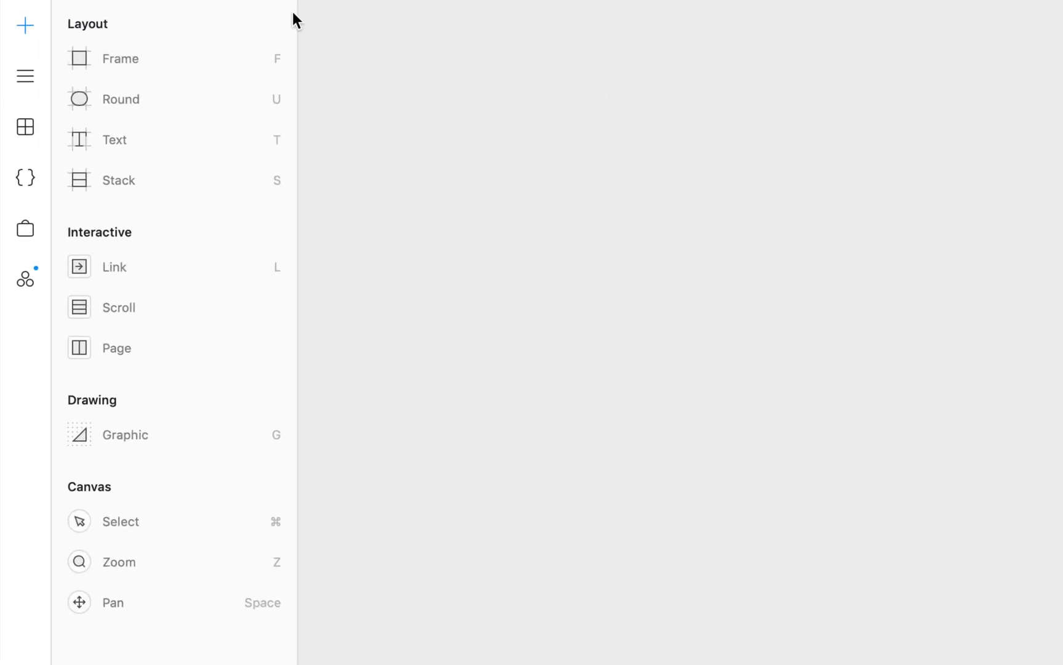
# Step: Save the project as 'fab' in Framer X format in the framer-files folder
pyautogui.click(164, 13)
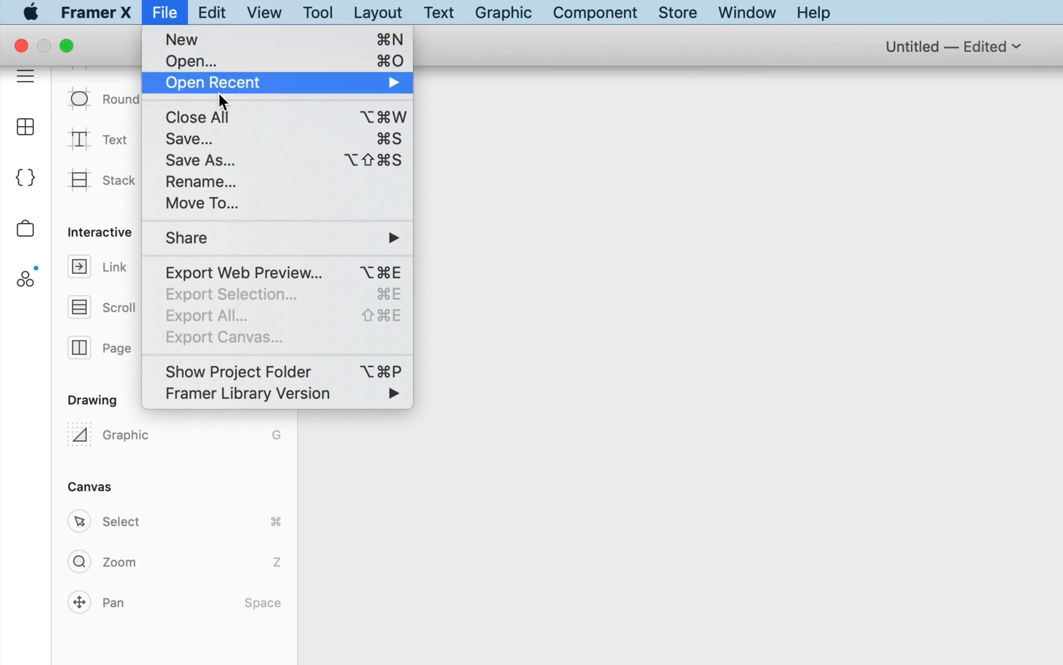
pyautogui.moveTo(217, 165)
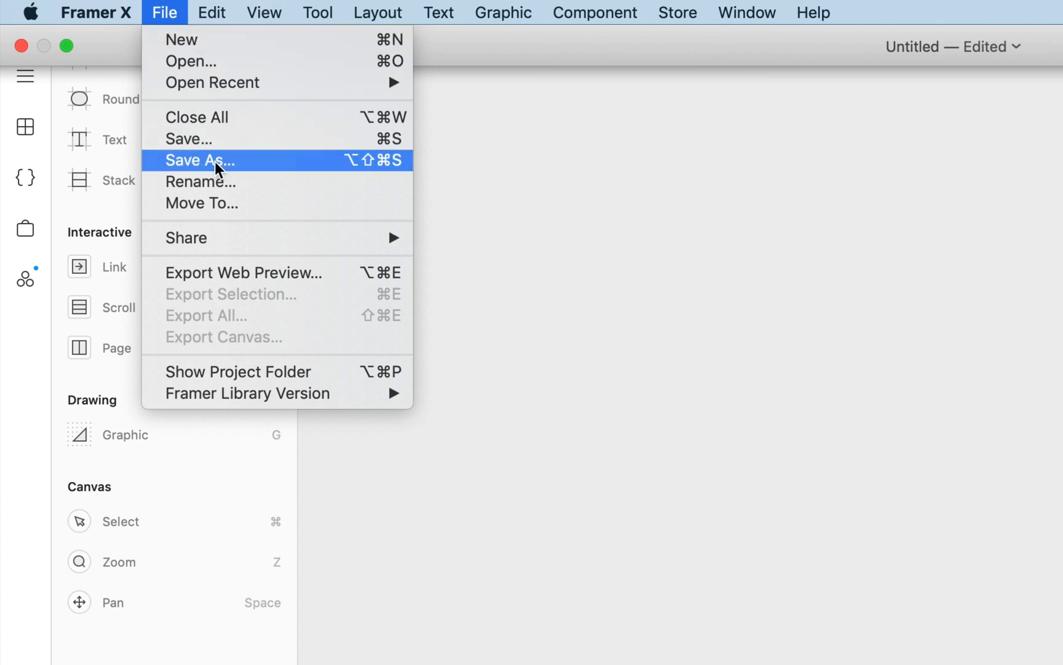
pyautogui.click(199, 161)
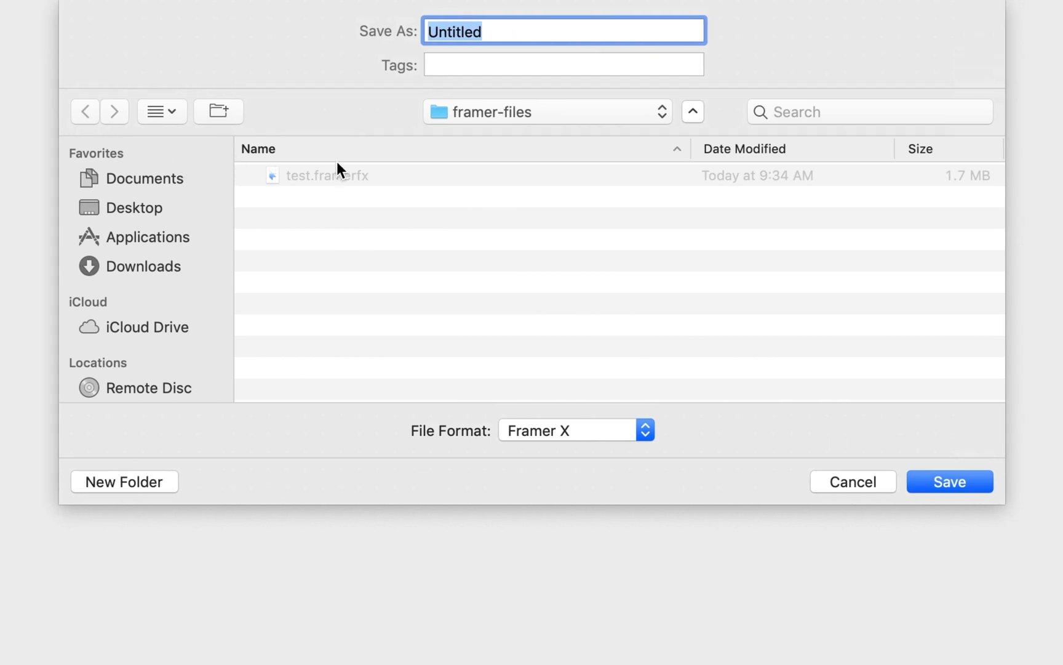
pyautogui.write('fab')
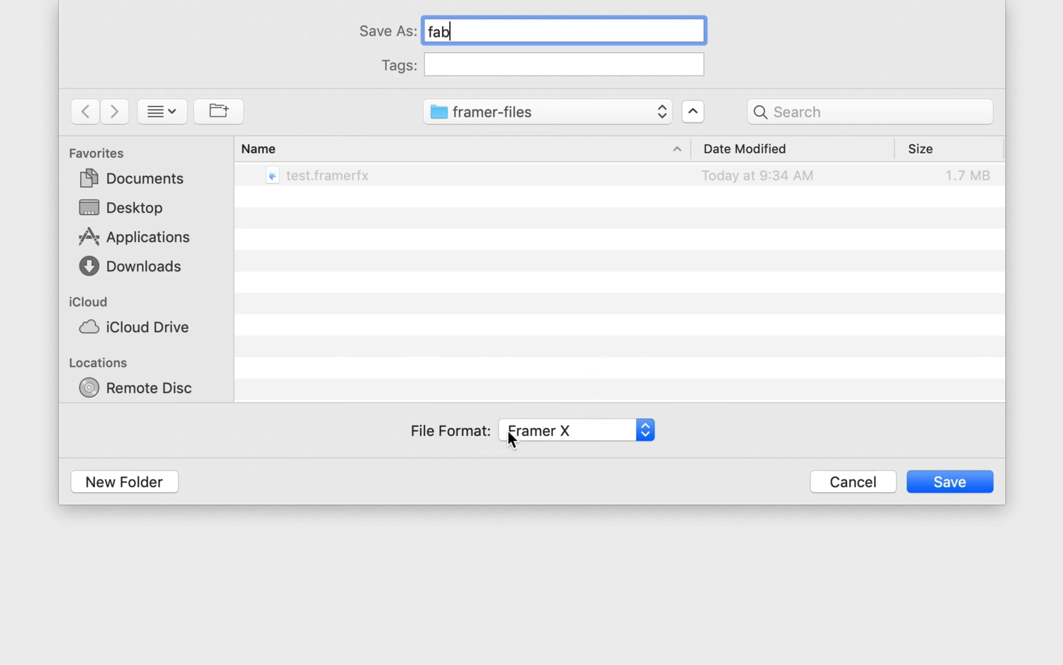
pyautogui.click(576, 430)
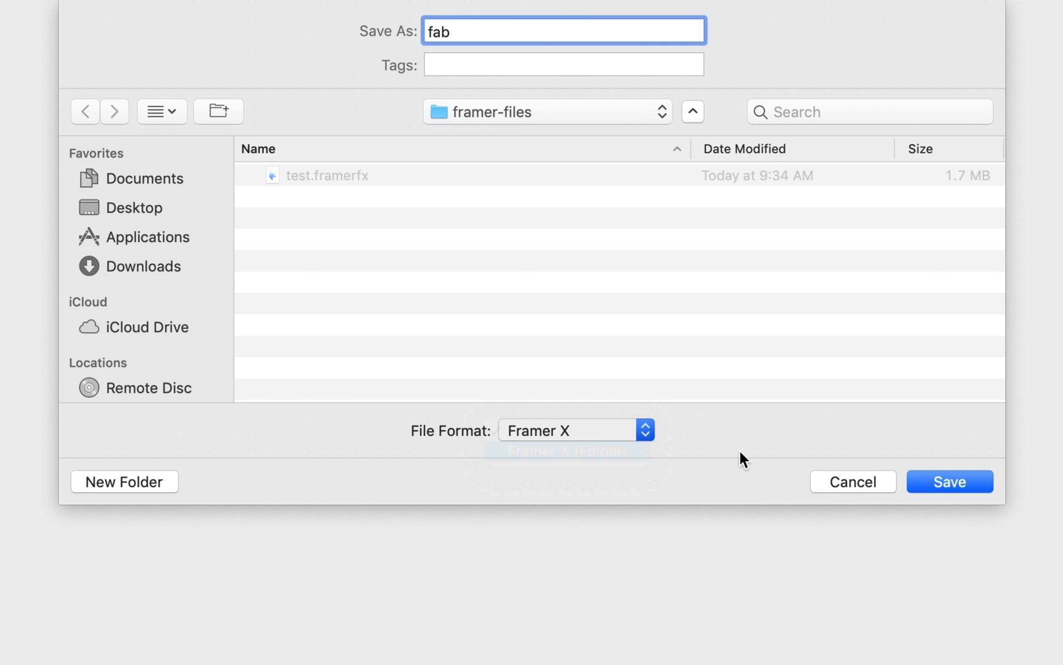
pyautogui.click(949, 481)
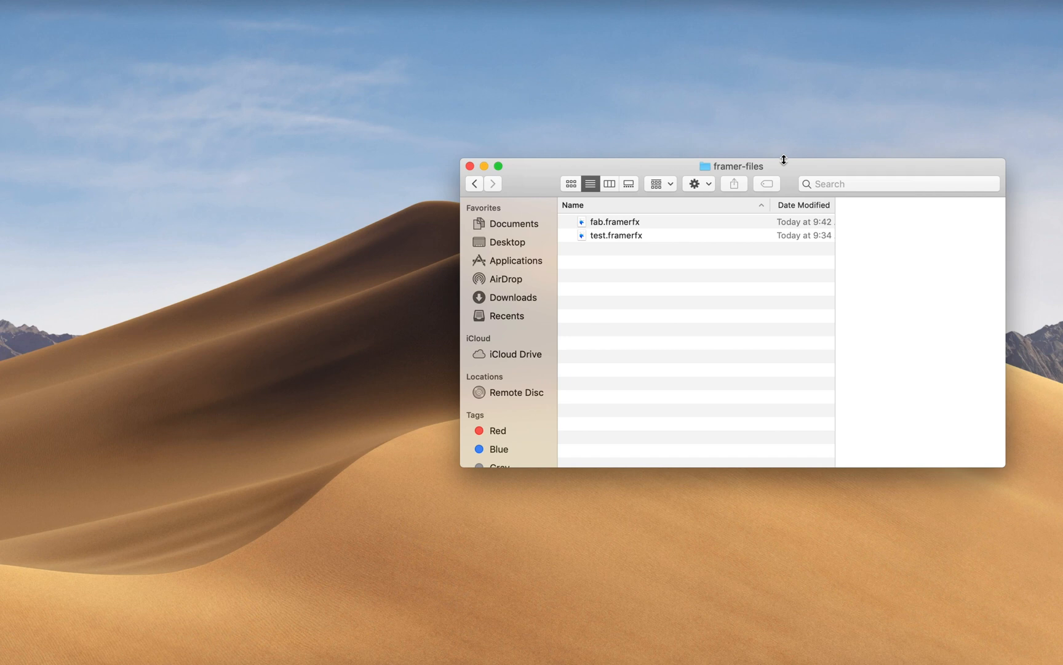
# Step: Launch Terminal through Spotlight and begin a cd command toward the fab project file
pyautogui.press('cmd+space')
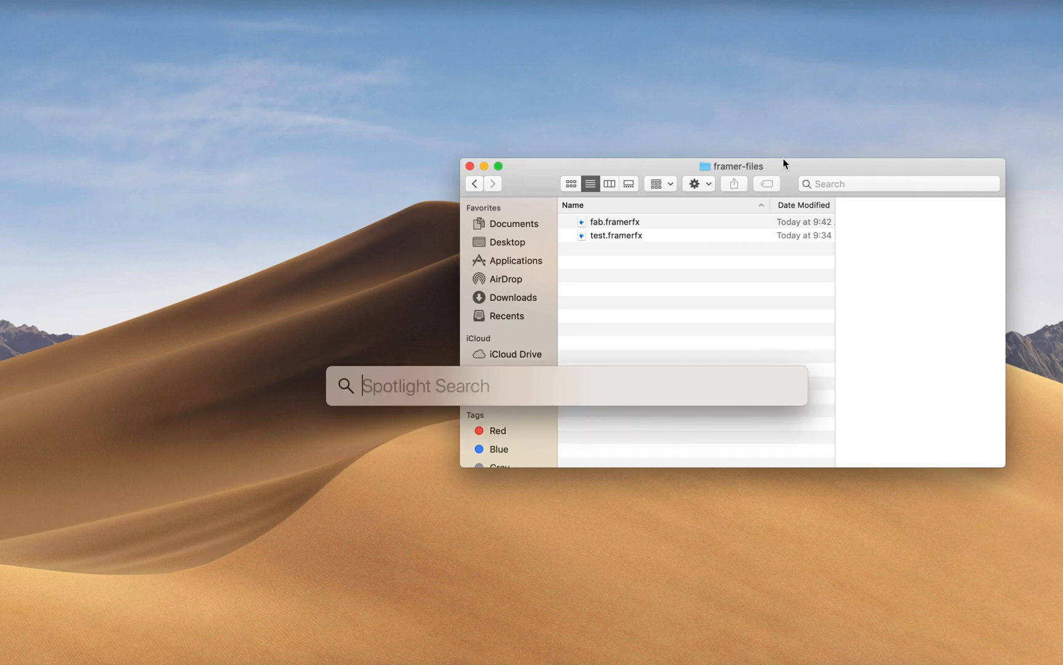
pyautogui.write('terminal')
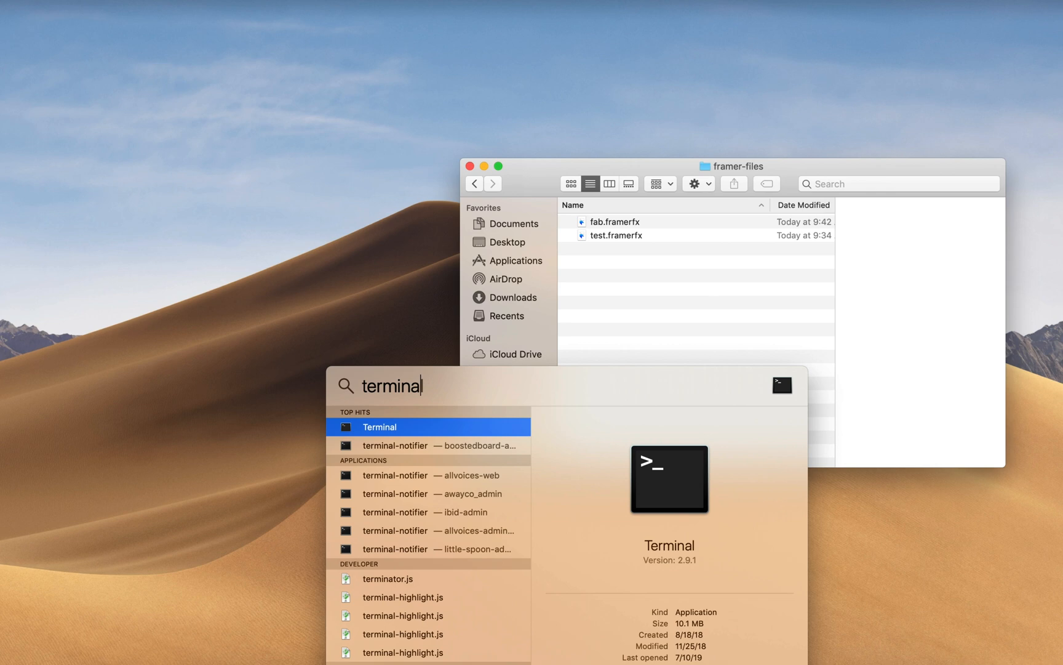
pyautogui.press('Return')
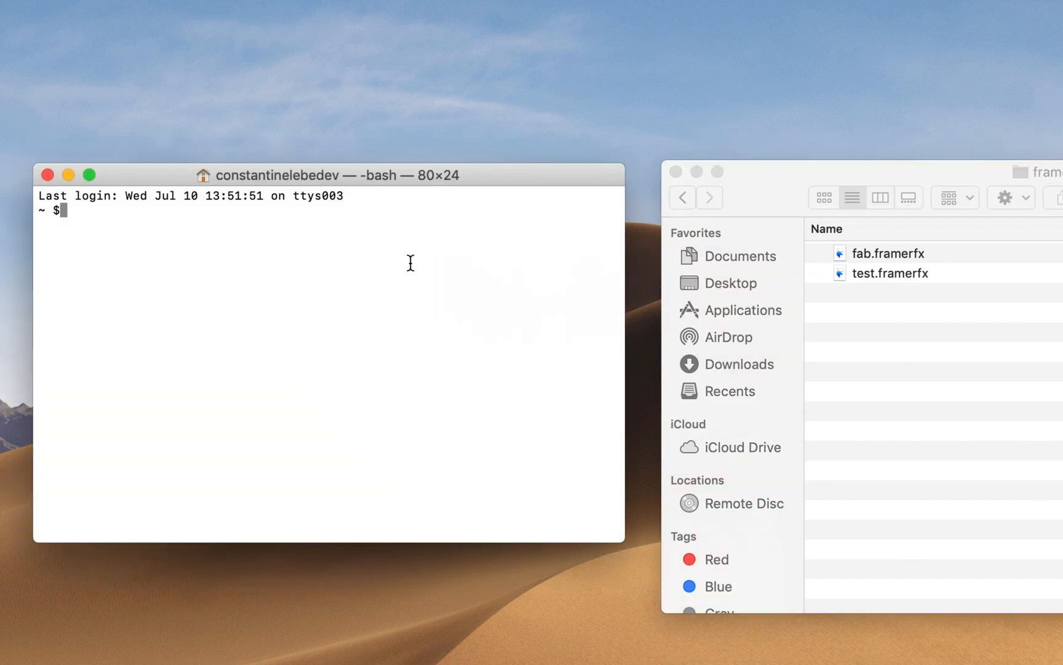
pyautogui.write('cd')
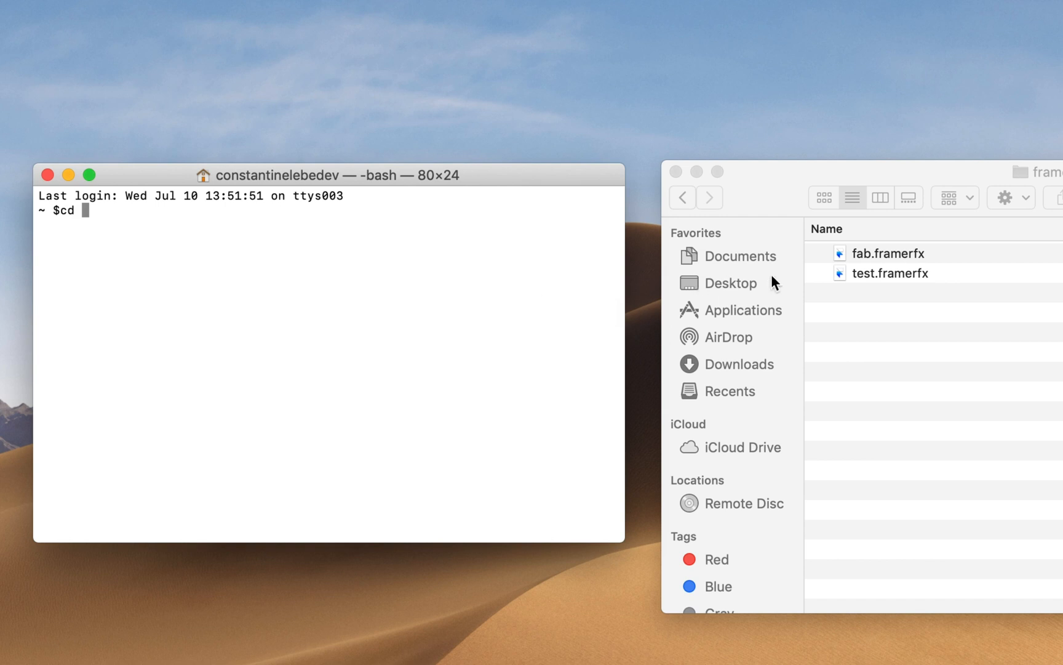
pyautogui.click(889, 253)
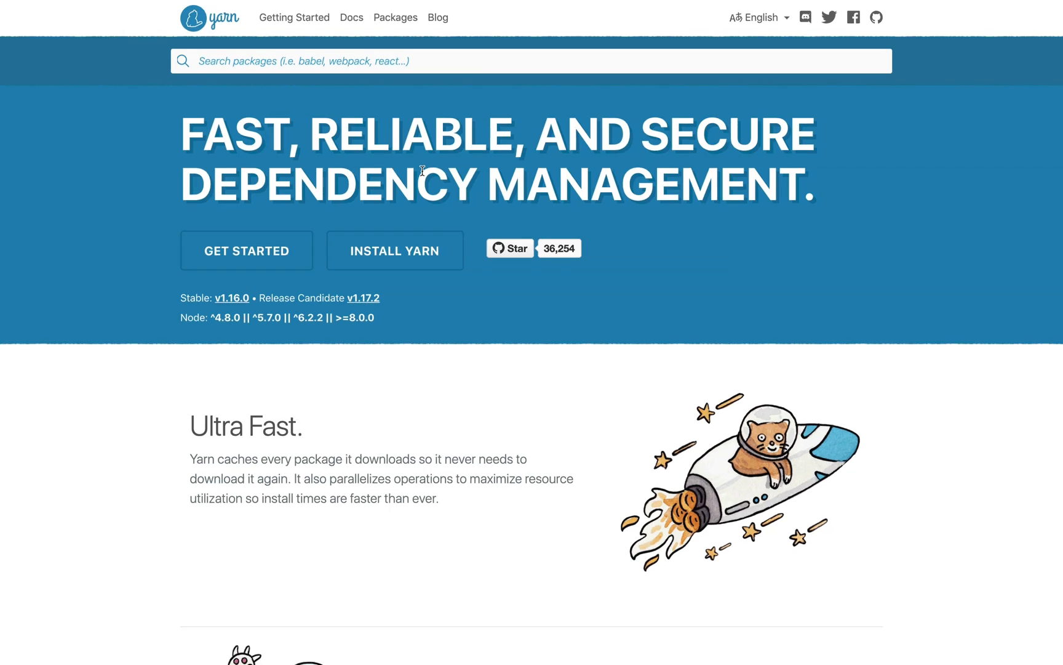
# Step: Open Yarn's Installation page and scroll to the macOS Homebrew instructions
pyautogui.click(394, 250)
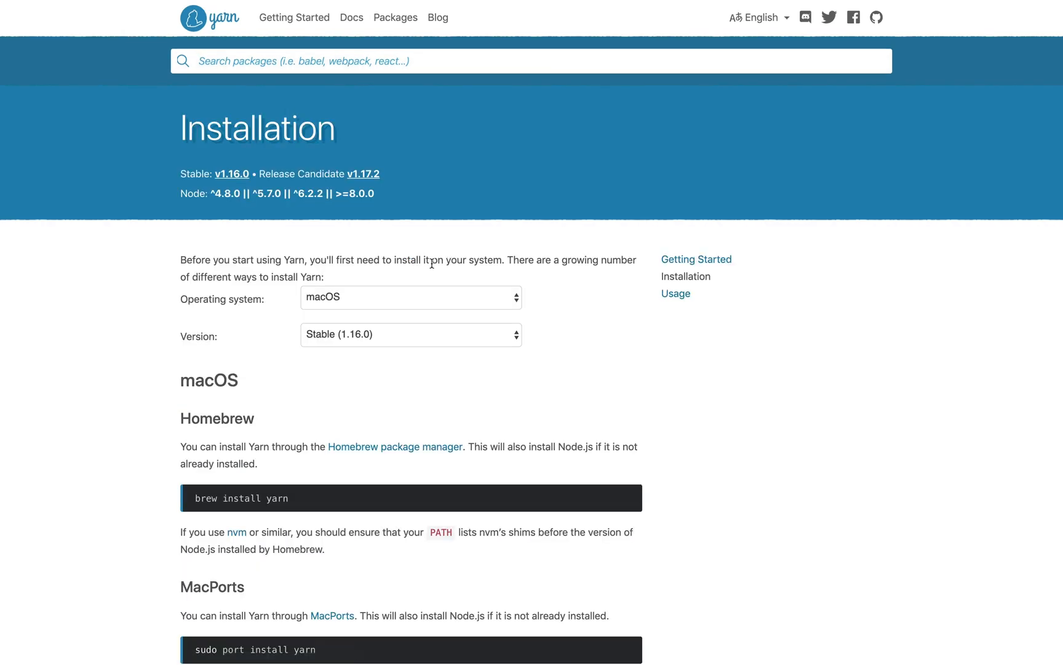
pyautogui.scroll(-3)
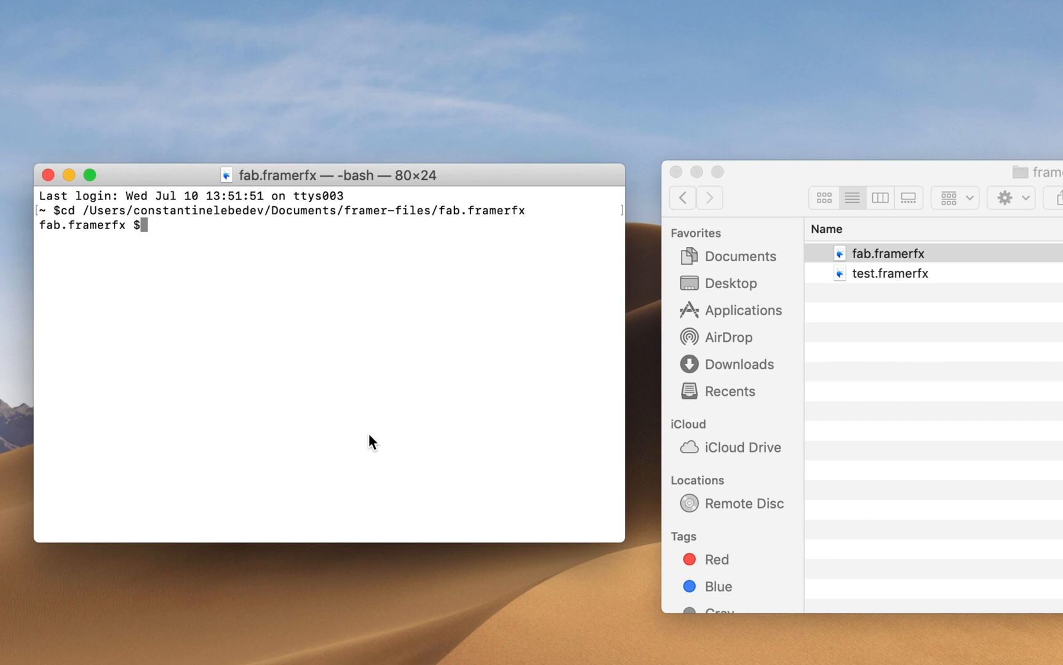
# Step: Install styled-components in the fab project with yarn add
pyautogui.write('yarn ad')
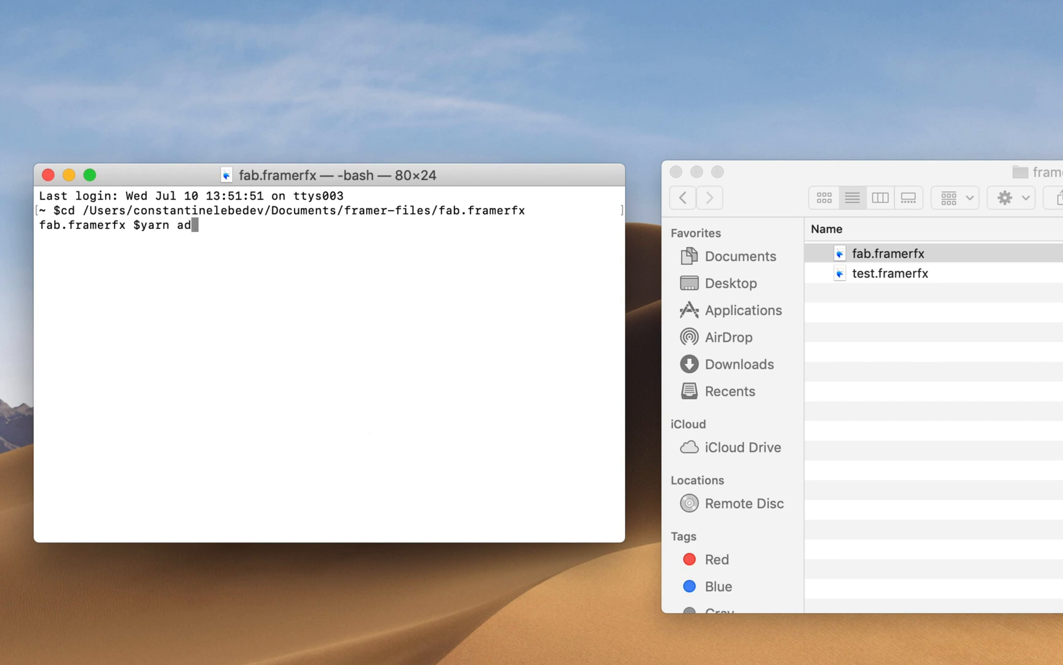
pyautogui.write('d styled')
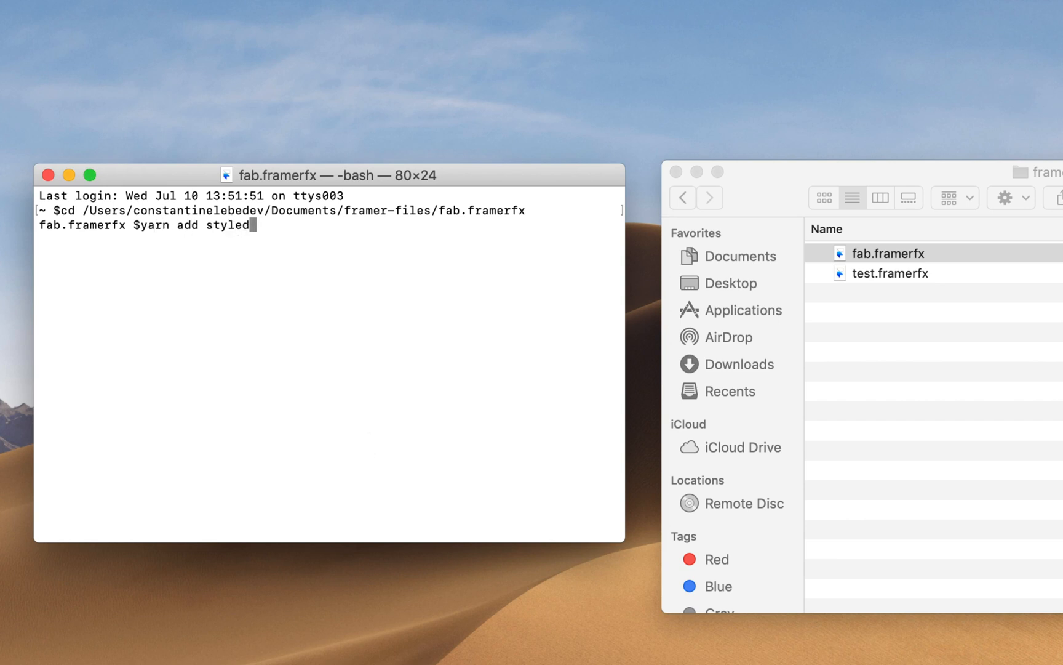
pyautogui.write('-components')
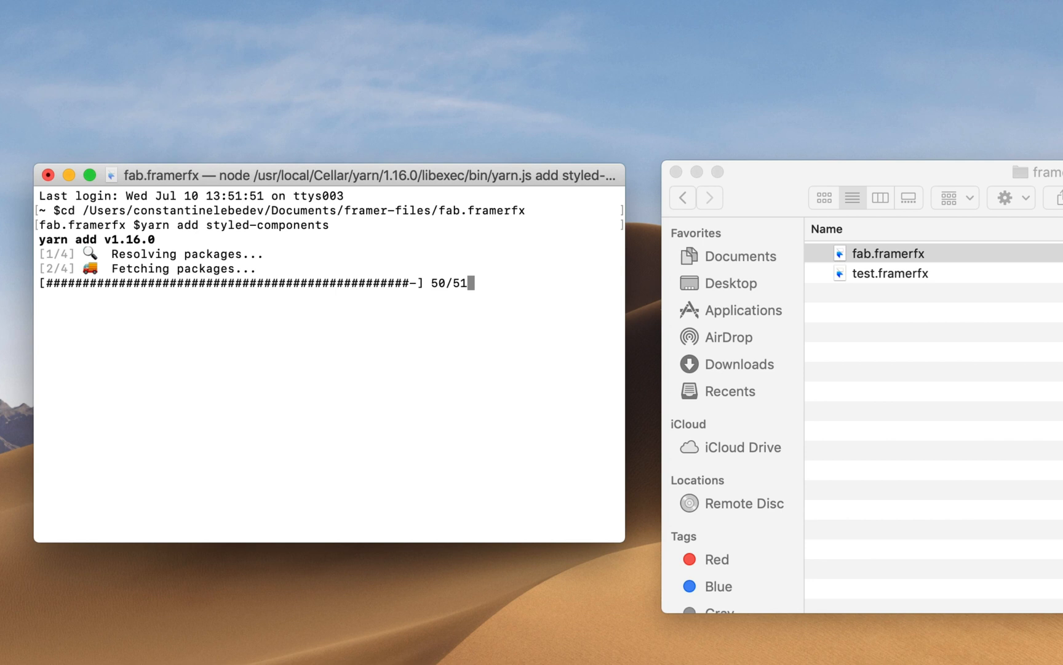
pyautogui.write('y')
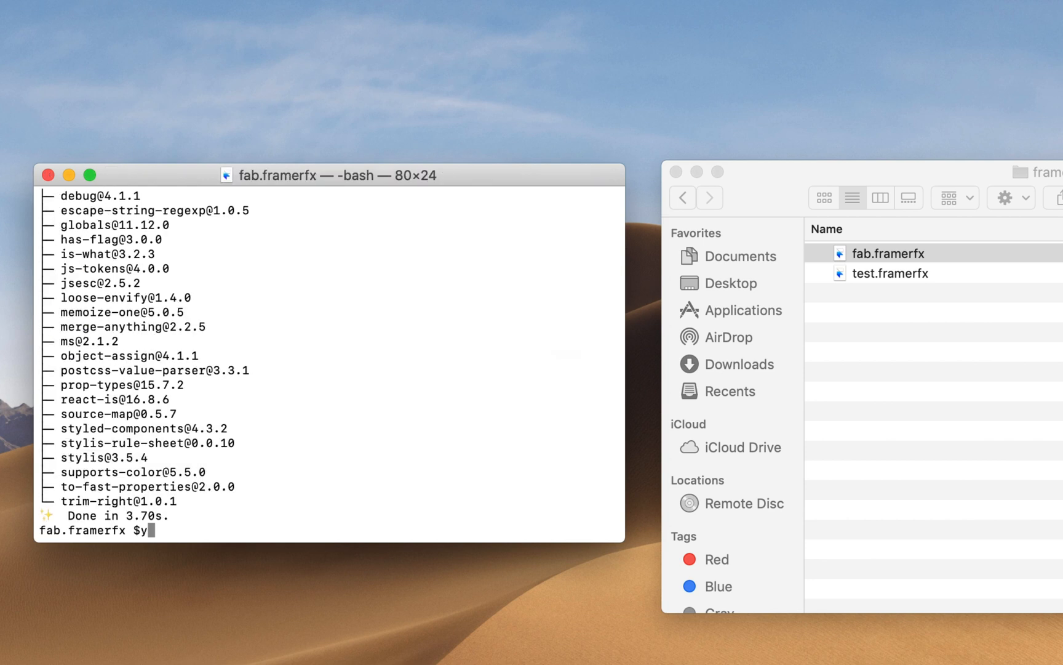
pyautogui.write('arn add -')
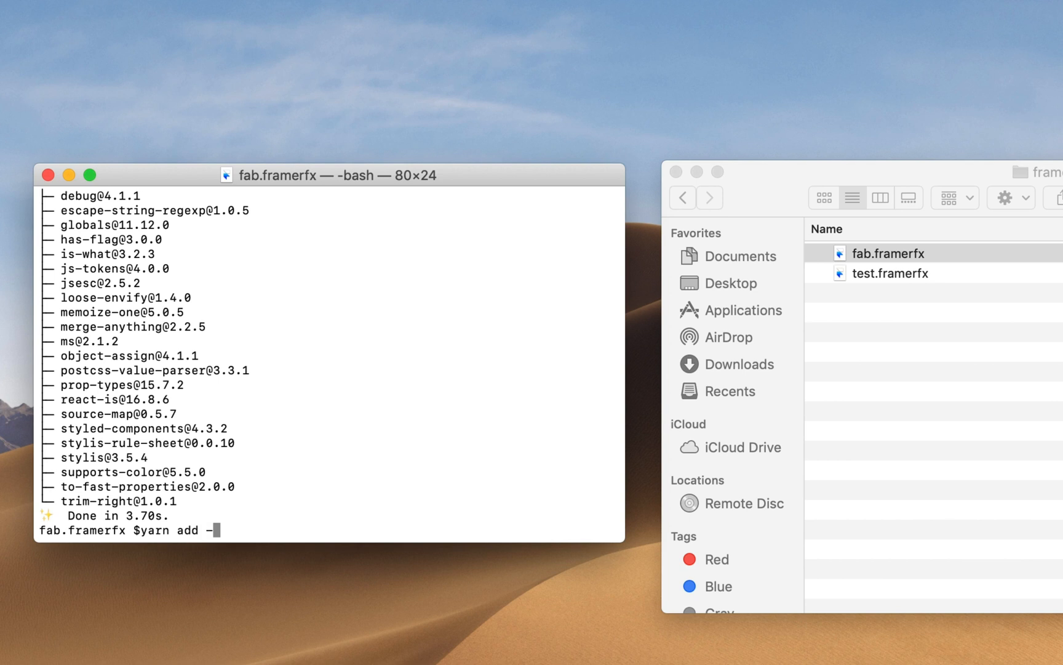
pyautogui.write('@type')
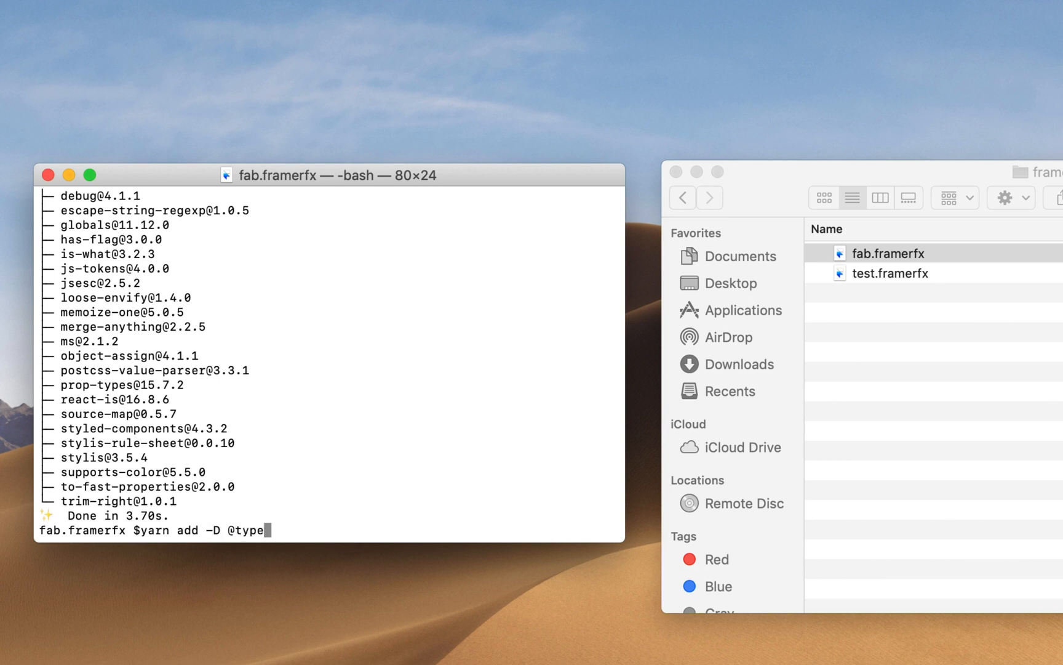
pyautogui.write('s/styled-components')
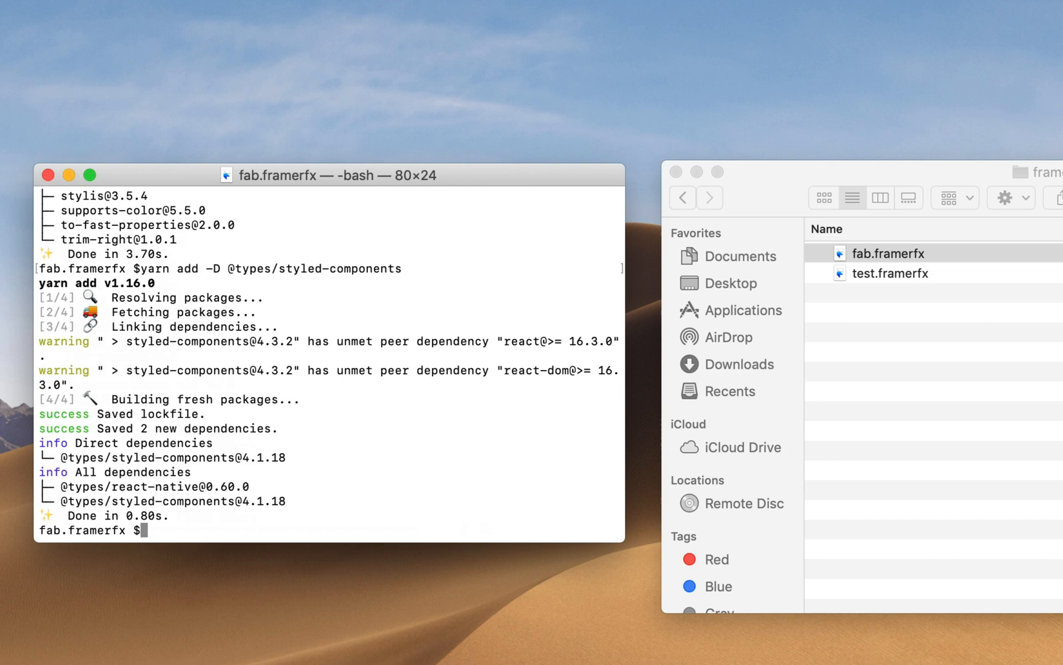
pyautogui.moveTo(528, 177)
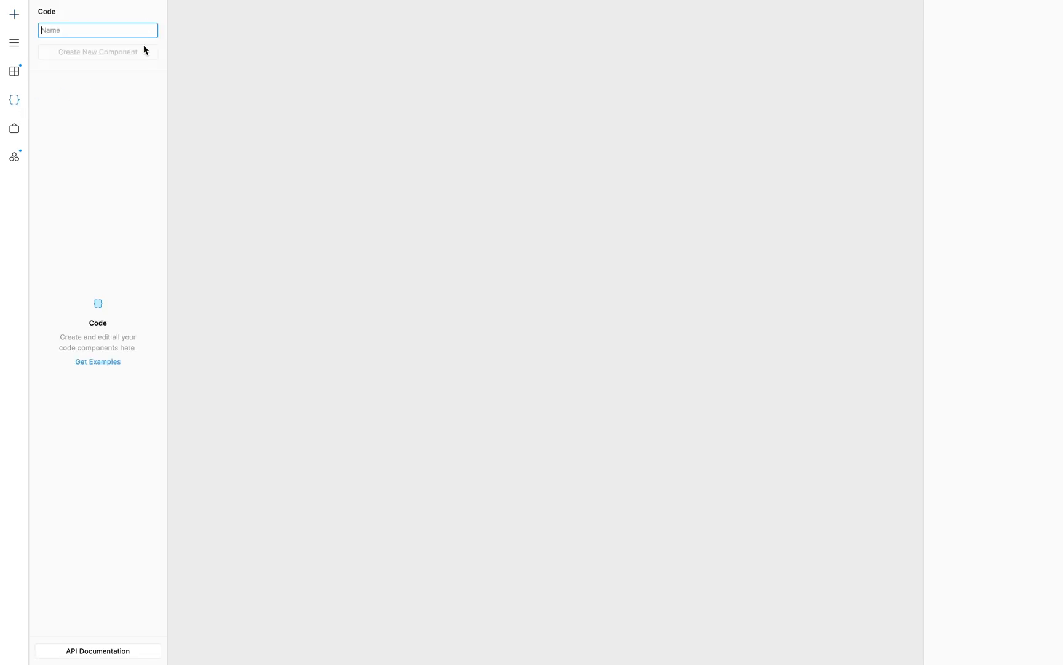
# Step: Create a Button code component and add import styled from 'styled-components'
pyautogui.write('Button')
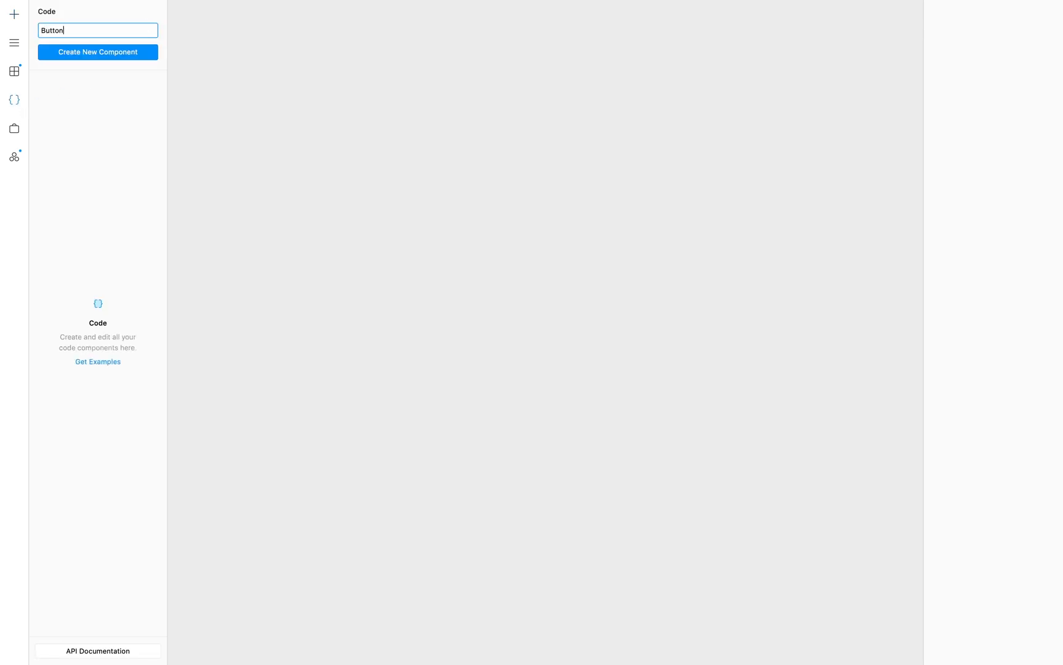
pyautogui.click(97, 52)
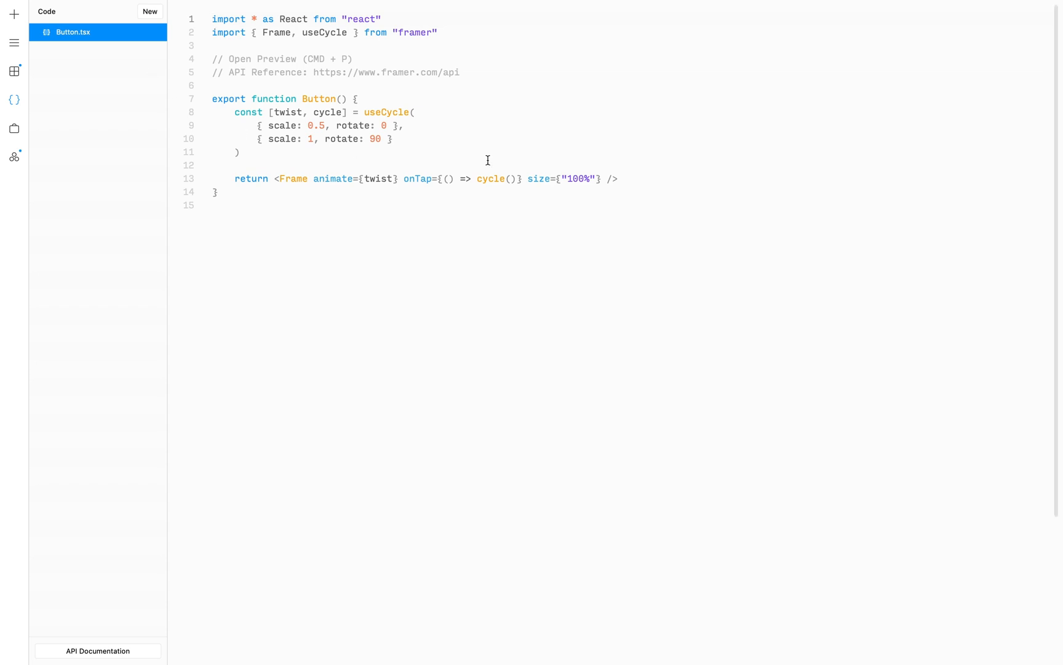
pyautogui.moveTo(238, 112); pyautogui.dragTo(618, 179)
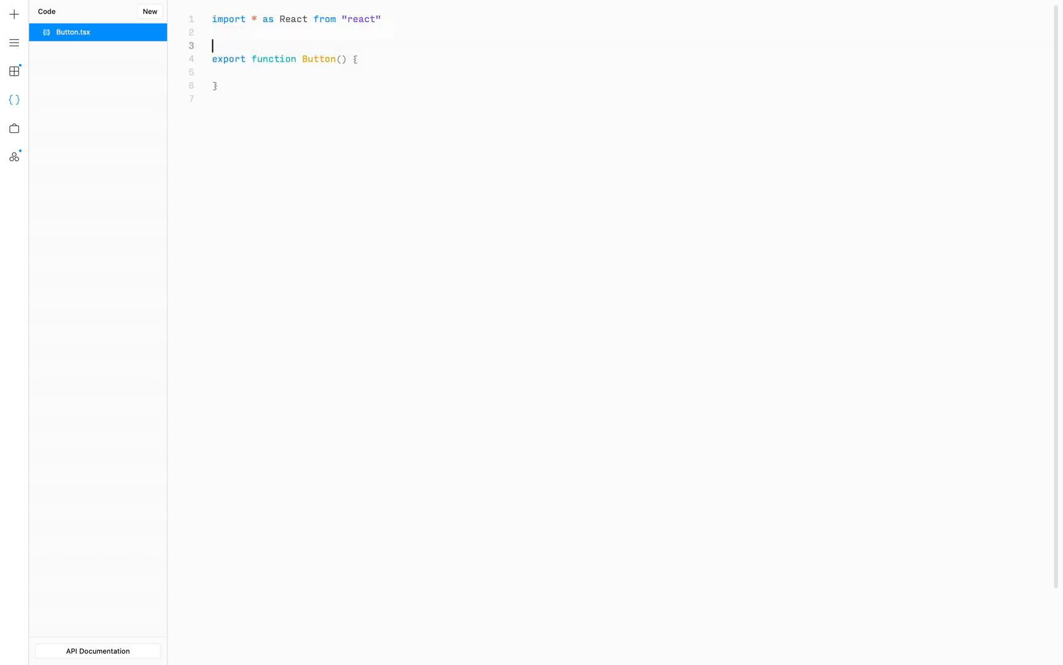
pyautogui.write('import sty')
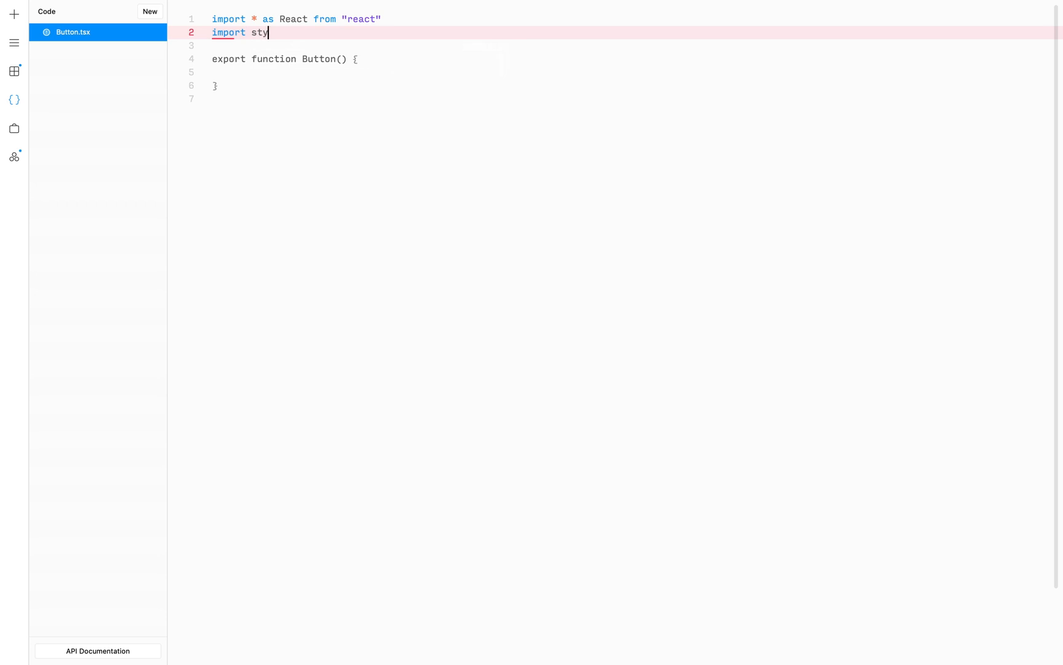
pyautogui.write("led from 'sty")
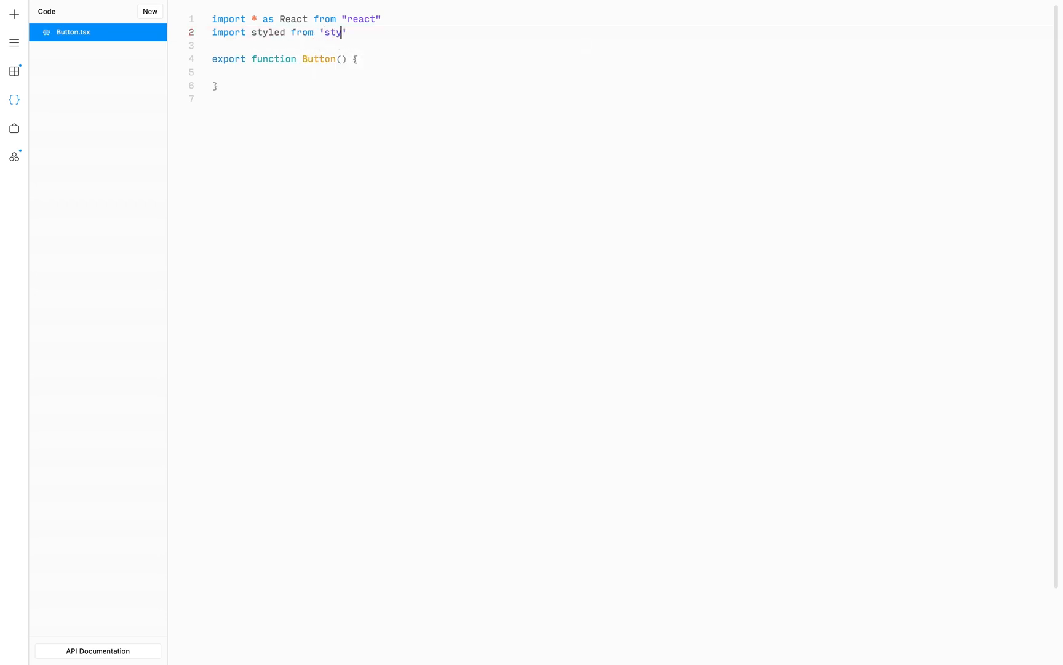
pyautogui.write('led-components')
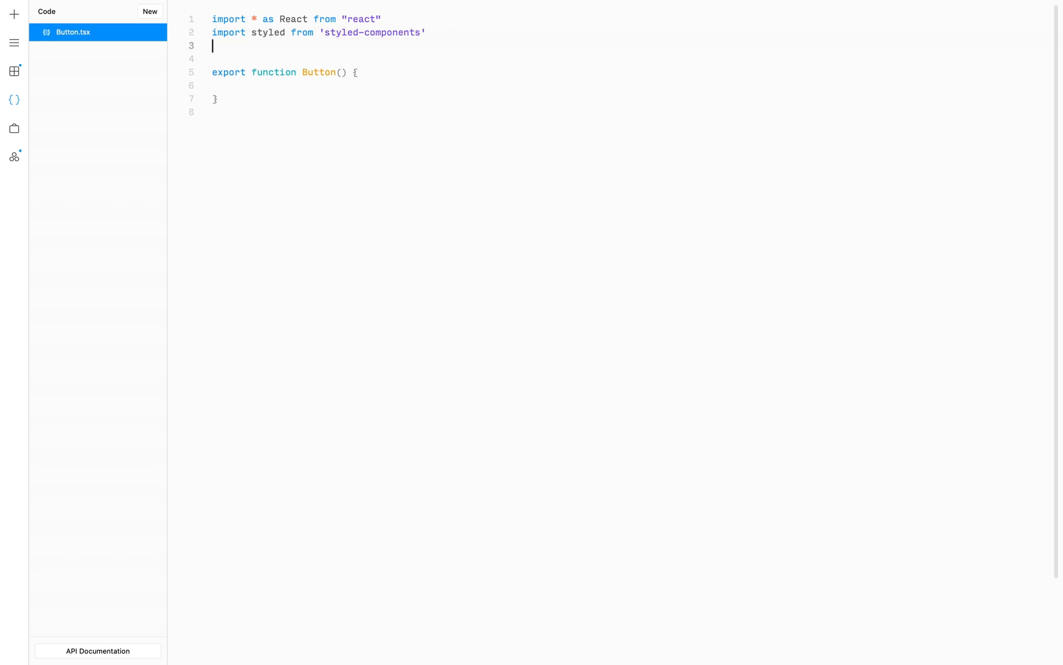
pyautogui.press('Enter')
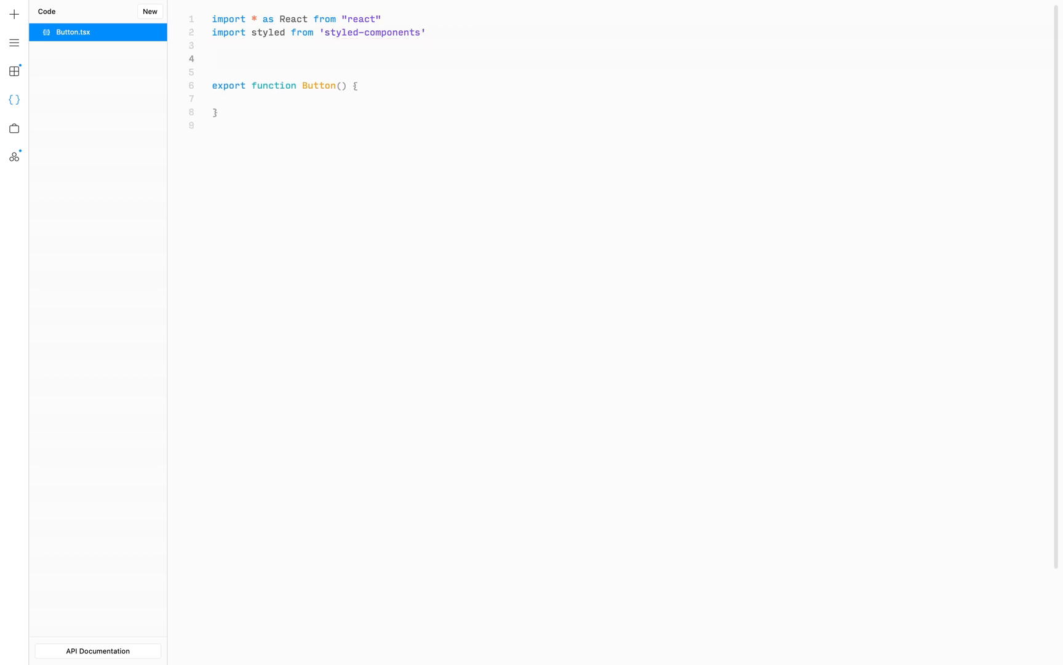
# Step: Define const ButtonComponent = styled.button`` with an empty style template
pyautogui.write('const B')
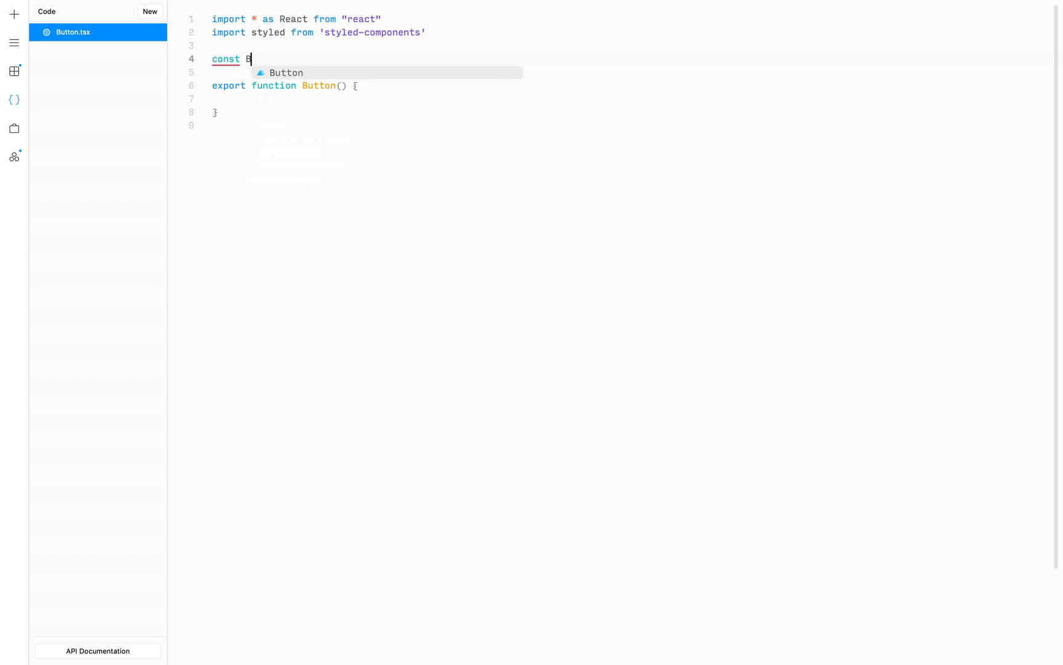
pyautogui.write('utton')
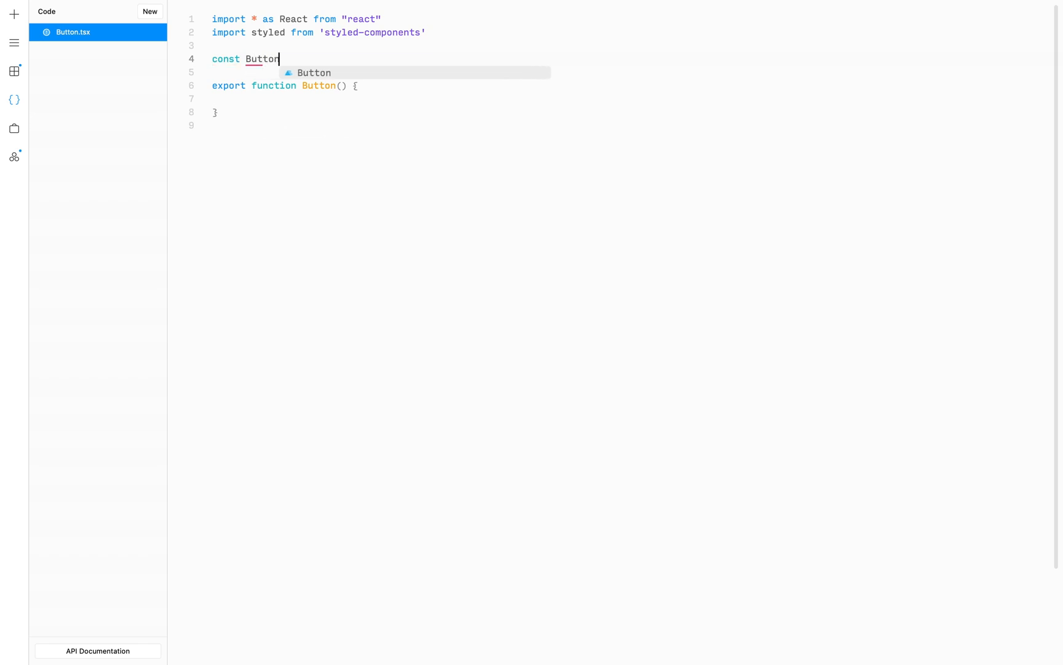
pyautogui.write('Component =')
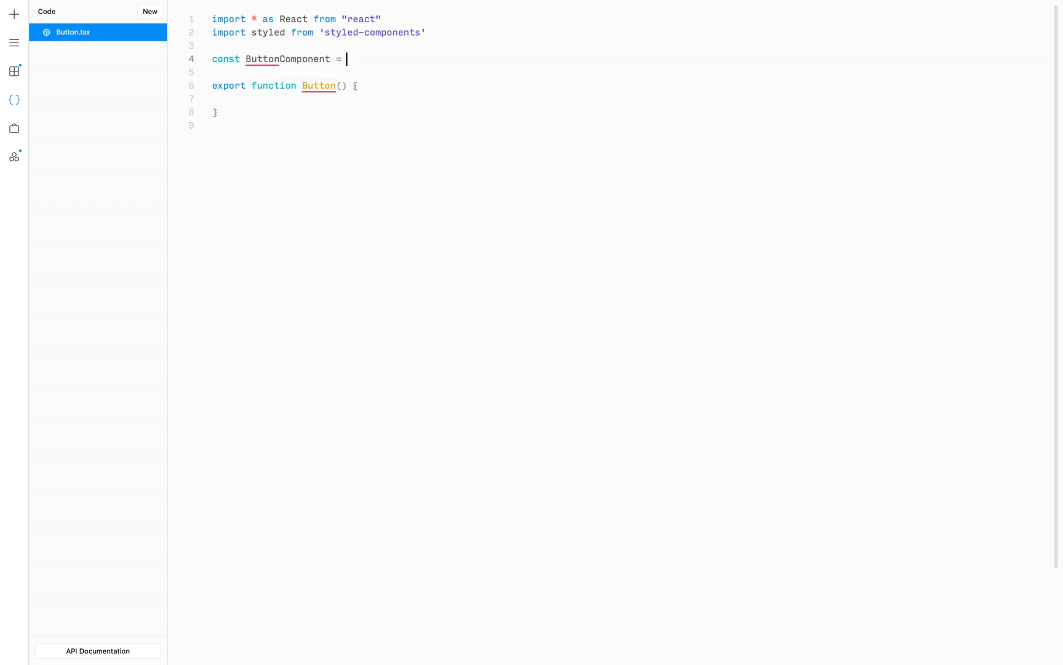
pyautogui.write('styled.b')
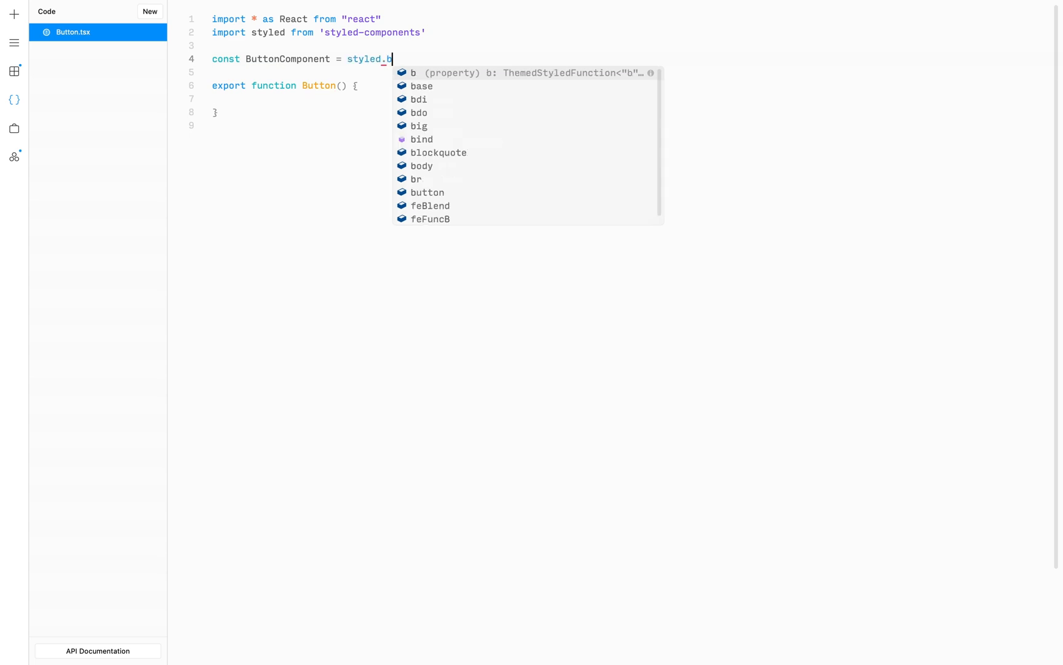
pyautogui.write('utton')
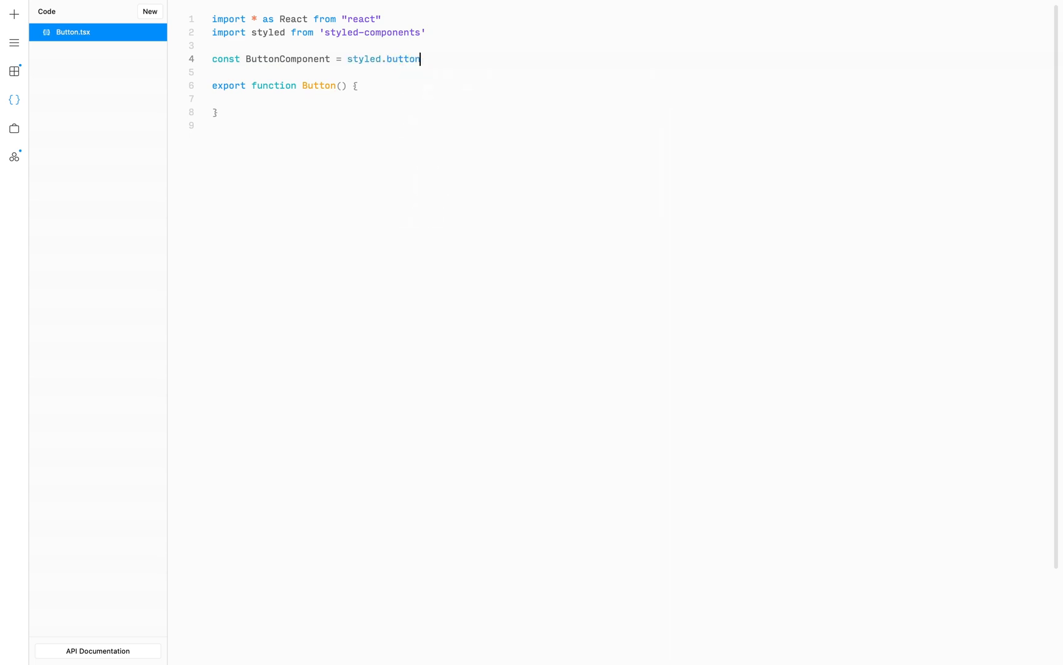
pyautogui.write('``')
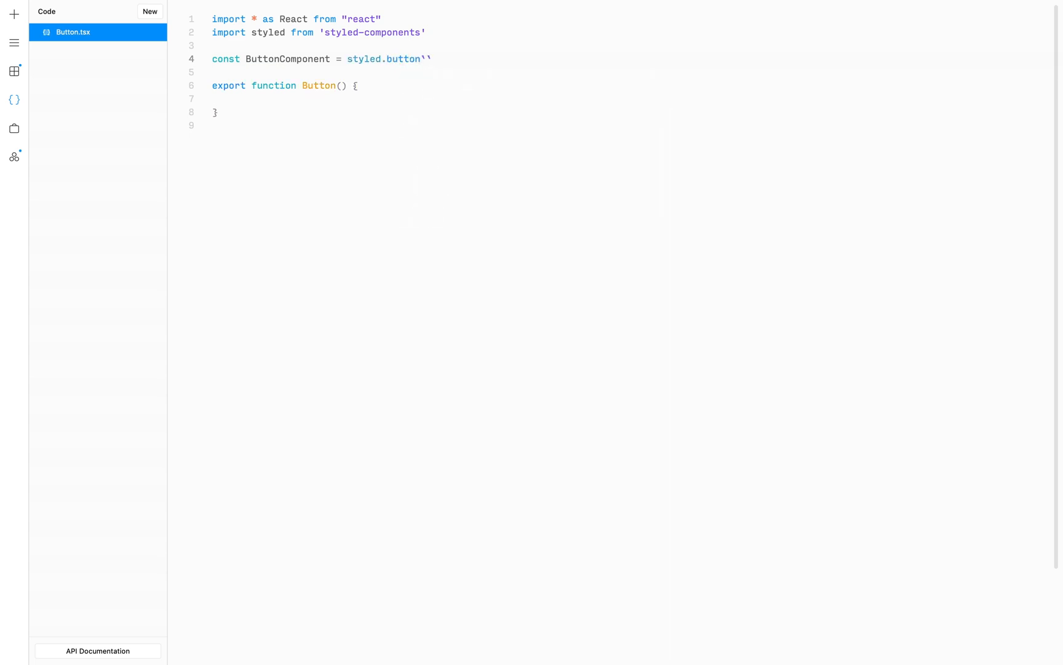
pyautogui.press('Enter')
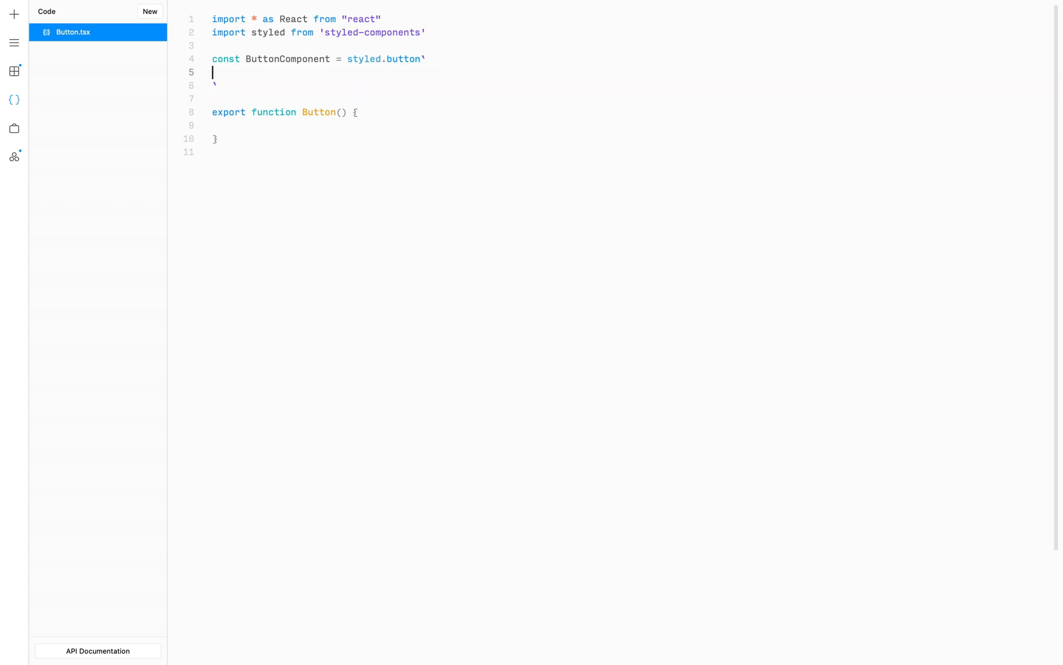
pyautogui.moveTo(291, 60)
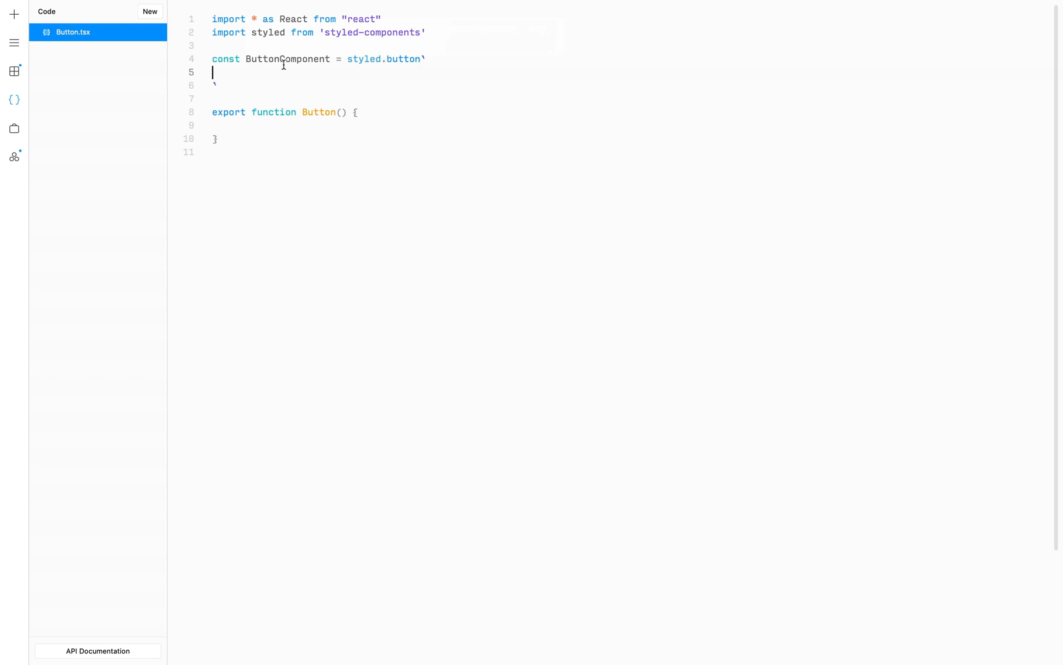
# Step: Make the Button function return <ButtonComponent />
pyautogui.doubleClick(287, 59)
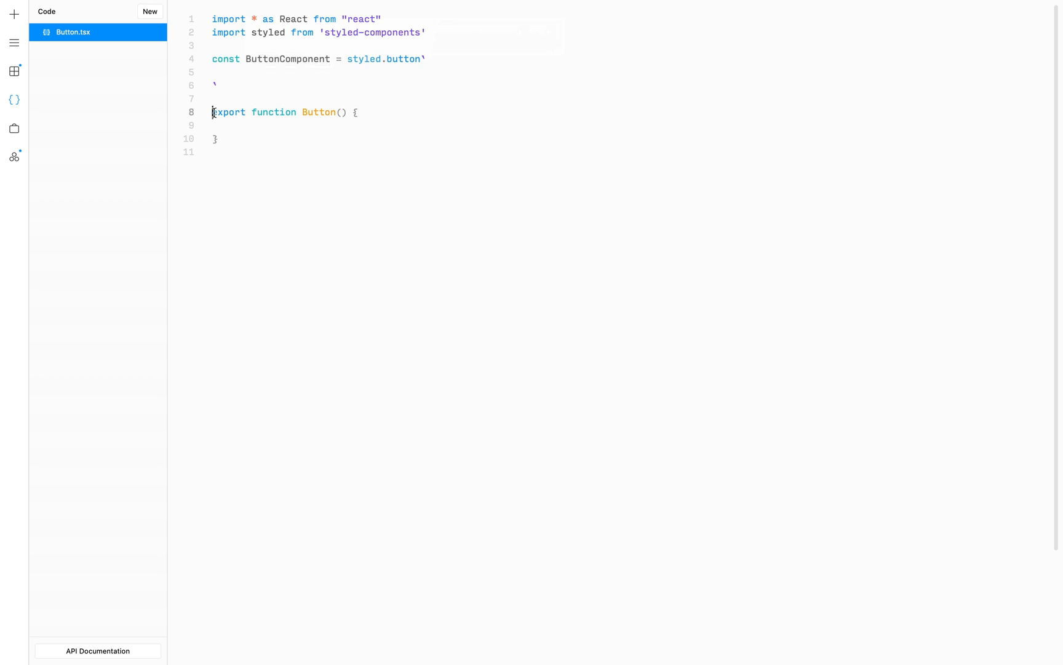
pyautogui.tripleClick(285, 112)
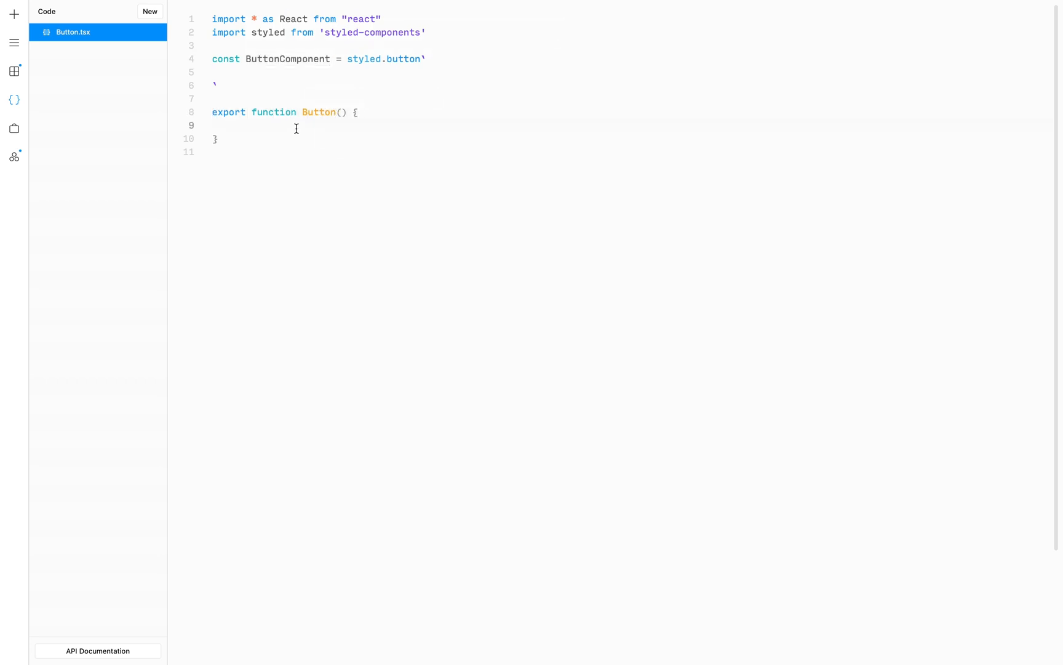
pyautogui.write('return <')
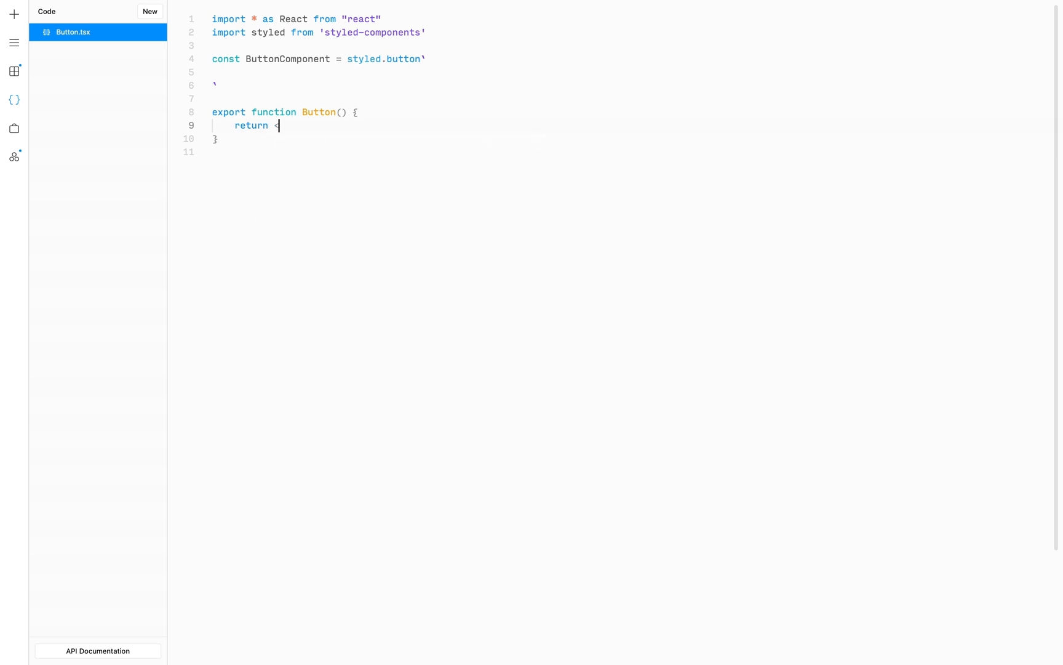
pyautogui.write('Button')
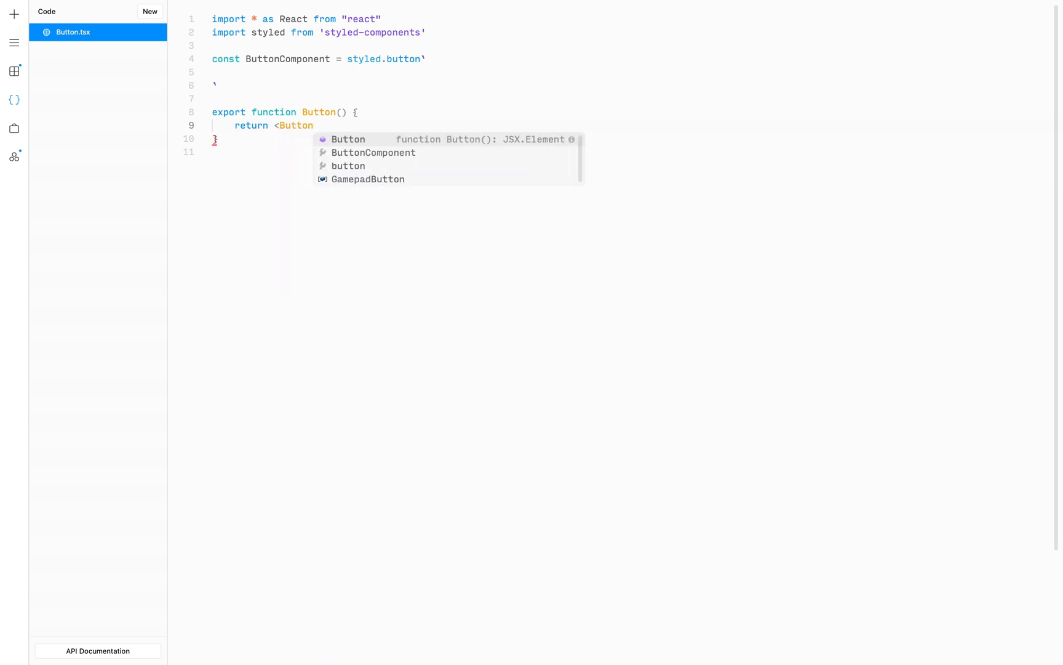
pyautogui.click(373, 152)
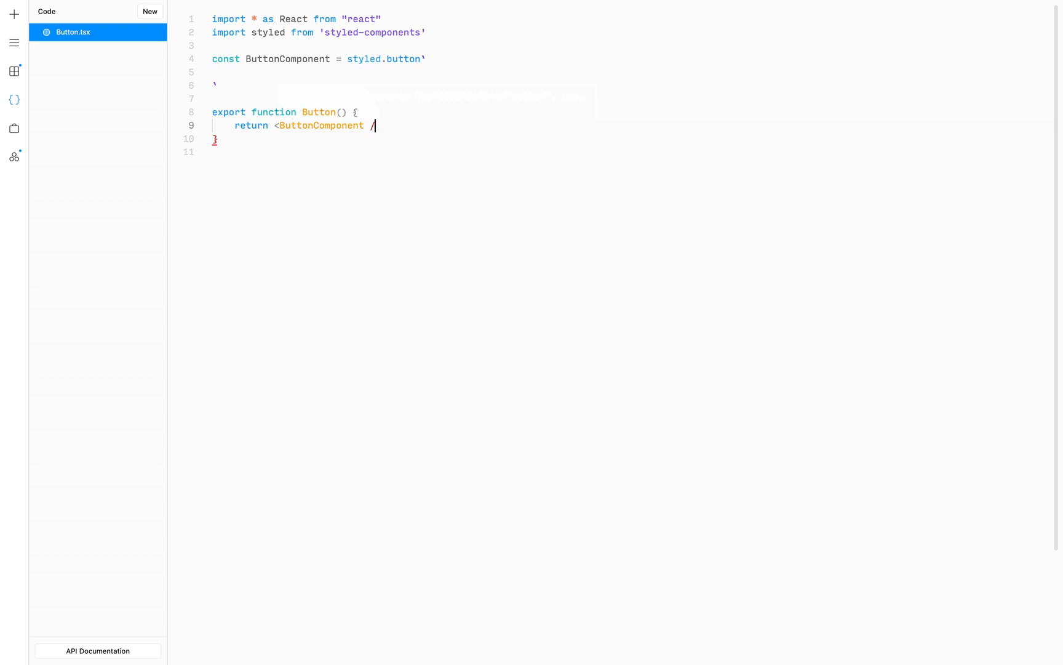
pyautogui.write('>')
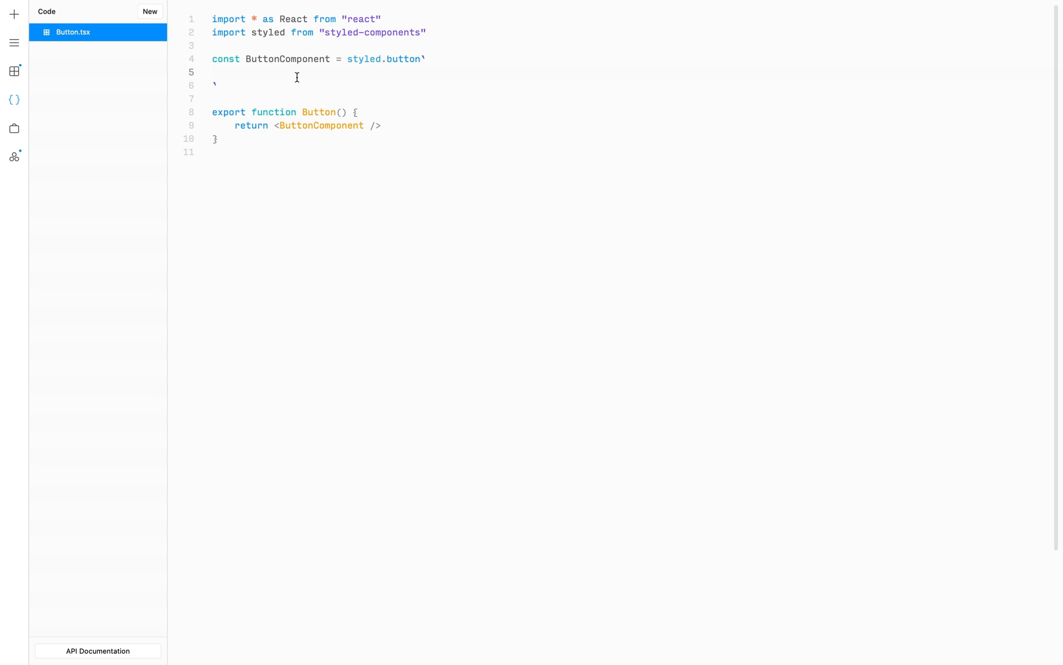
# Step: Give ButtonComponent background rgb(216, 46, 171), 100% width and height, no border, 50% border-radius
pyautogui.write('ba')
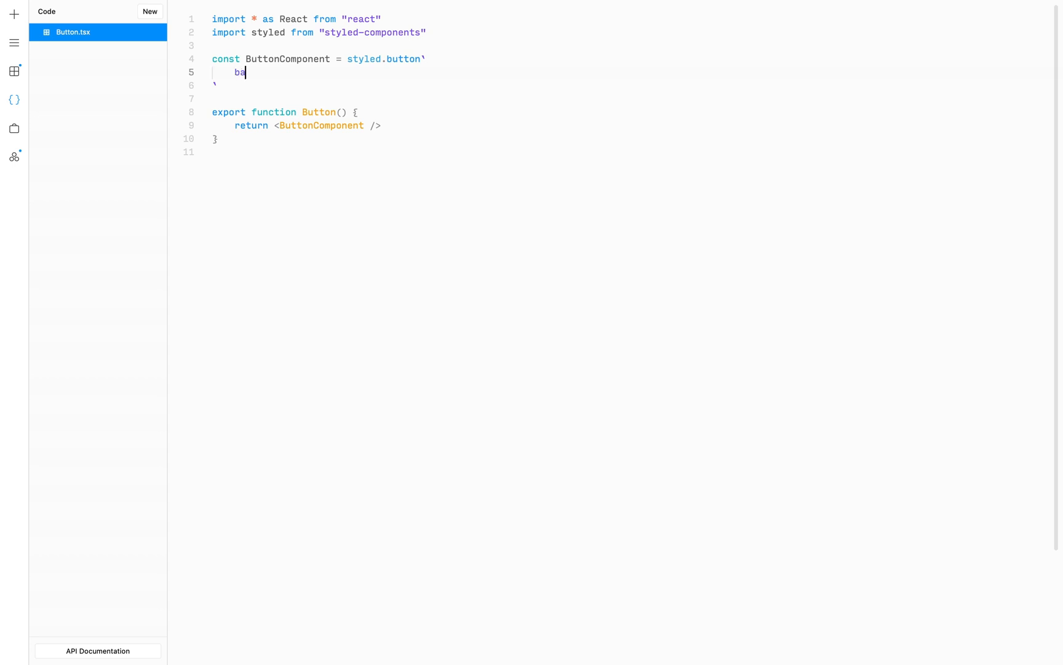
pyautogui.write('ckground')
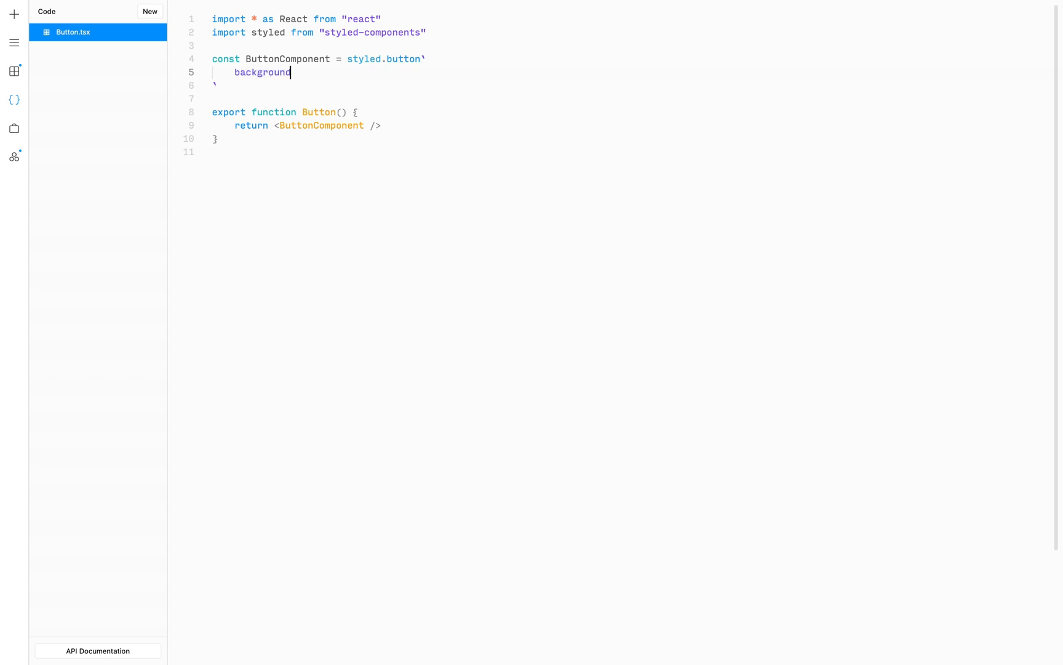
pyautogui.write(': rgb')
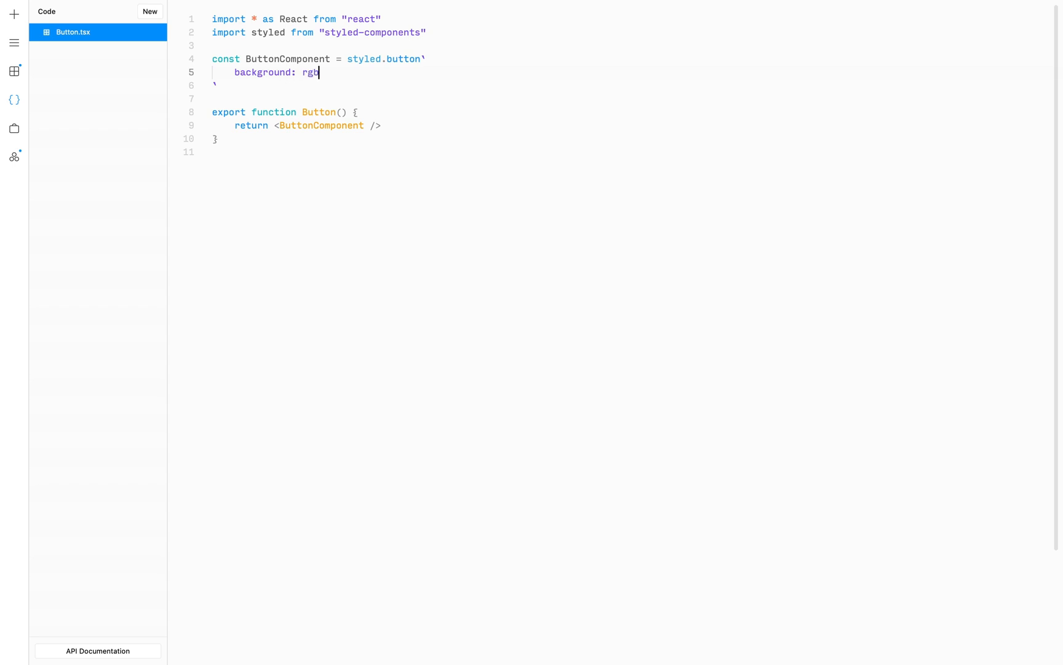
pyautogui.write('()')
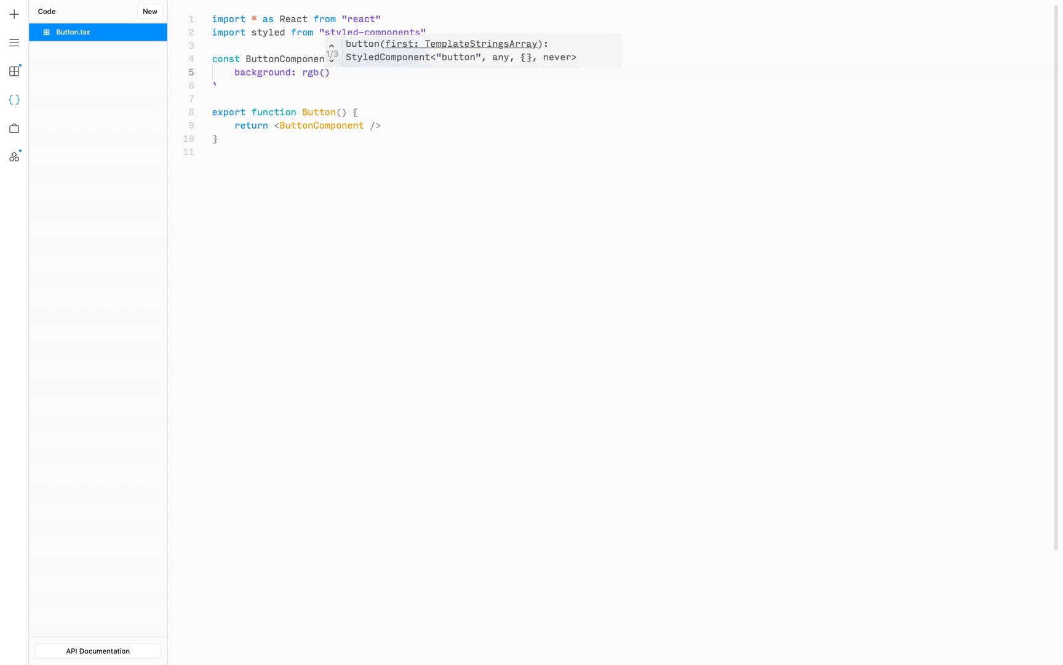
pyautogui.write('216,')
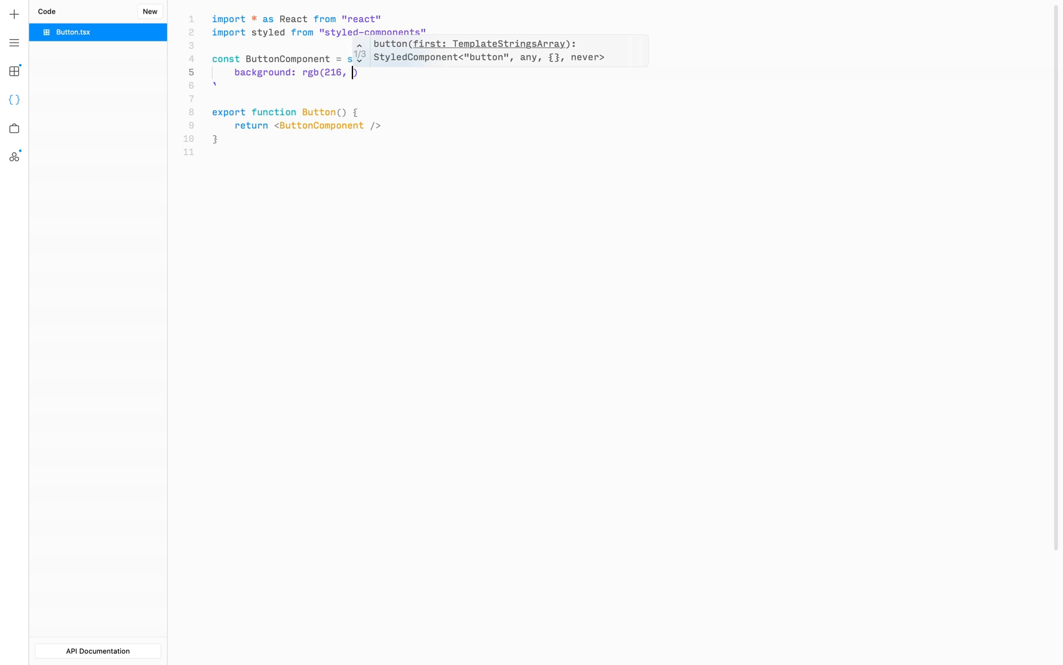
pyautogui.write('46, 171')
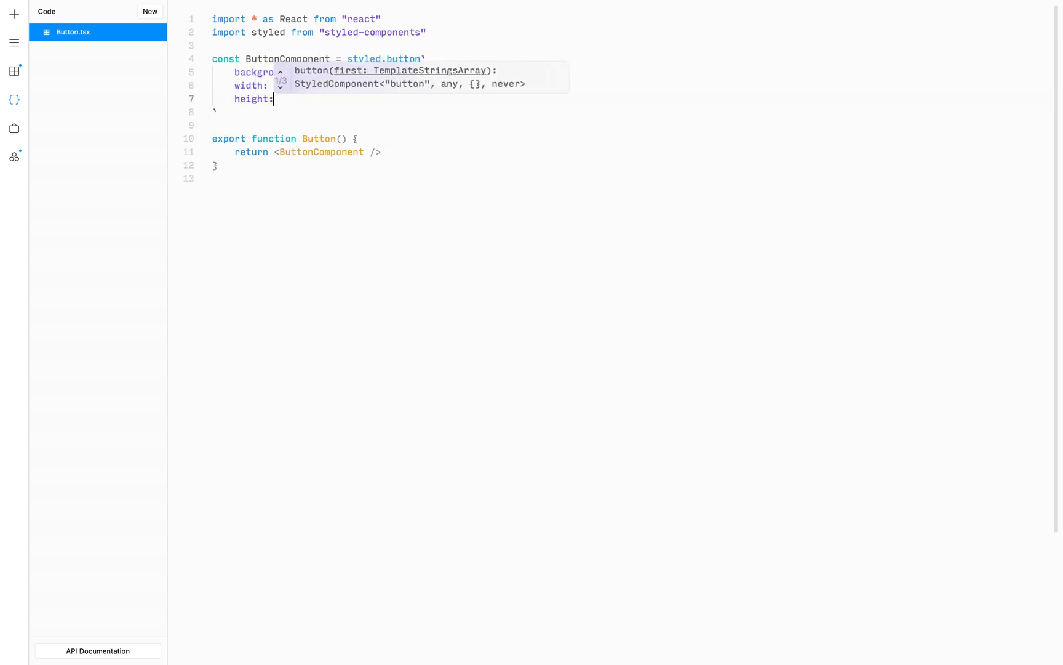
pyautogui.write('rgb(216, 46, 171);')
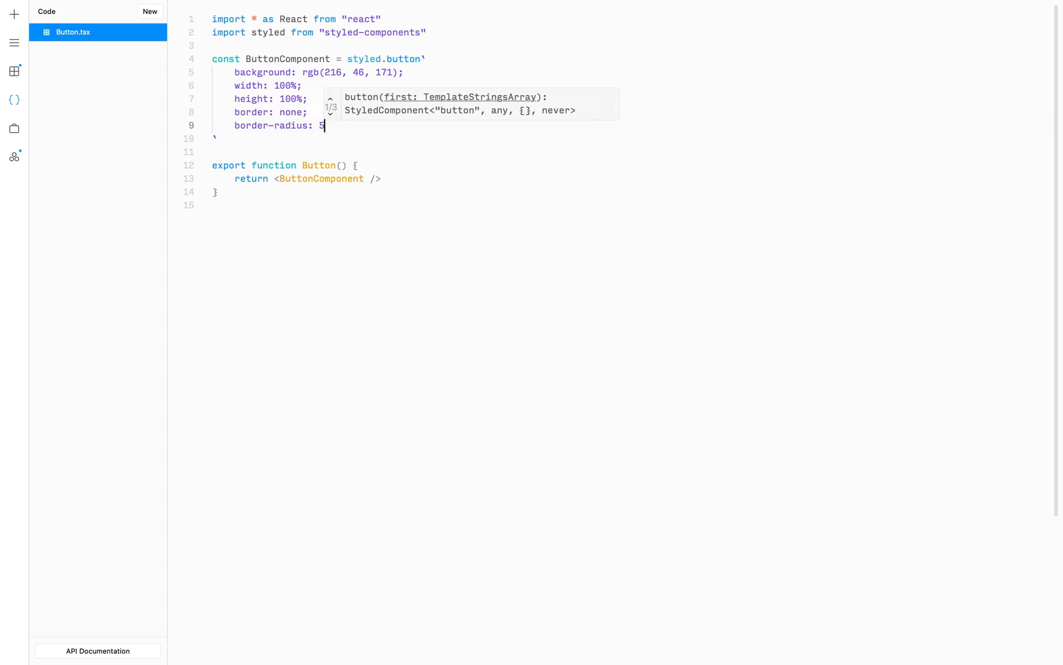
pyautogui.write('0%;')
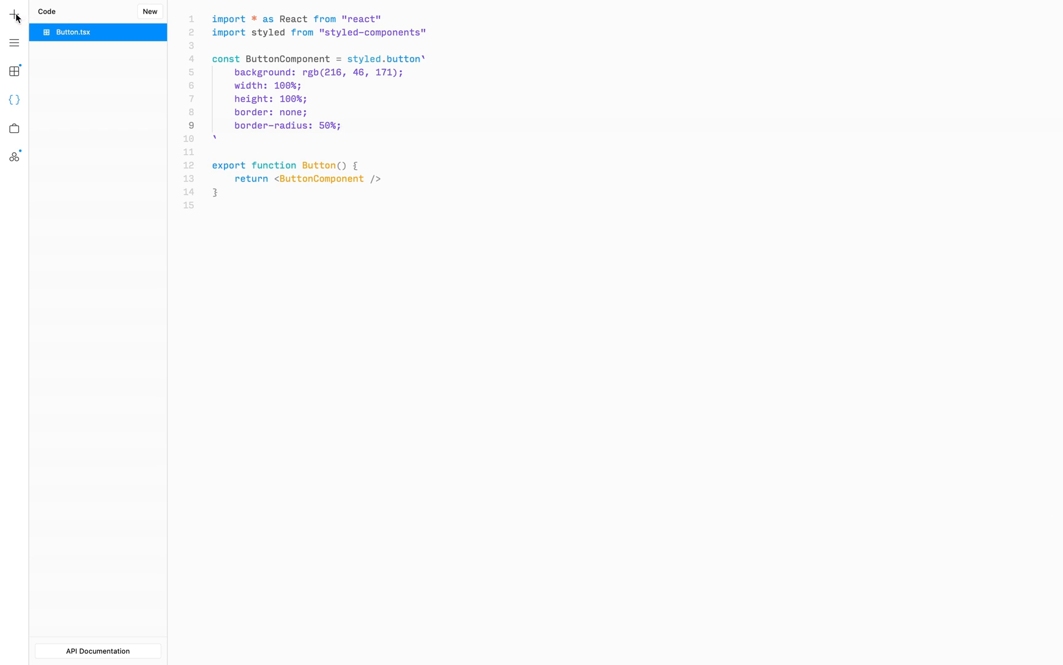
# Step: Insert an Apple iPhone 8 phone frame onto the canvas
pyautogui.click(15, 13)
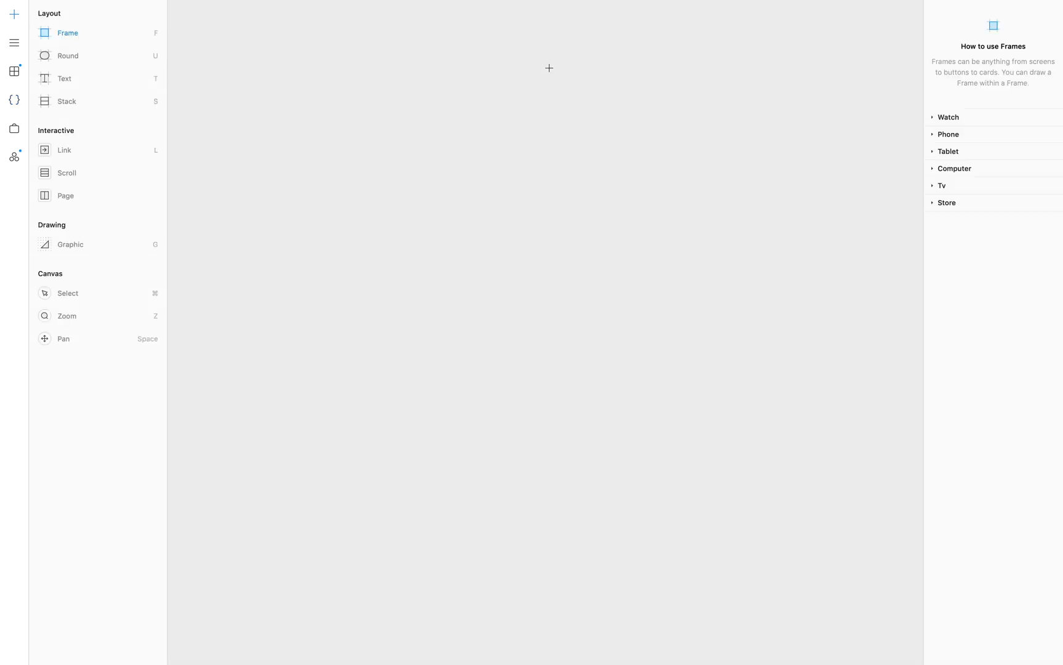
pyautogui.click(948, 134)
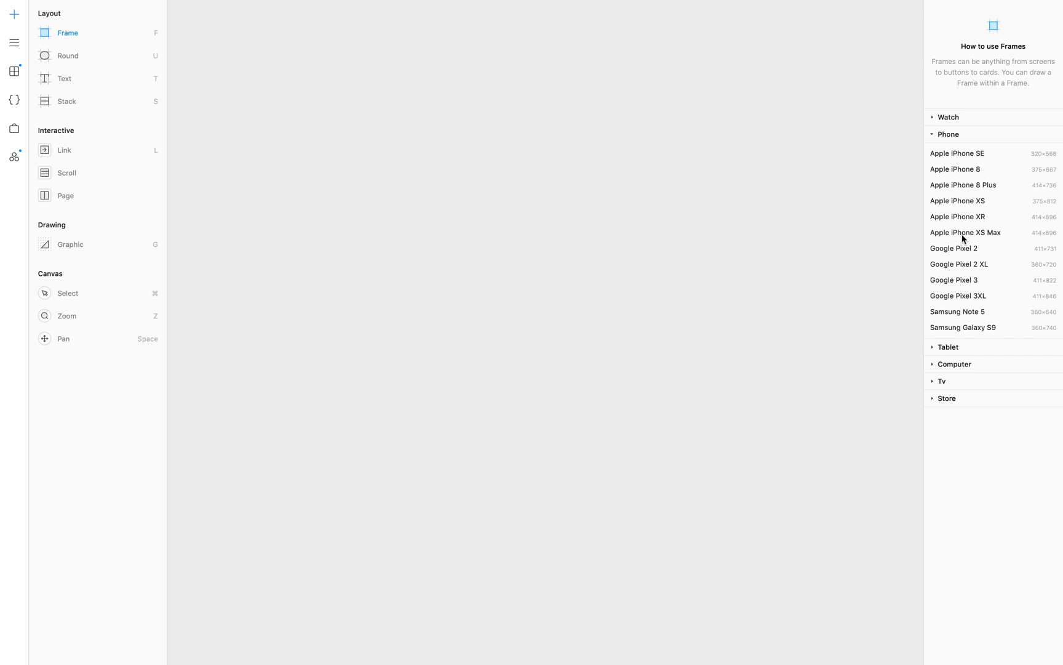
pyautogui.click(956, 168)
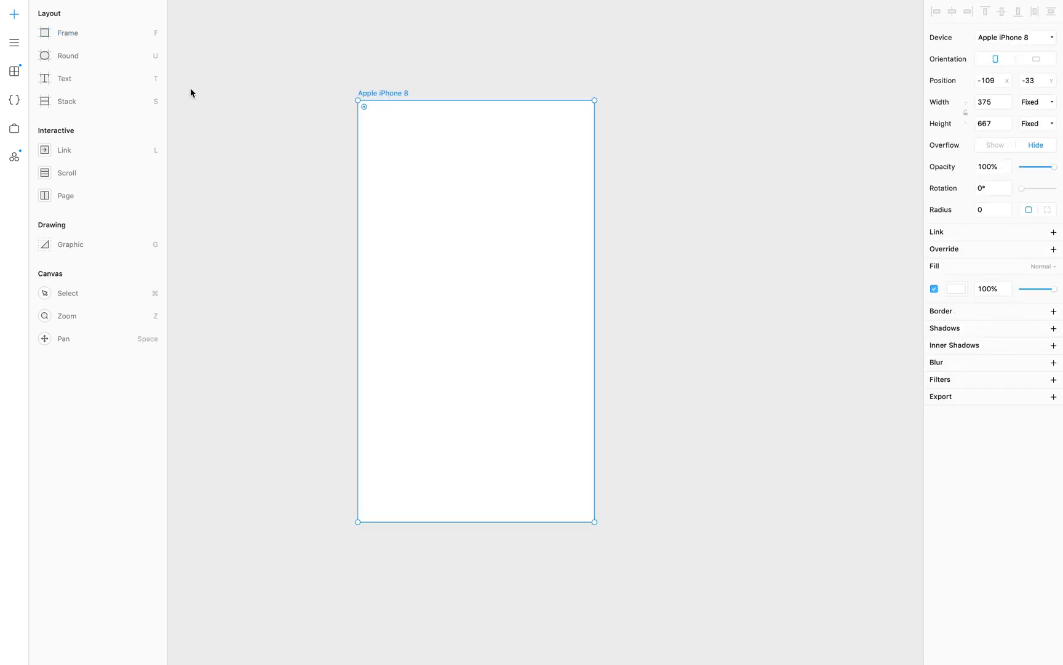
pyautogui.click(14, 71)
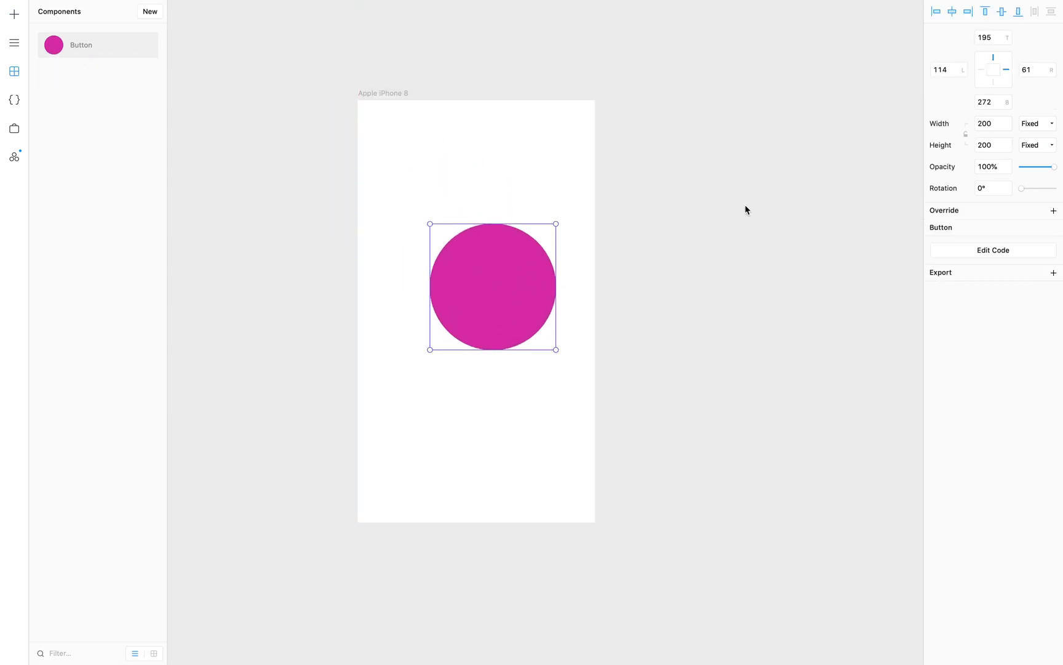
# Step: Resize the Button to 60×60 and pin it bottom-right with a 30 right offset
pyautogui.click(992, 124)
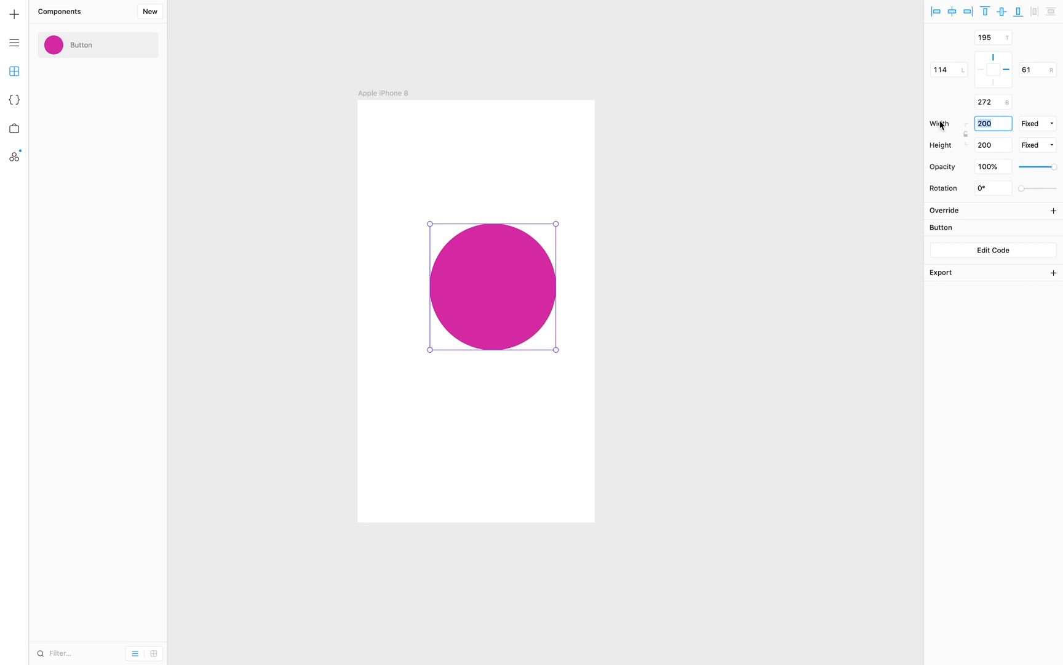
pyautogui.write('660')
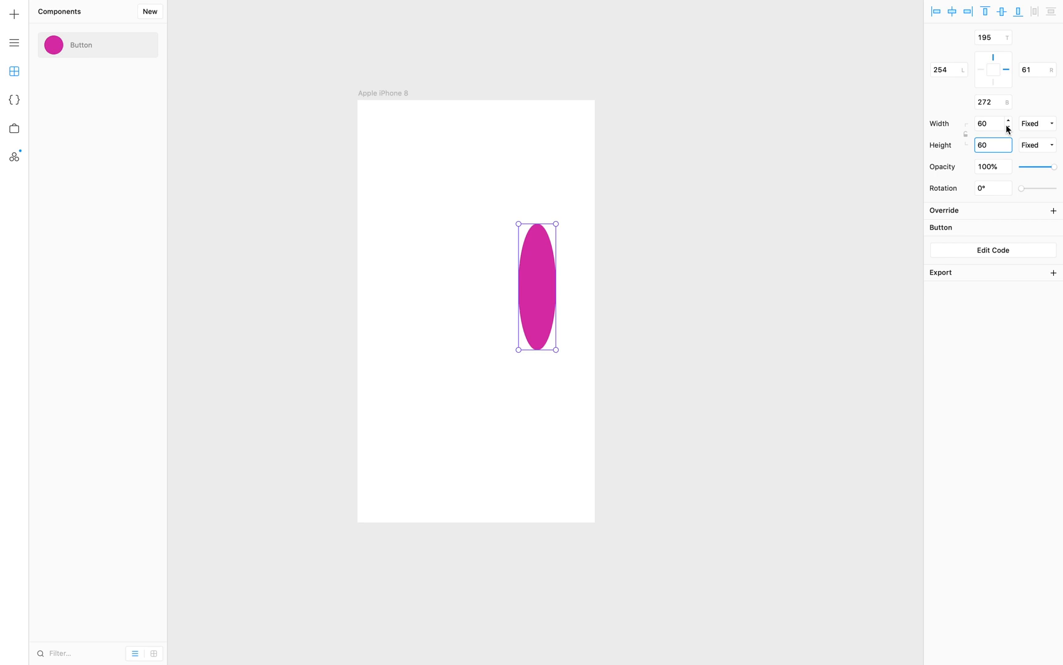
pyautogui.click(1009, 142)
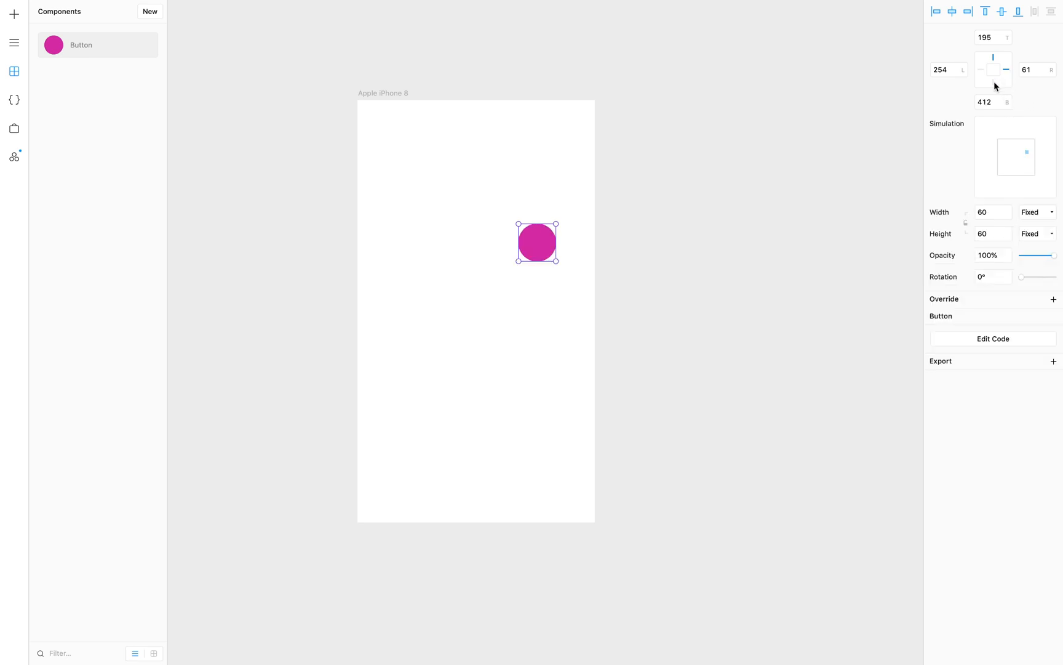
pyautogui.click(1031, 69)
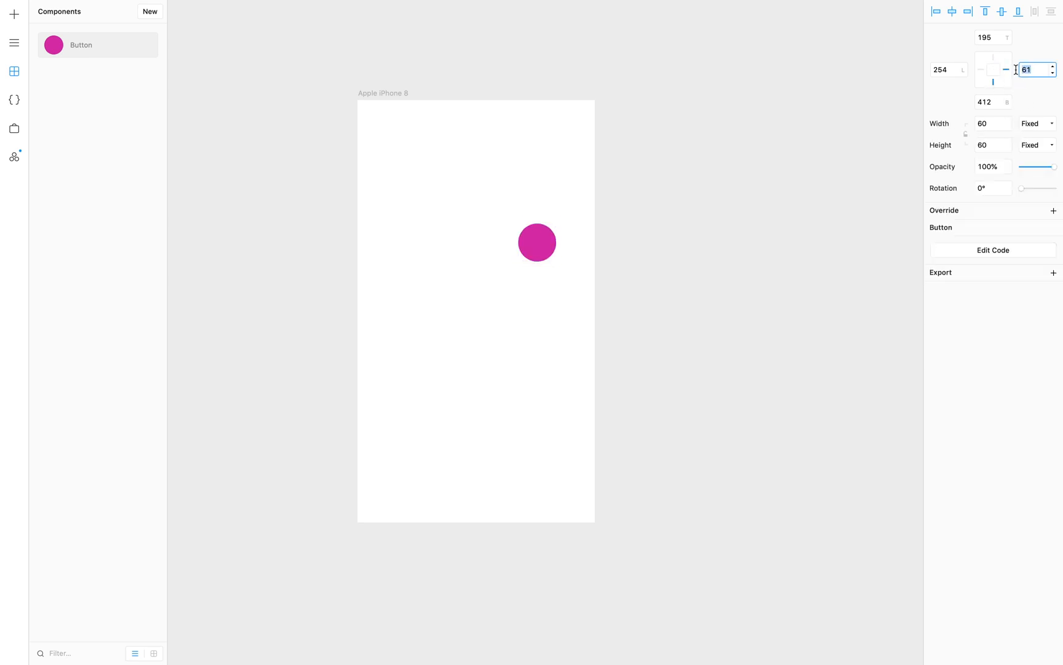
pyautogui.write('30')
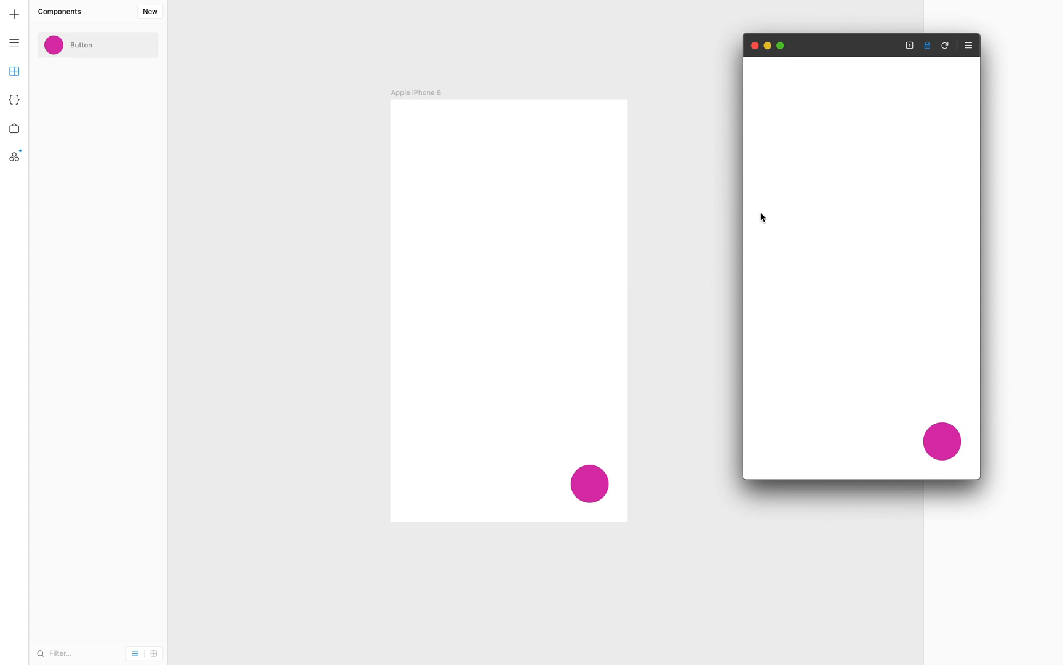
pyautogui.moveTo(363, 189)
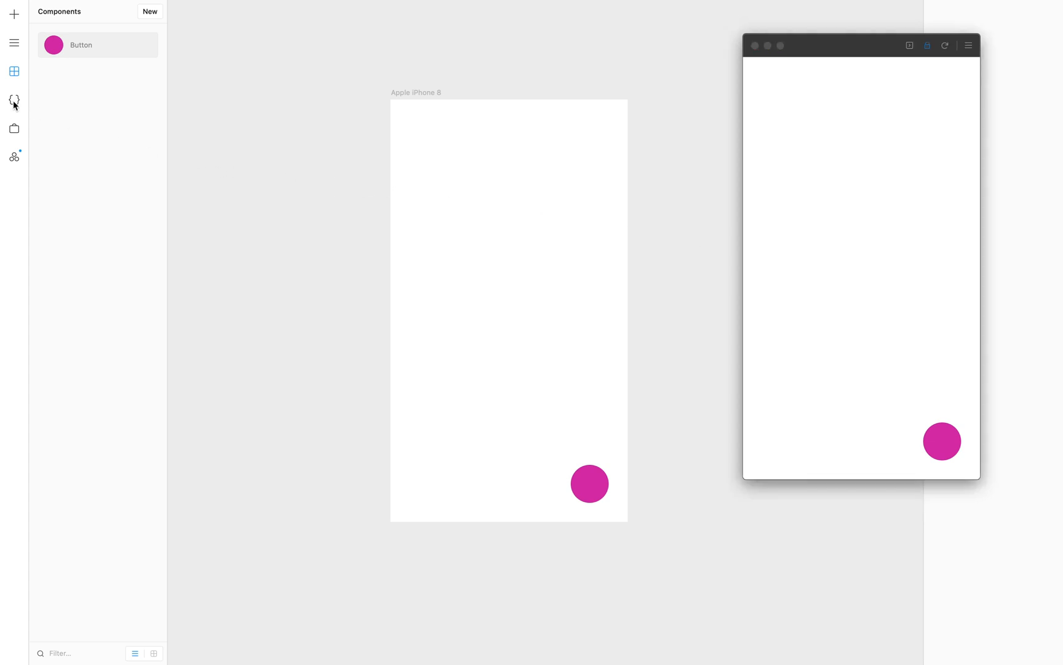
# Step: Add an &:hover rule with transform: scale(1.2) to ButtonComponent
pyautogui.click(14, 100)
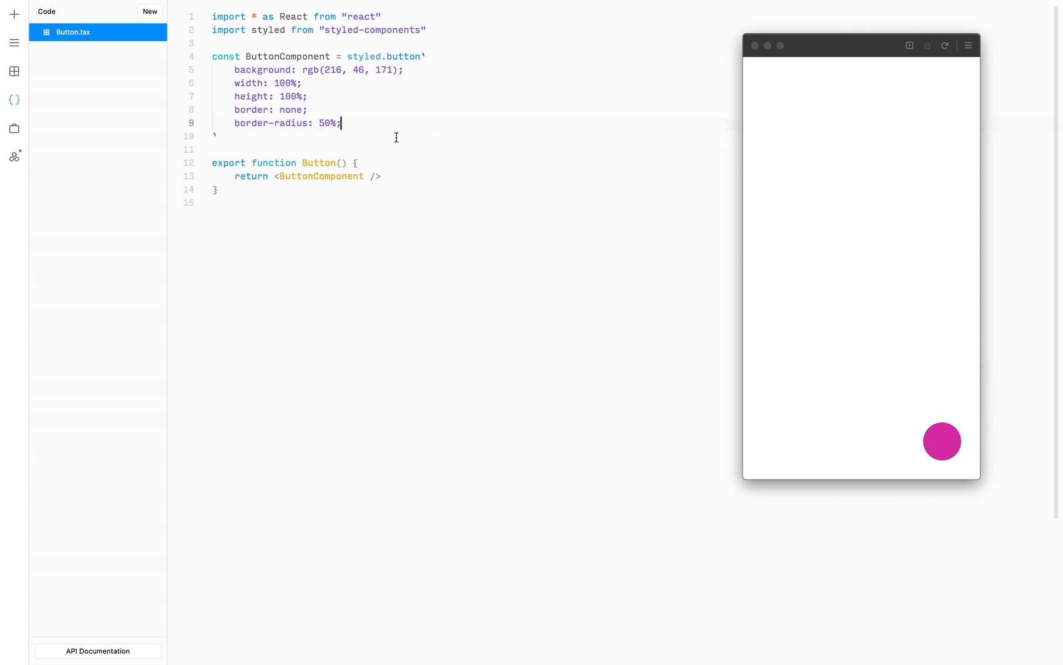
pyautogui.write('&:')
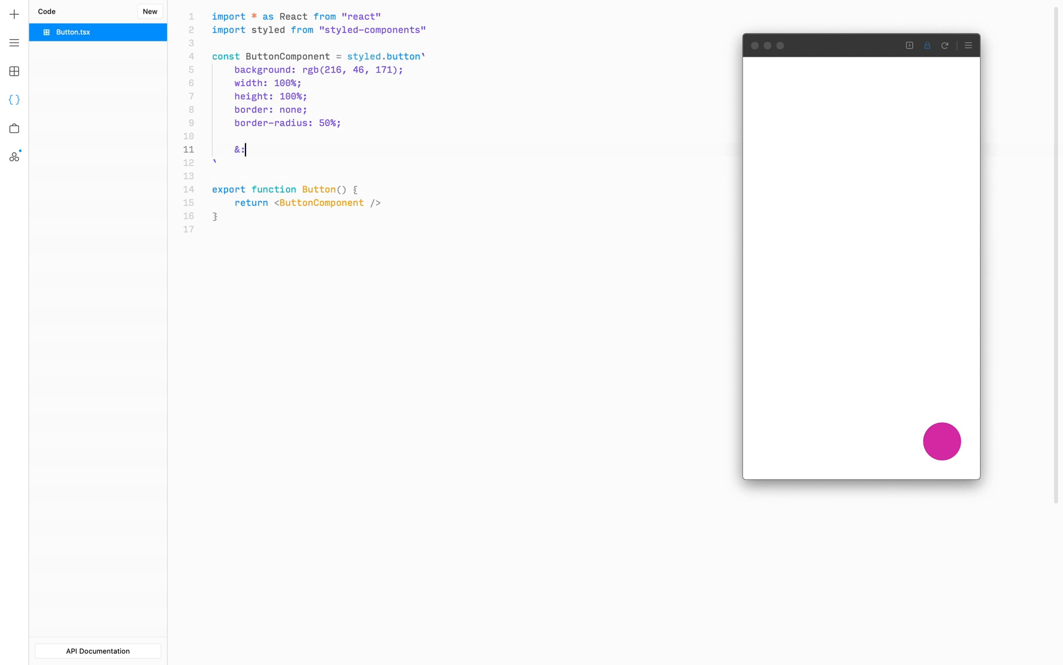
pyautogui.write('hover {')
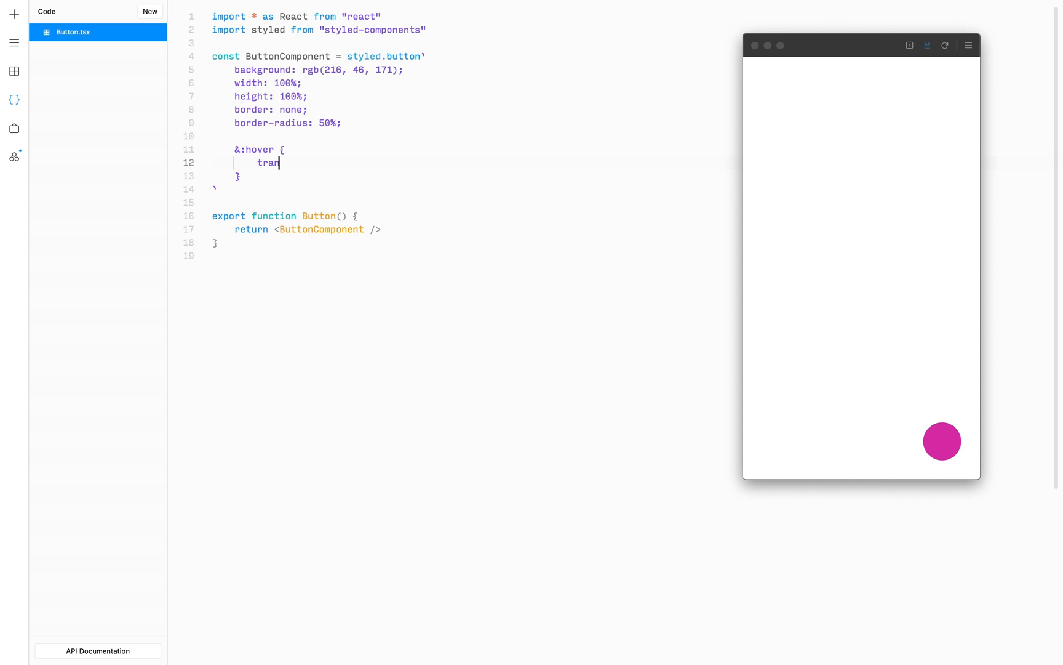
pyautogui.write('sform: sc')
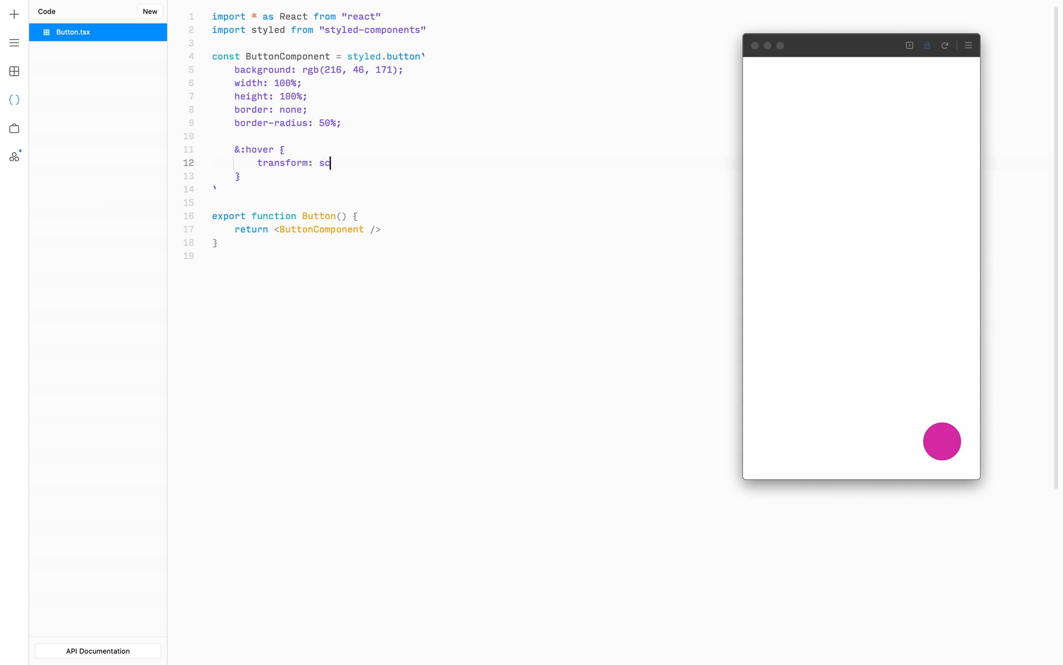
pyautogui.write('ale')
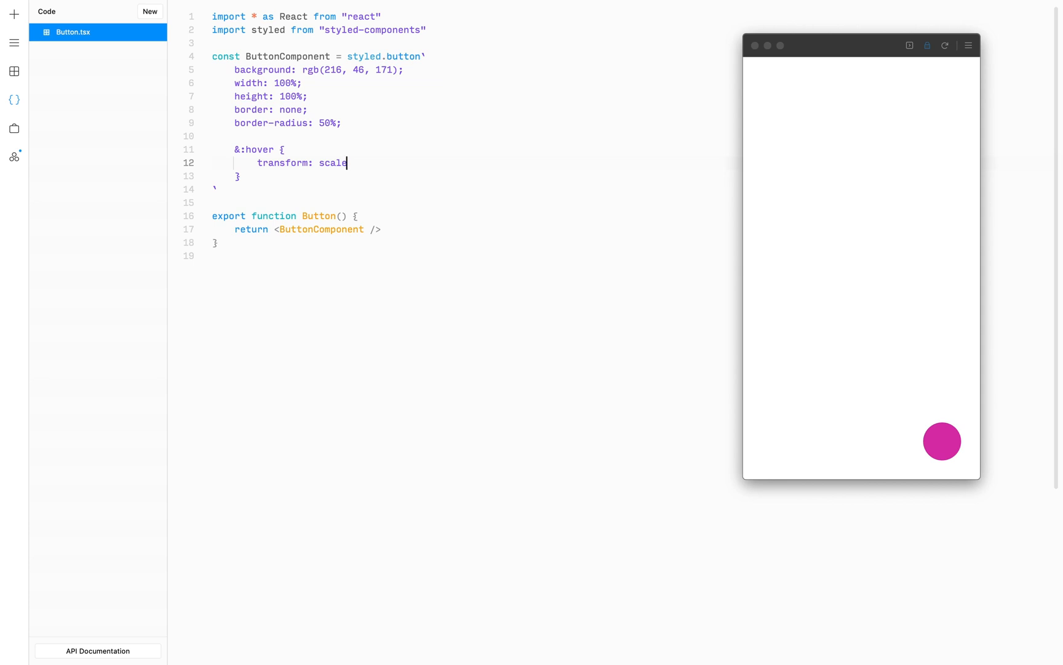
pyautogui.write('(')
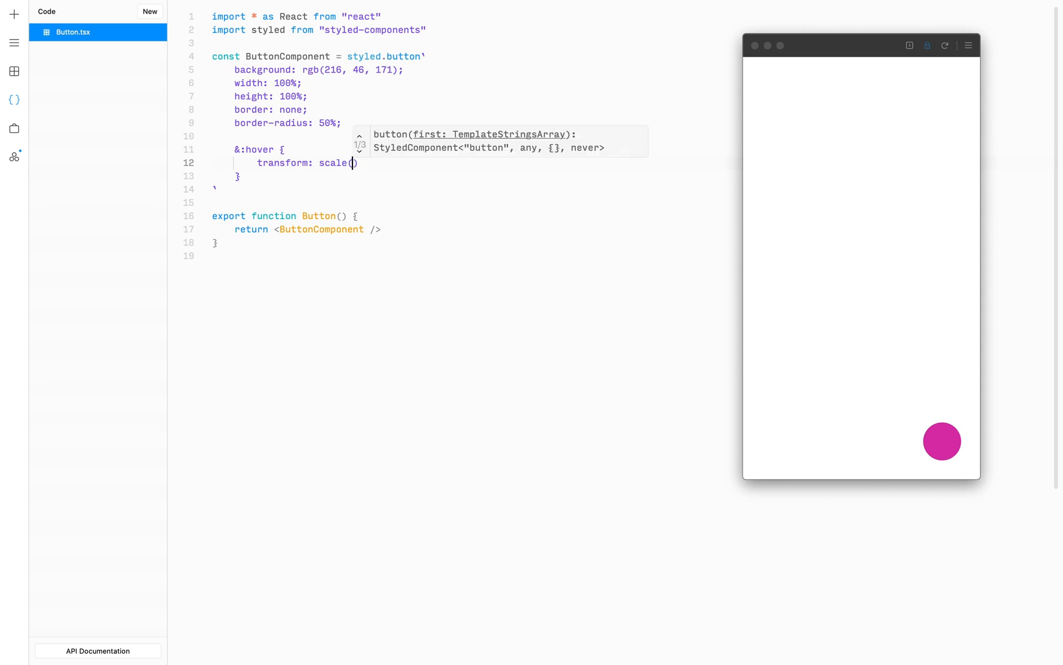
pyautogui.write('1.2')
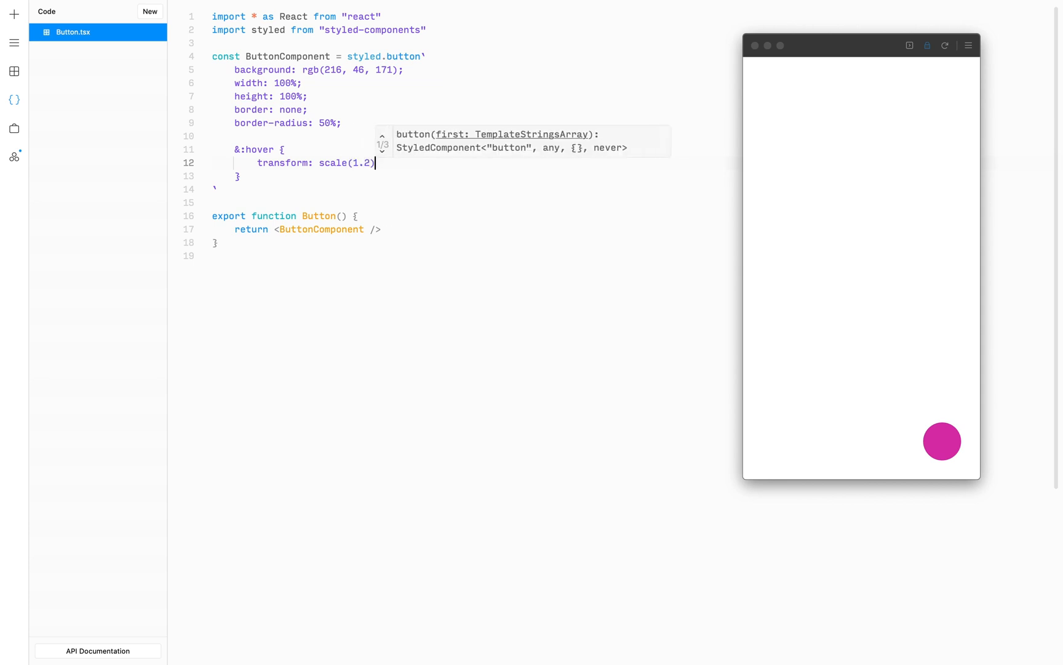
pyautogui.write(';')
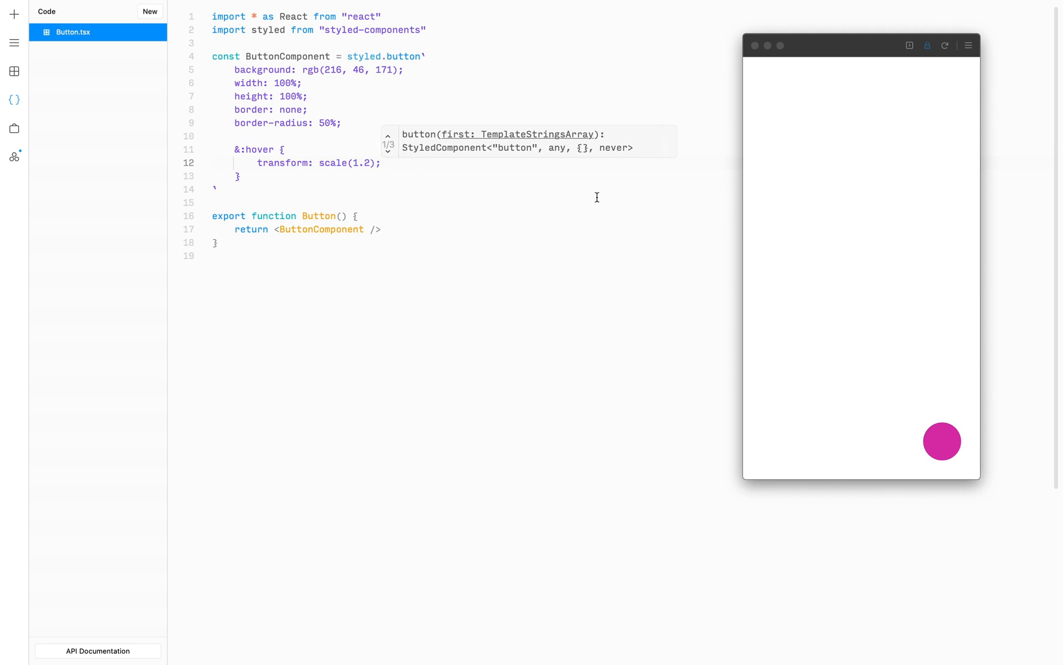
pyautogui.moveTo(943, 441)
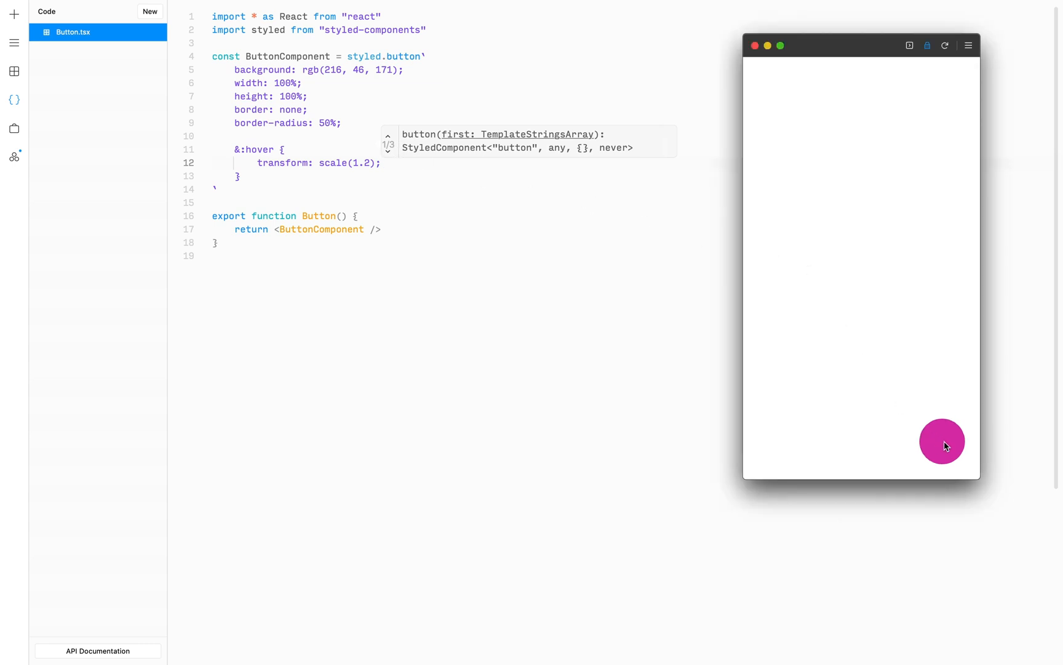
pyautogui.moveTo(897, 427)
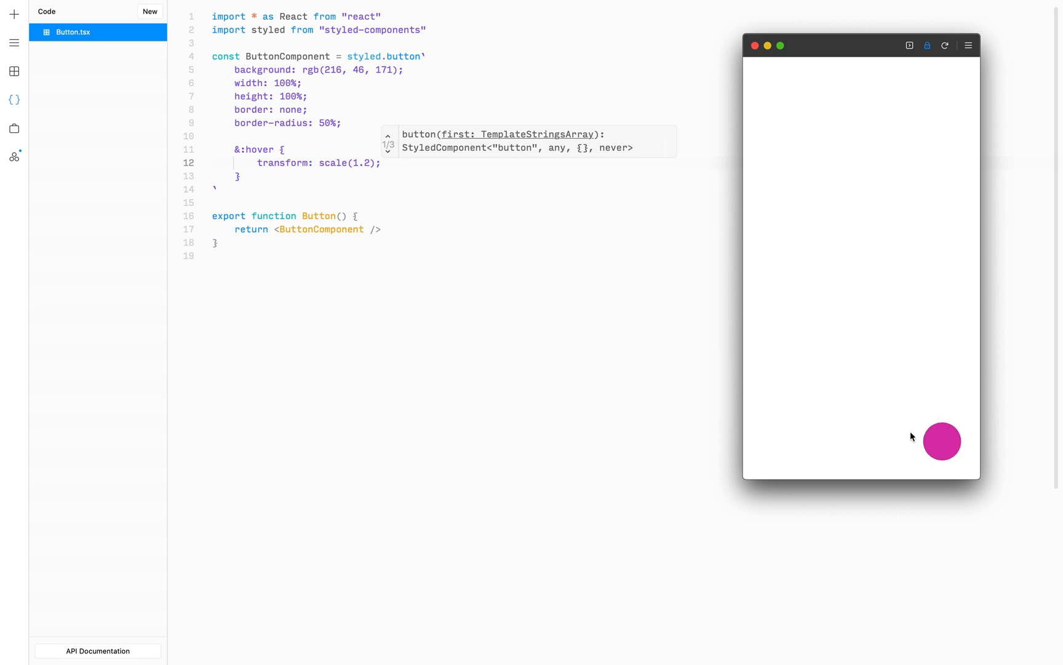
pyautogui.moveTo(905, 430)
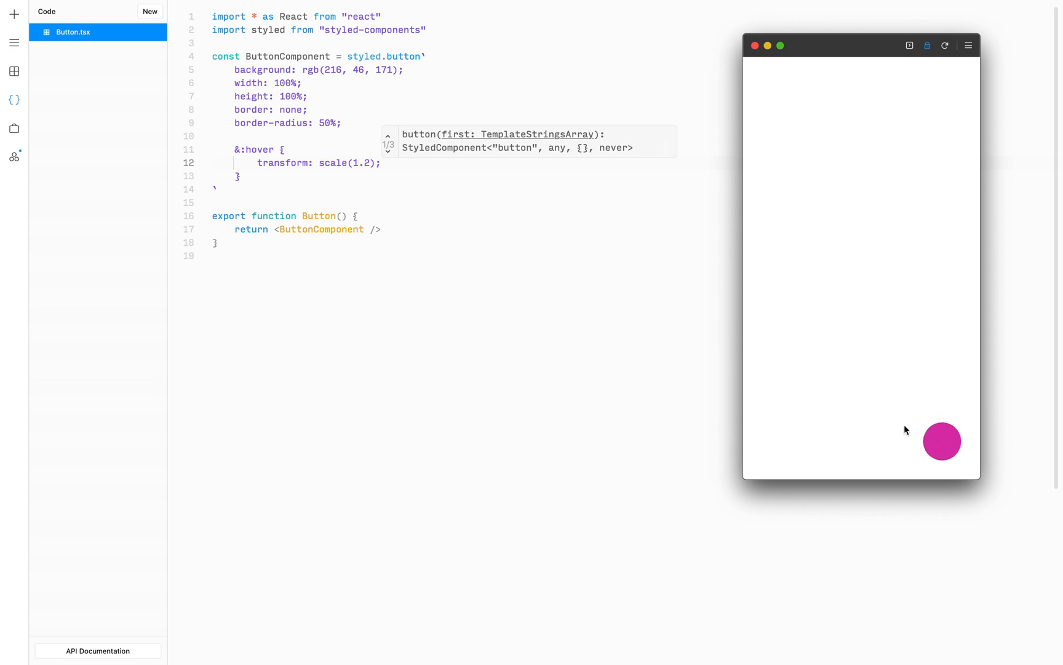
pyautogui.moveTo(948, 450)
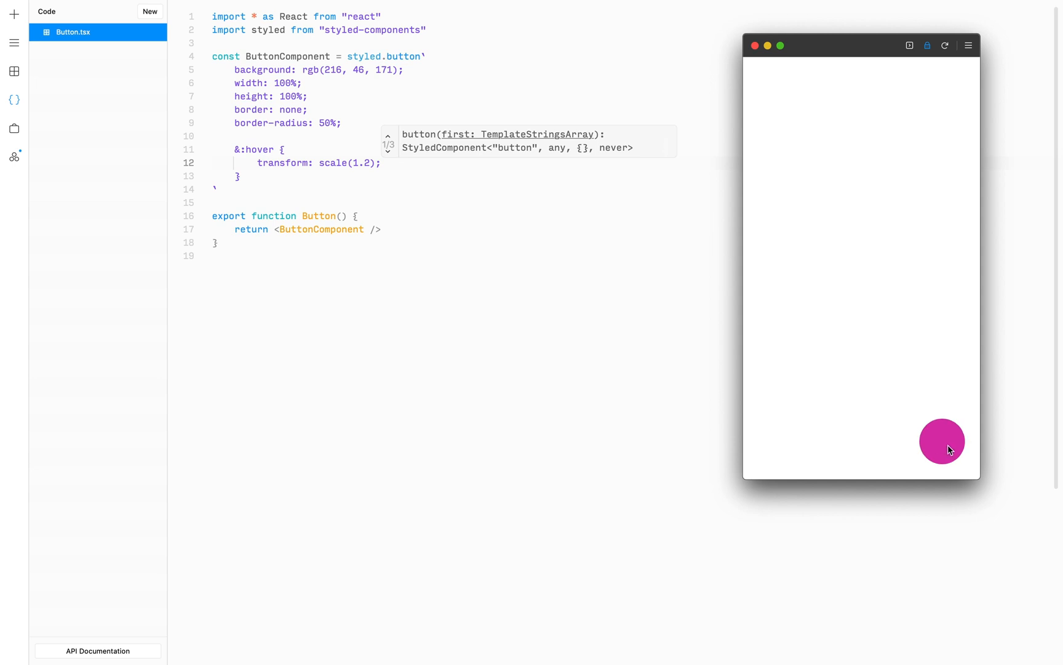
pyautogui.moveTo(949, 462)
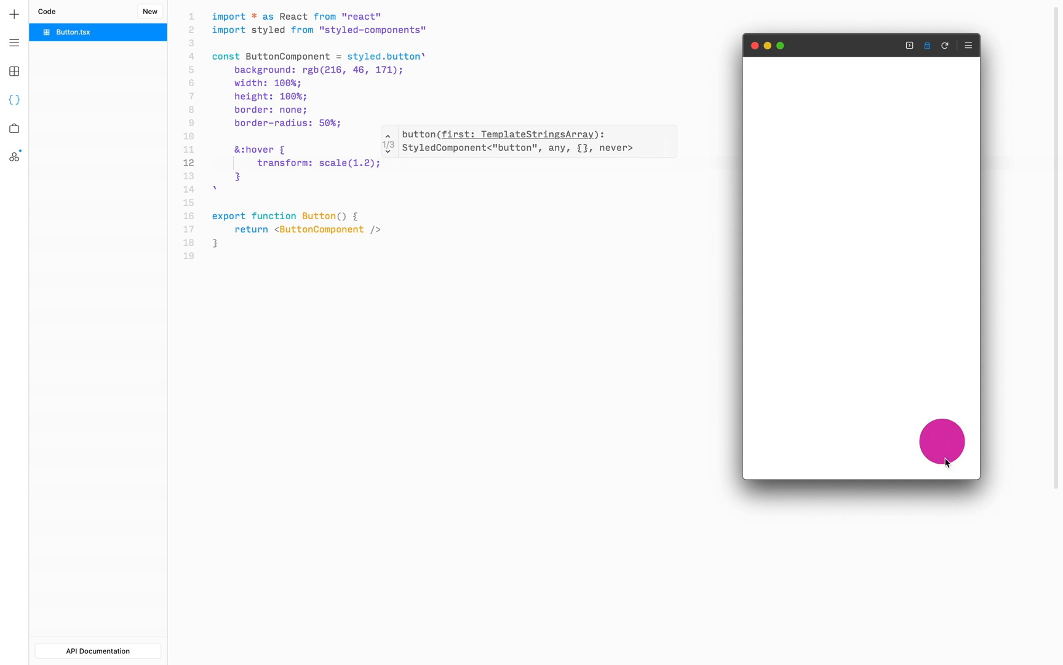
pyautogui.moveTo(362, 126)
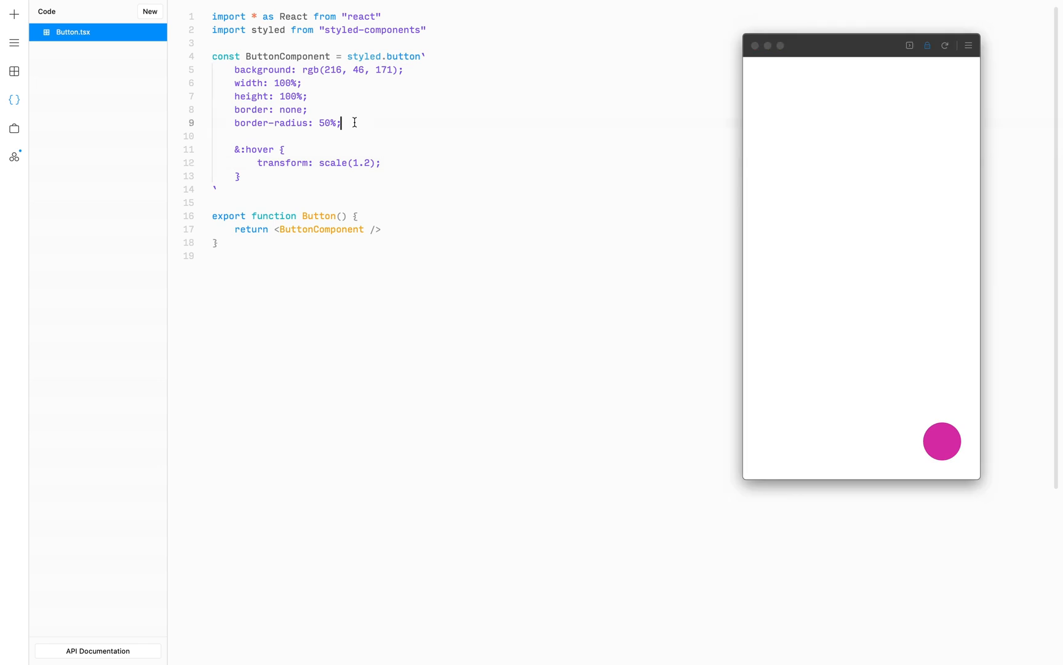
# Step: Add 'transition: transform 0.3s ease-out;' to the styled button in Button.tsx
pyautogui.write('transi')
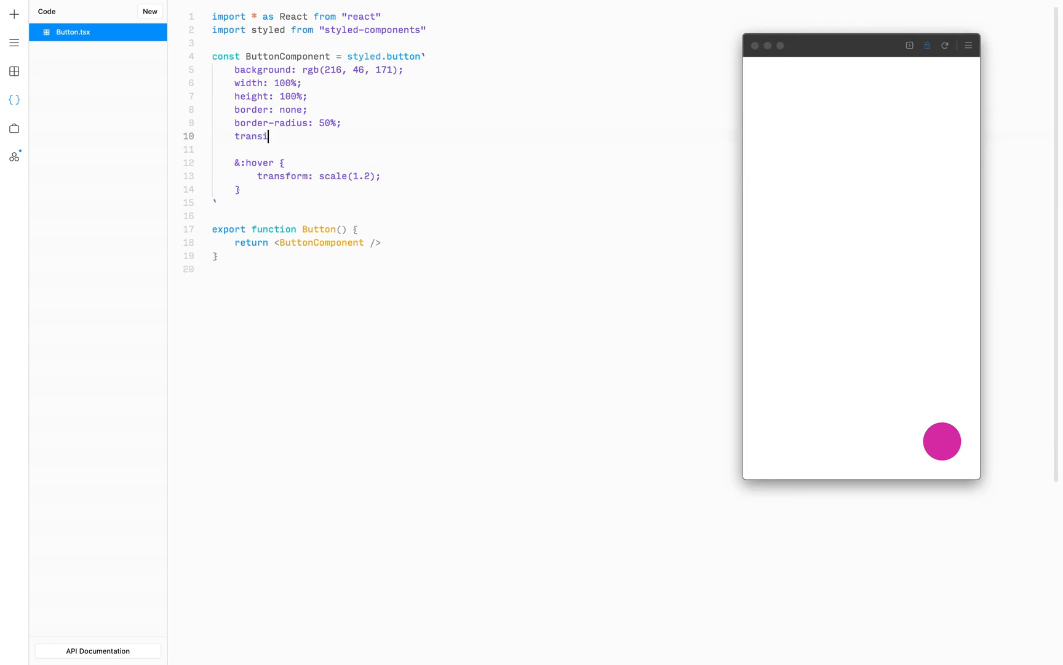
pyautogui.write('tion')
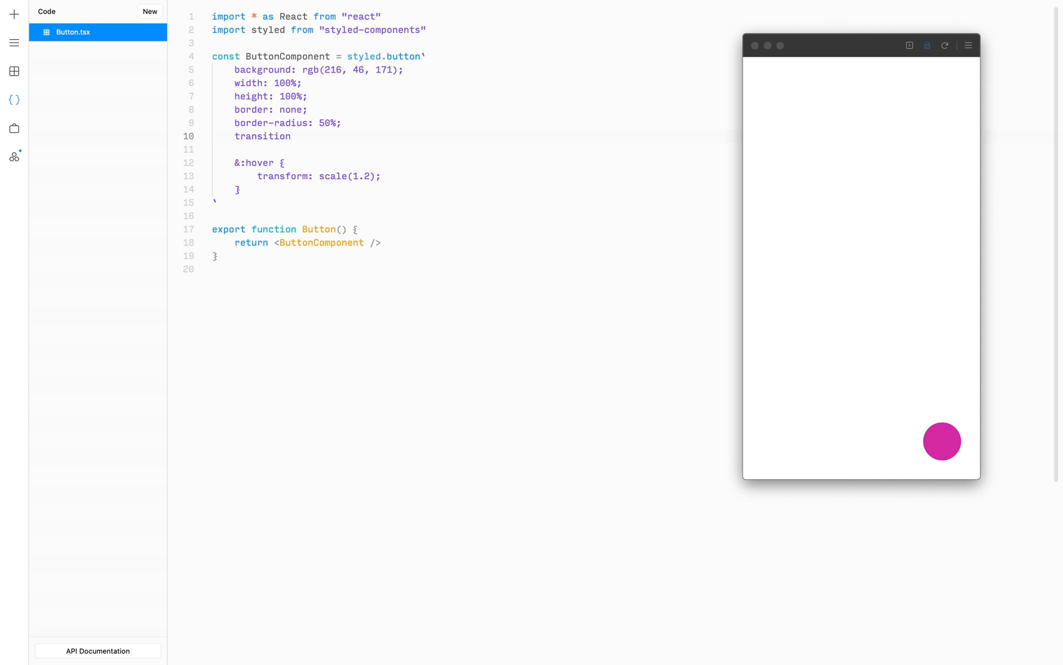
pyautogui.write(':')
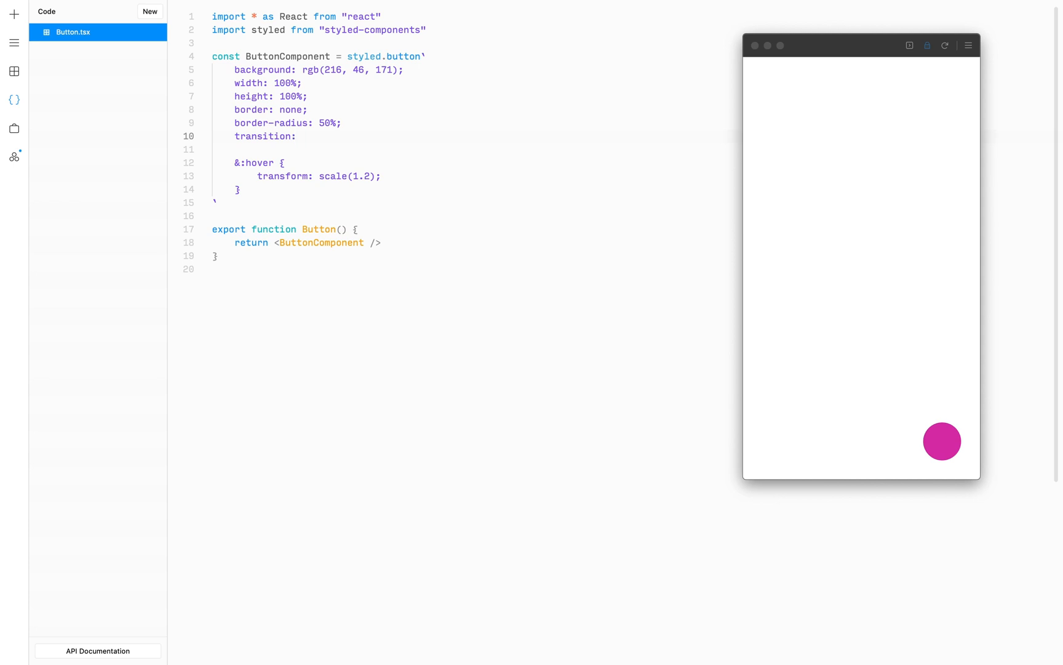
pyautogui.write('tran')
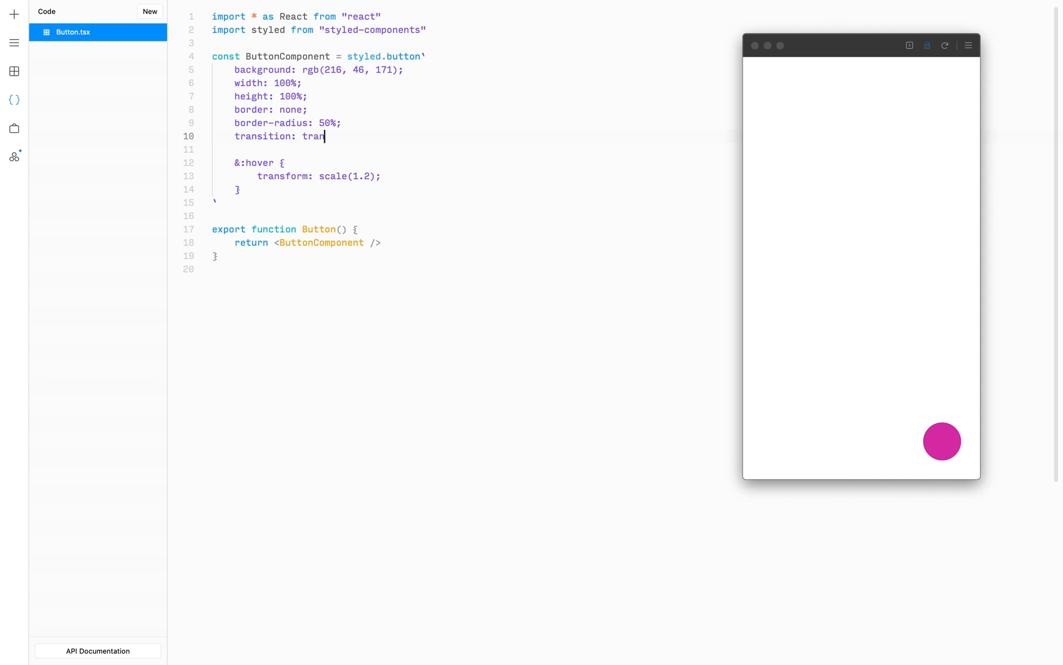
pyautogui.write('sform')
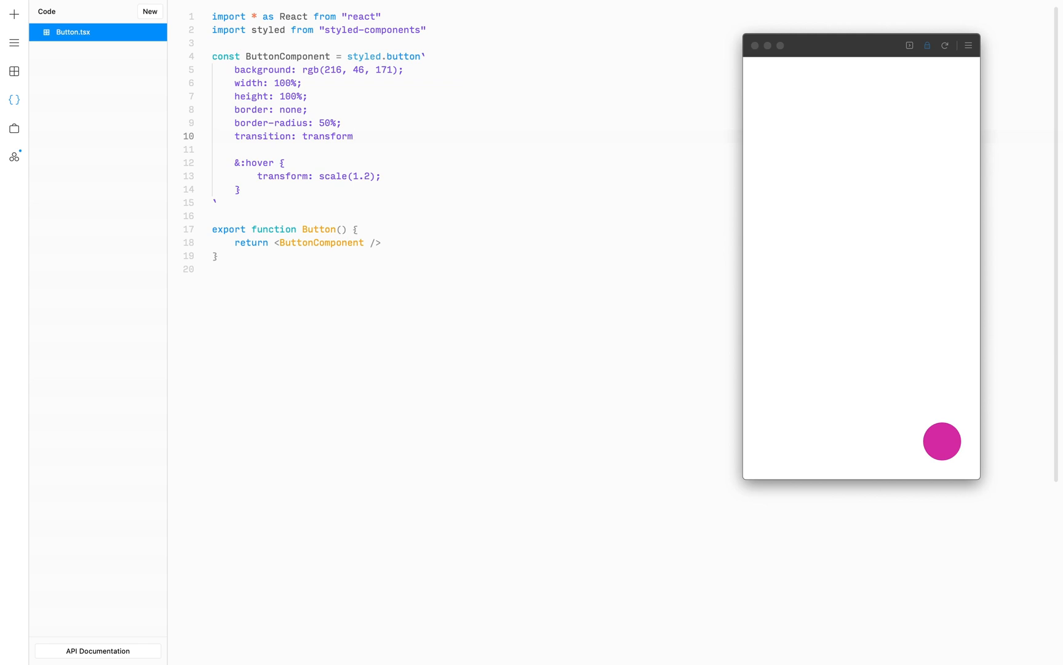
pyautogui.write('0.3')
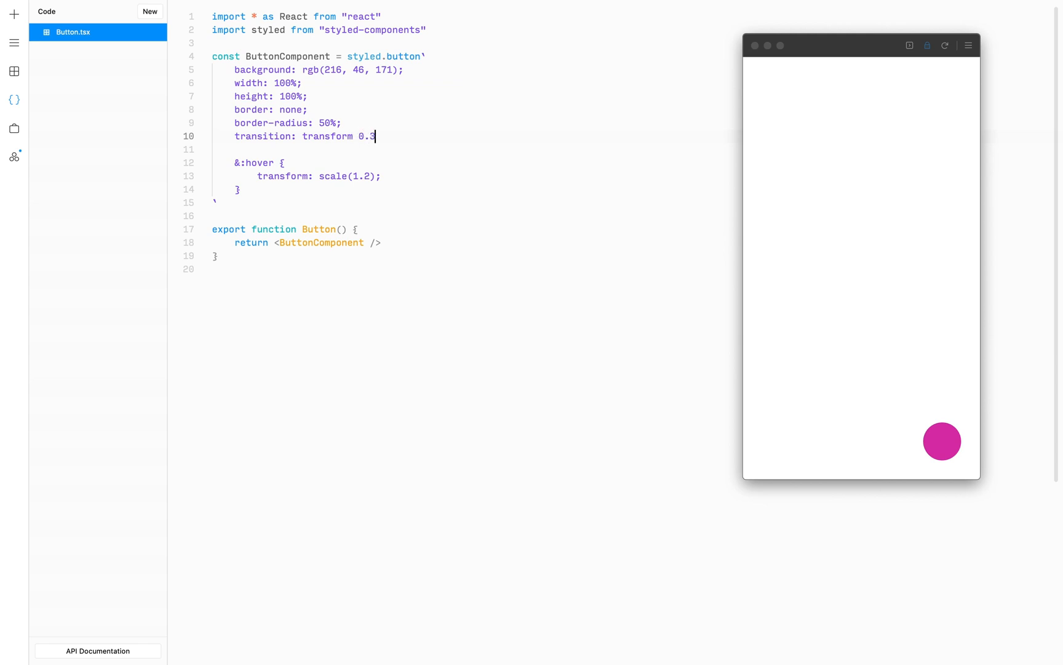
pyautogui.write('s')
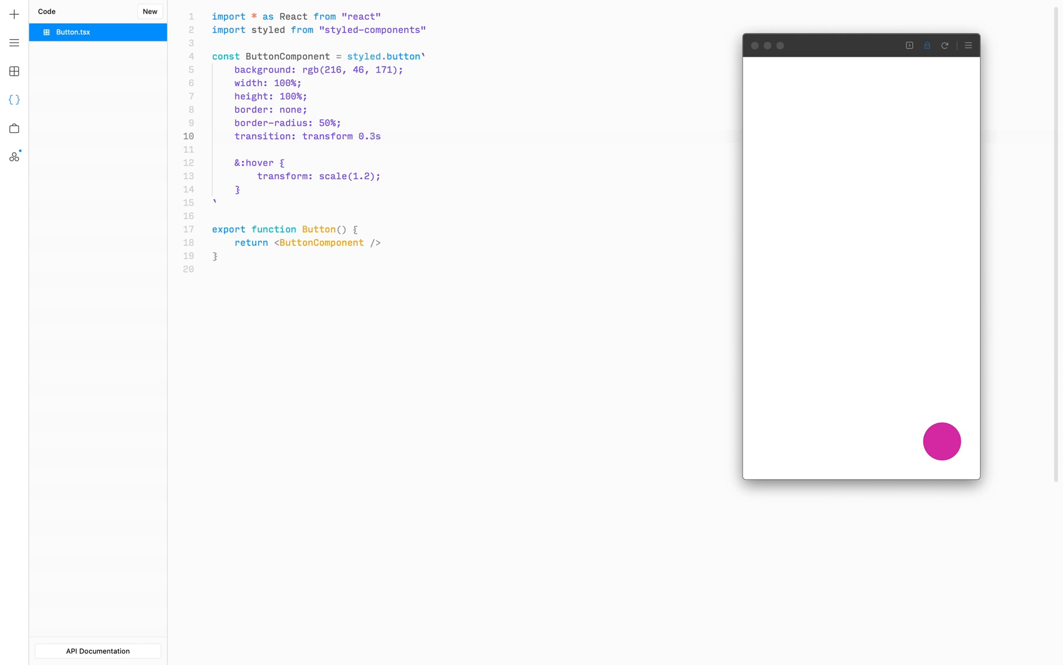
pyautogui.write('e')
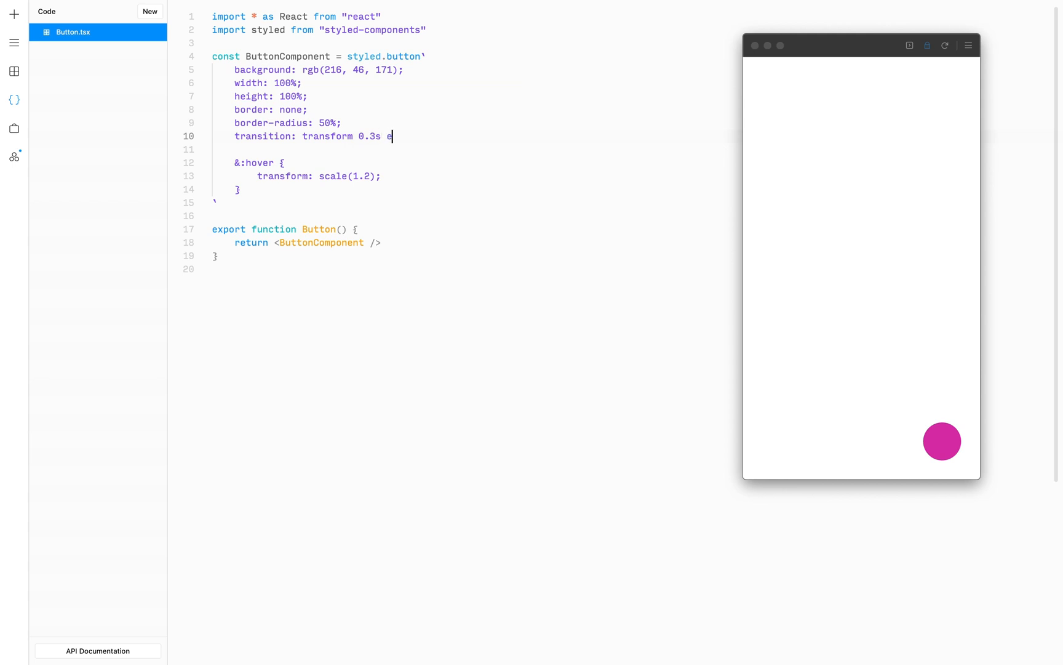
pyautogui.write('ase-out')
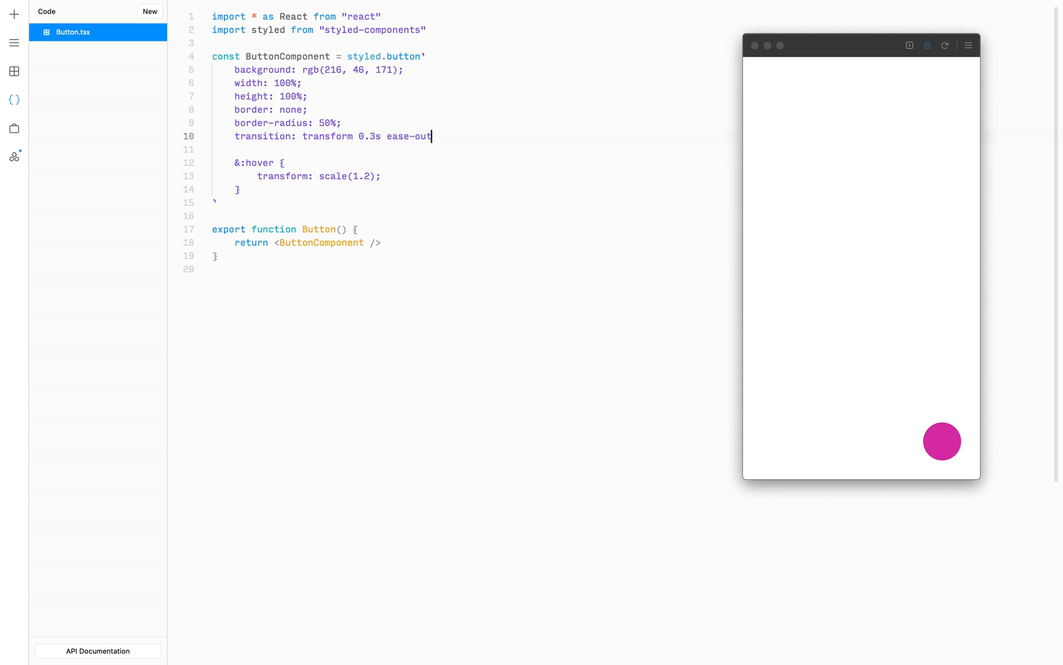
pyautogui.write(';')
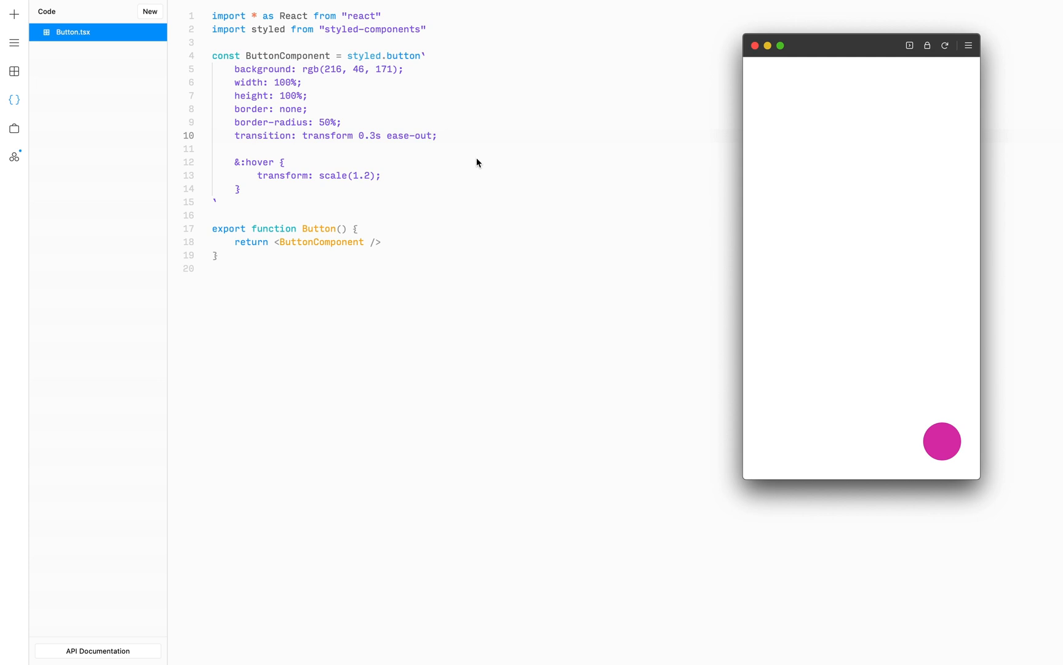
pyautogui.moveTo(360, 44)
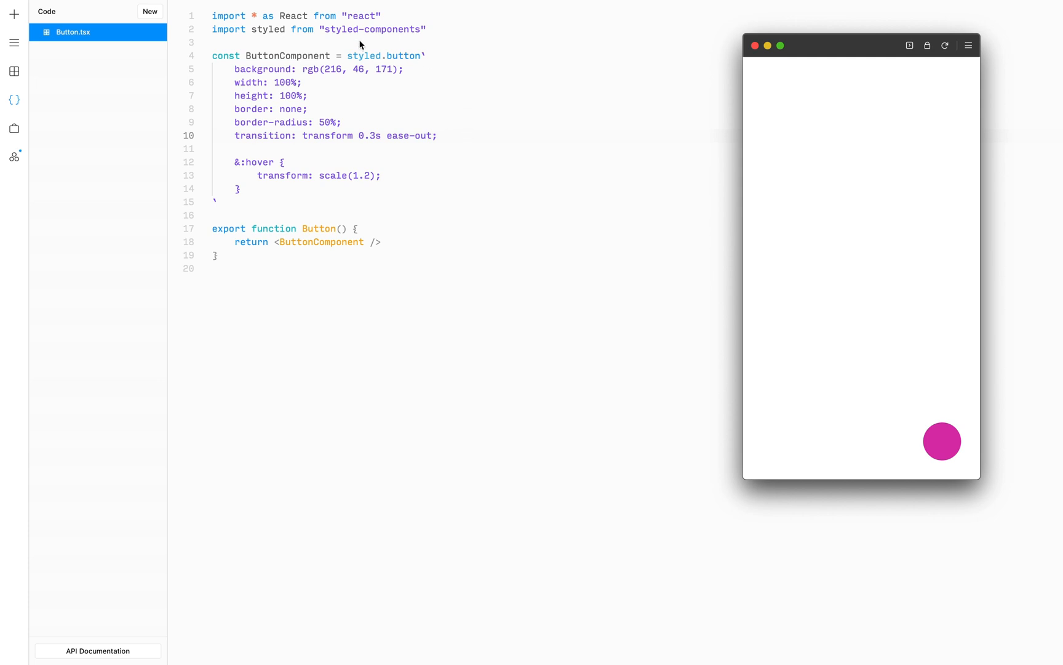
# Step: Import keyframes and define 'const pulse = keyframes' with a pink box-shadow ring expanding to 15px and fading
pyautogui.write(', { keyframes')
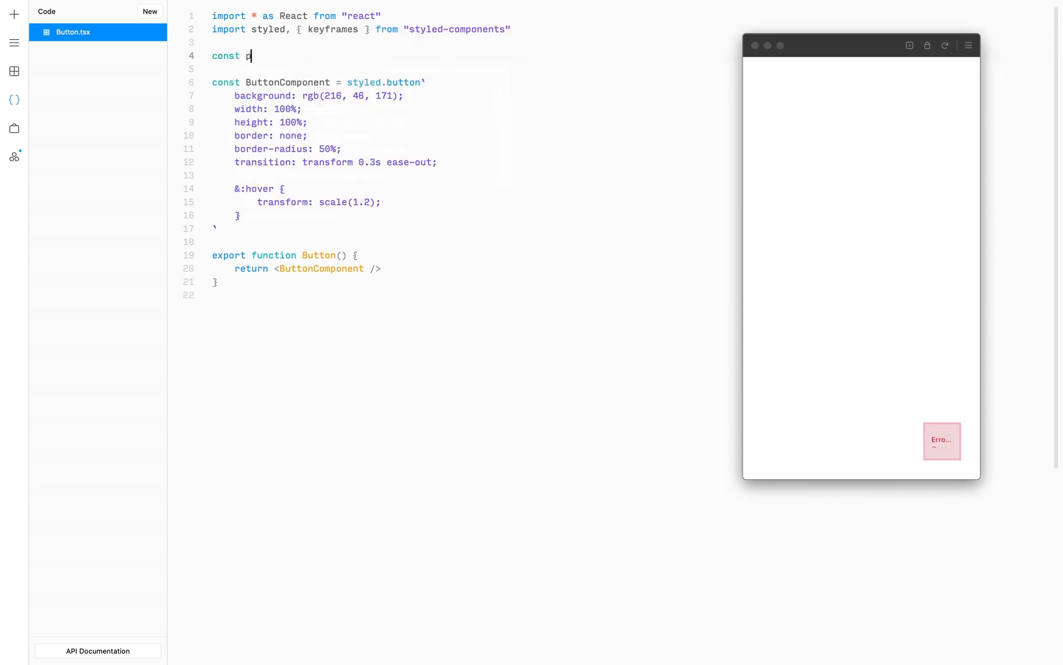
pyautogui.write('ulse = keyframes`')
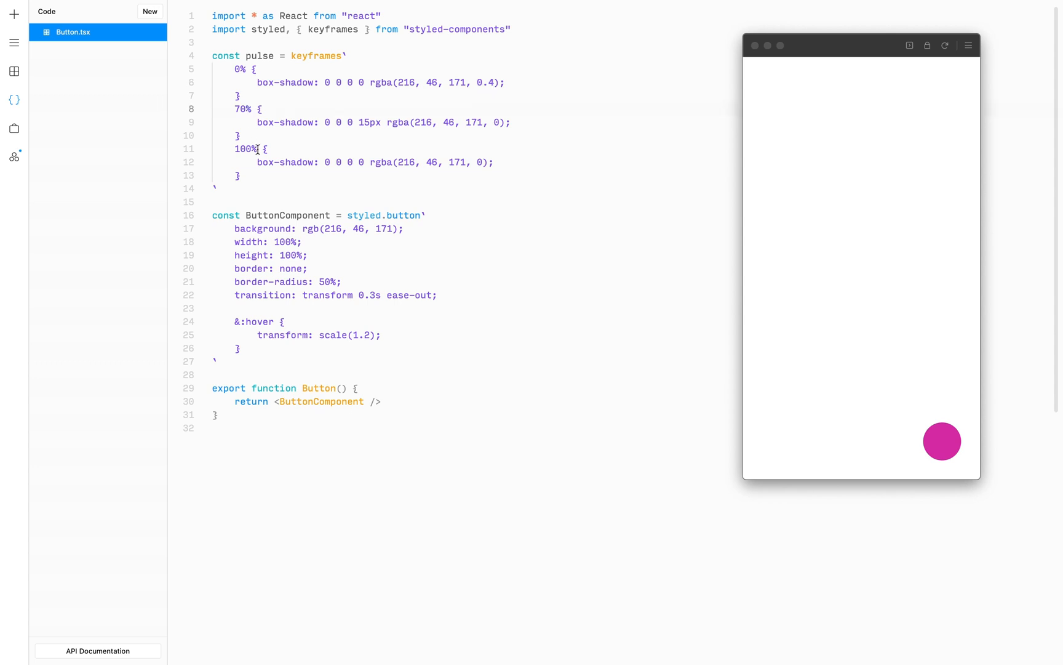
pyautogui.doubleClick(244, 148)
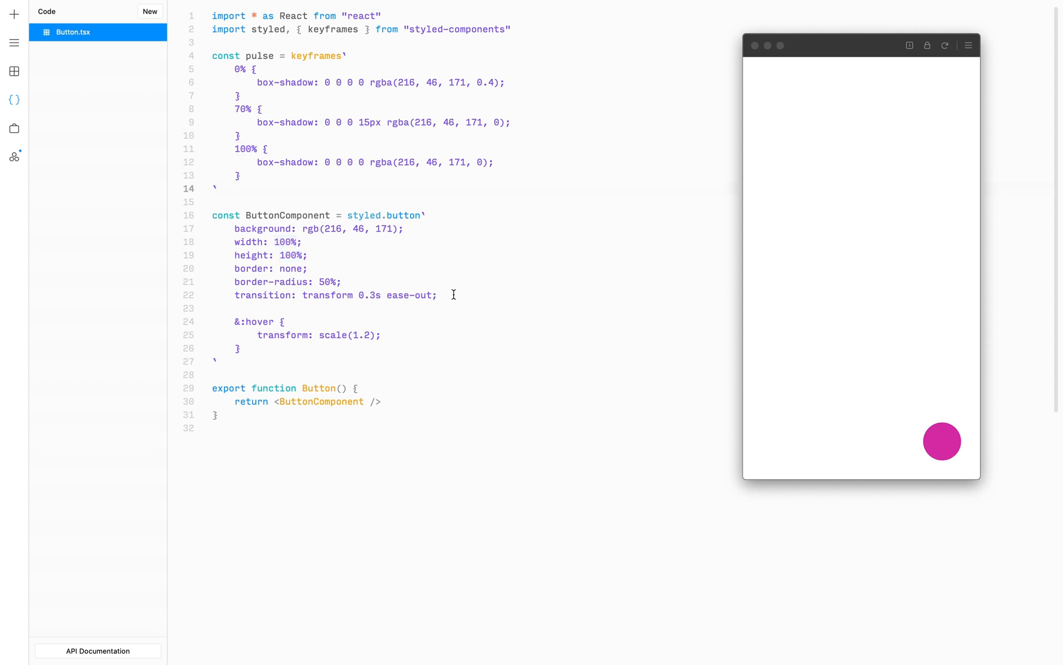
# Step: Add 'animation: ${pulse} 2s infinite;' below the transition line in ButtonComponent
pyautogui.press('enter')
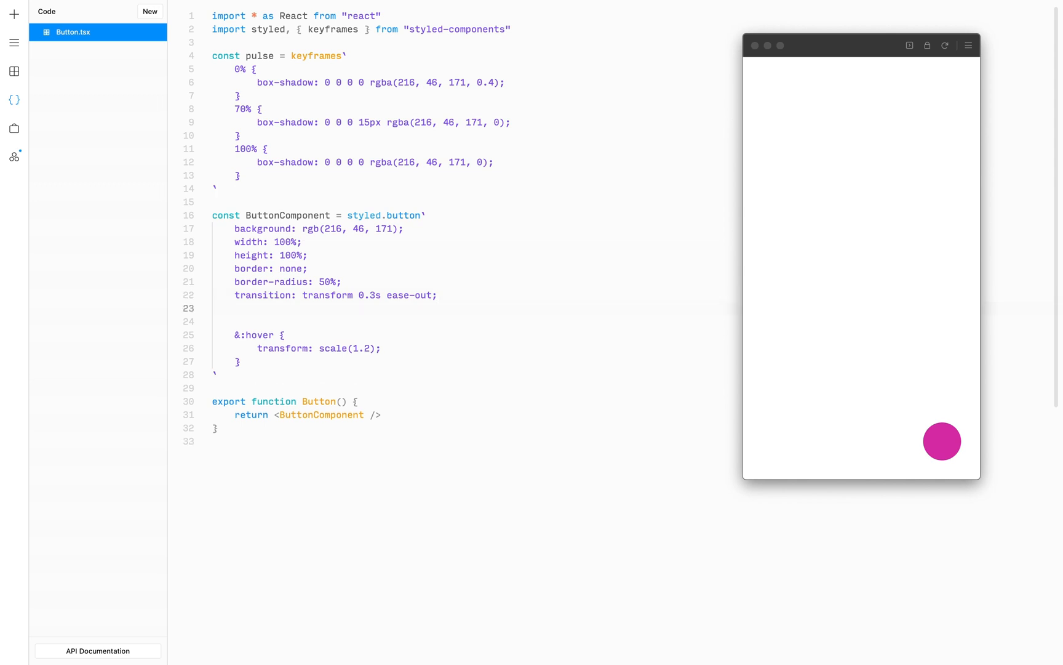
pyautogui.write('animation:')
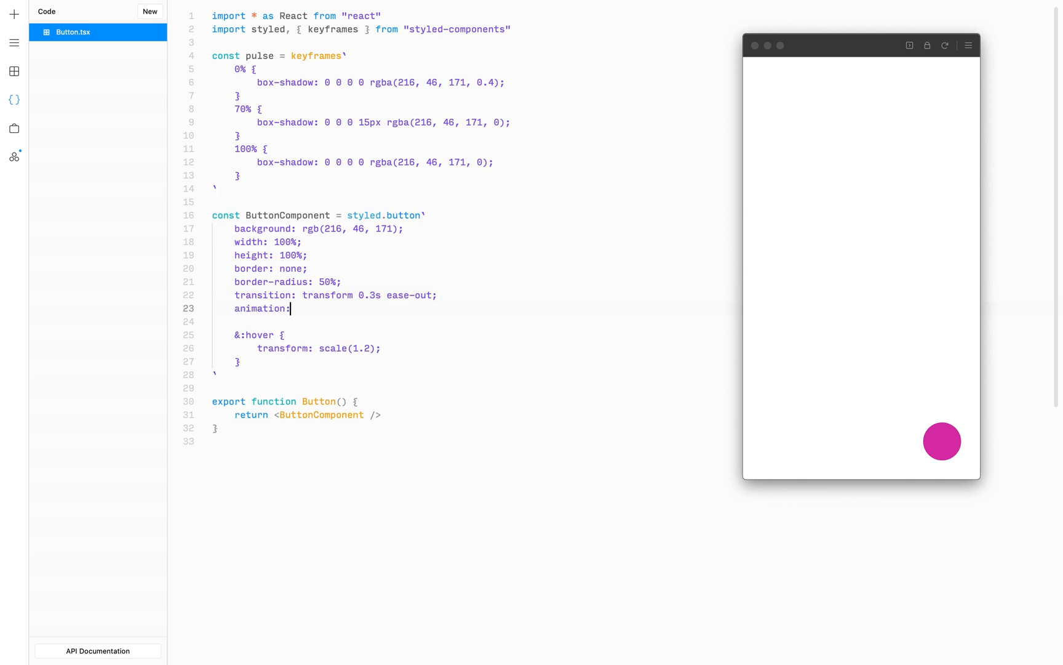
pyautogui.write('${}')
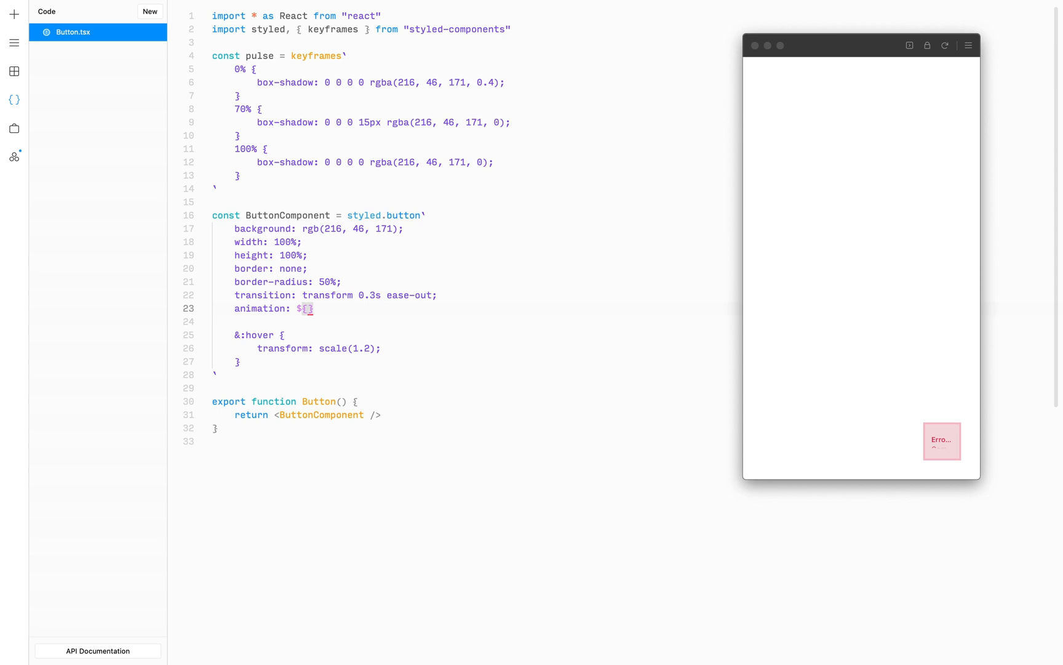
pyautogui.write('pulse')
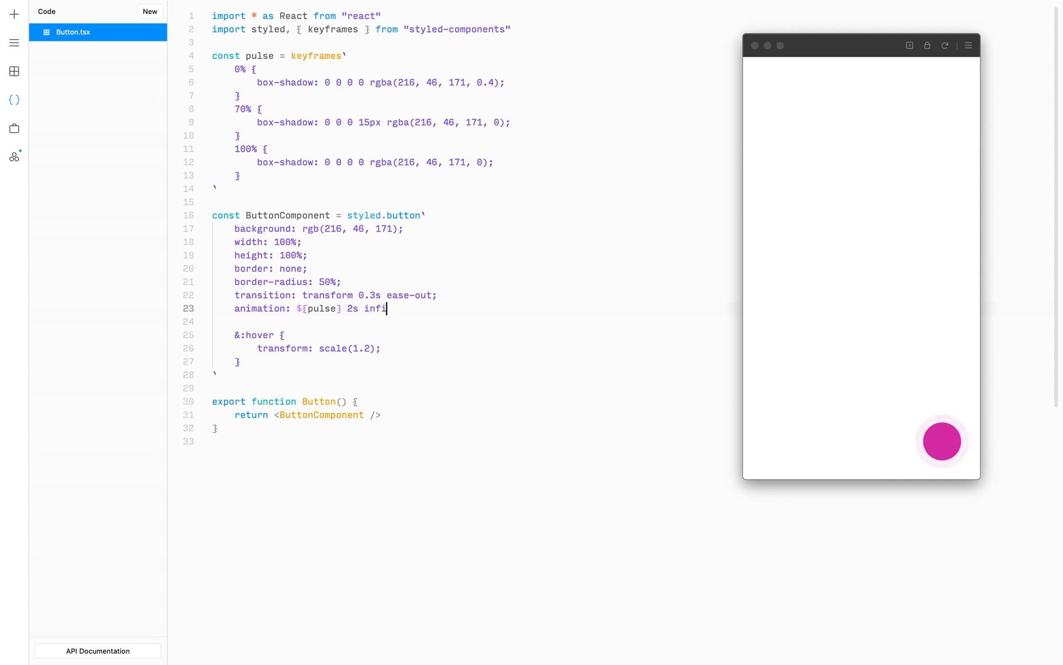
pyautogui.write('nite;')
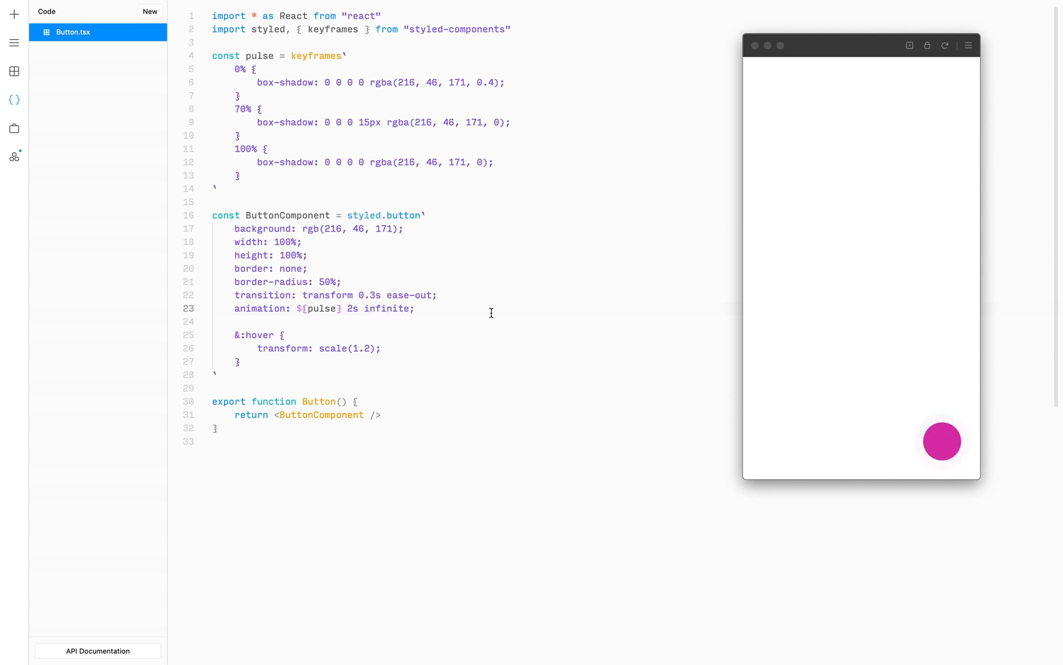
pyautogui.click(386, 347)
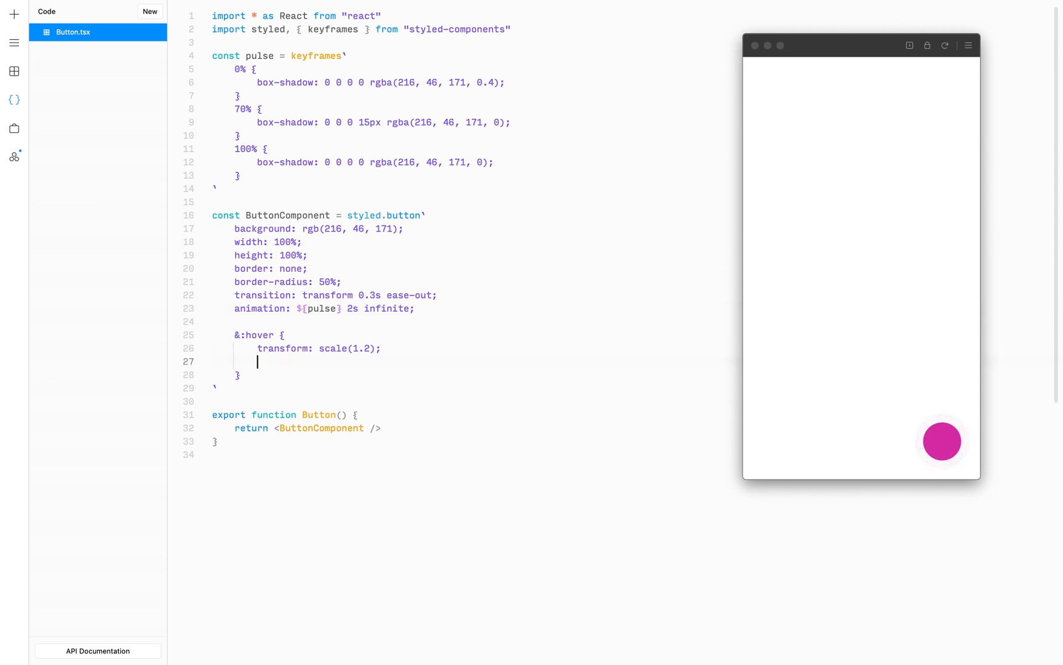
# Step: Add 'animation: none;' inside the &:hover block
pyautogui.write('animation:')
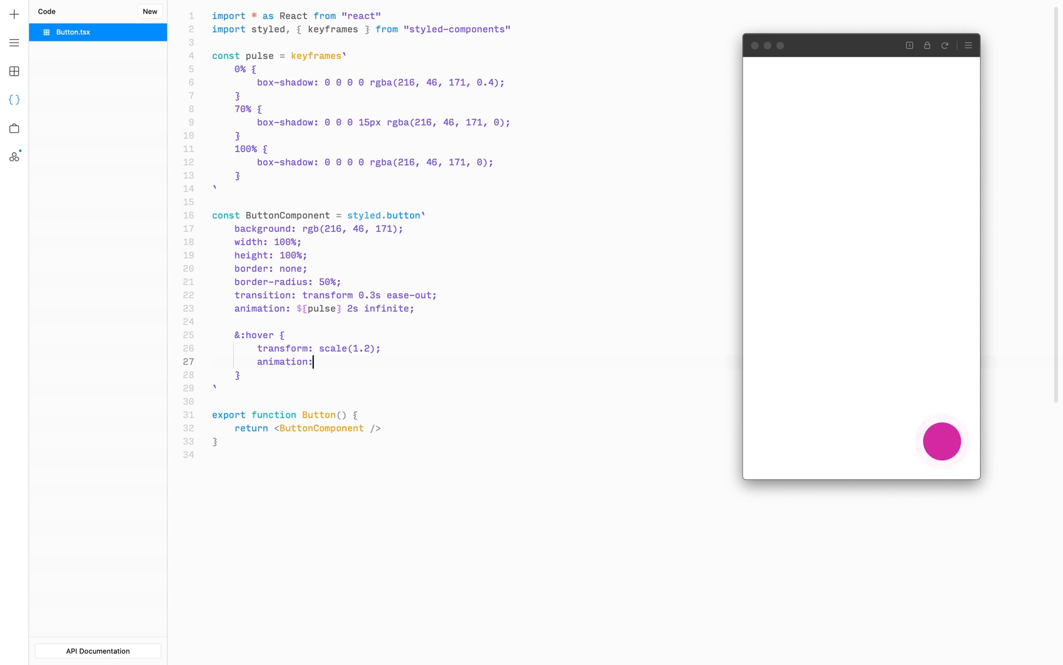
pyautogui.write('none;')
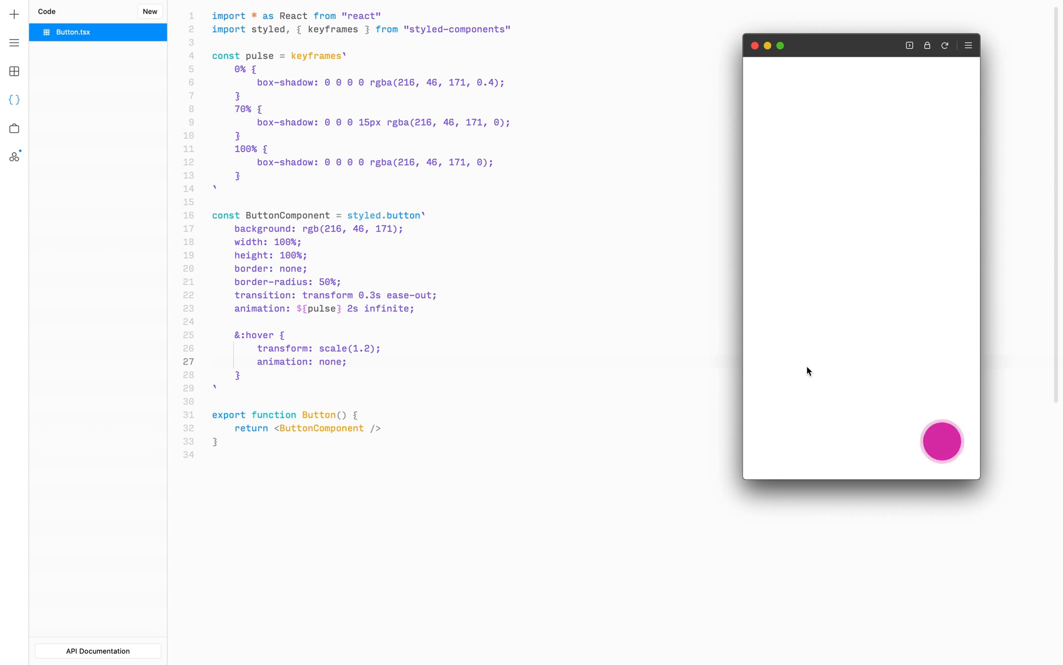
pyautogui.moveTo(872, 427)
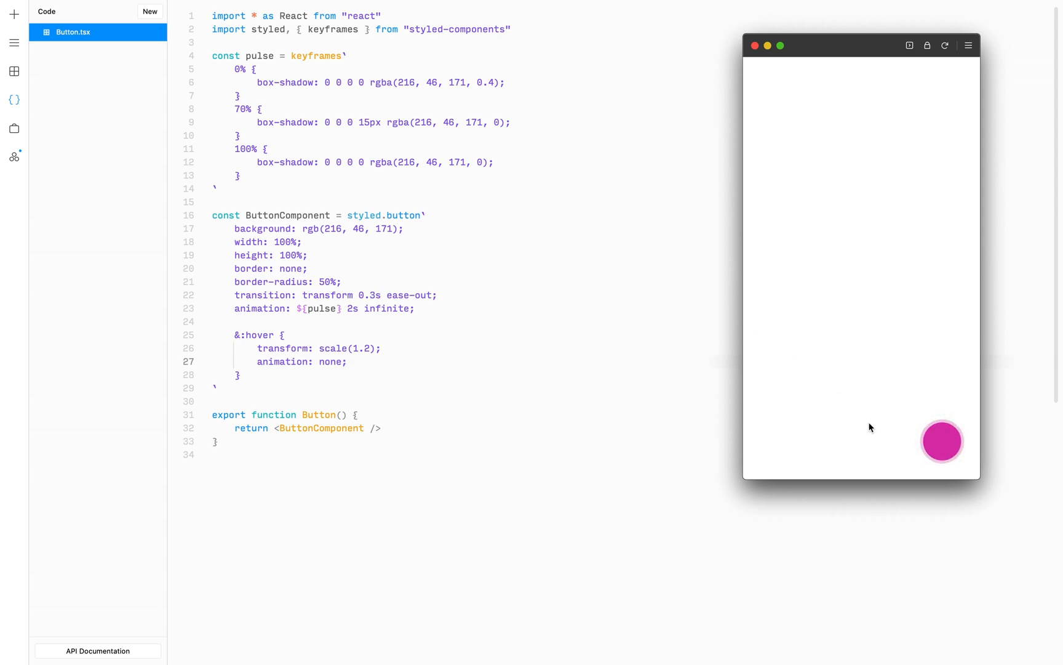
pyautogui.moveTo(835, 415)
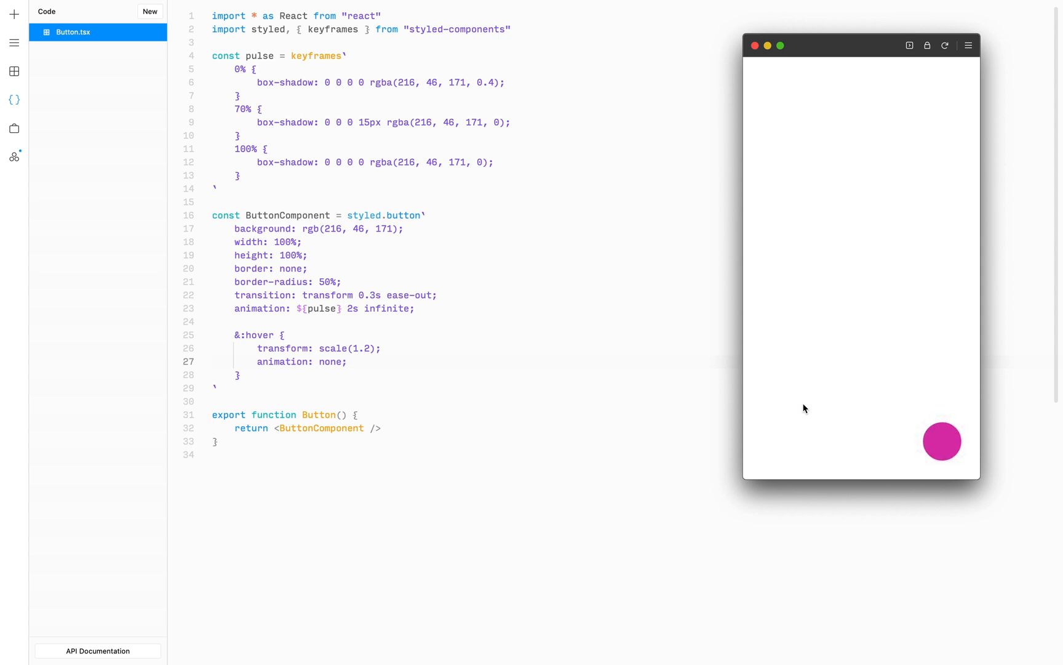
pyautogui.moveTo(805, 440)
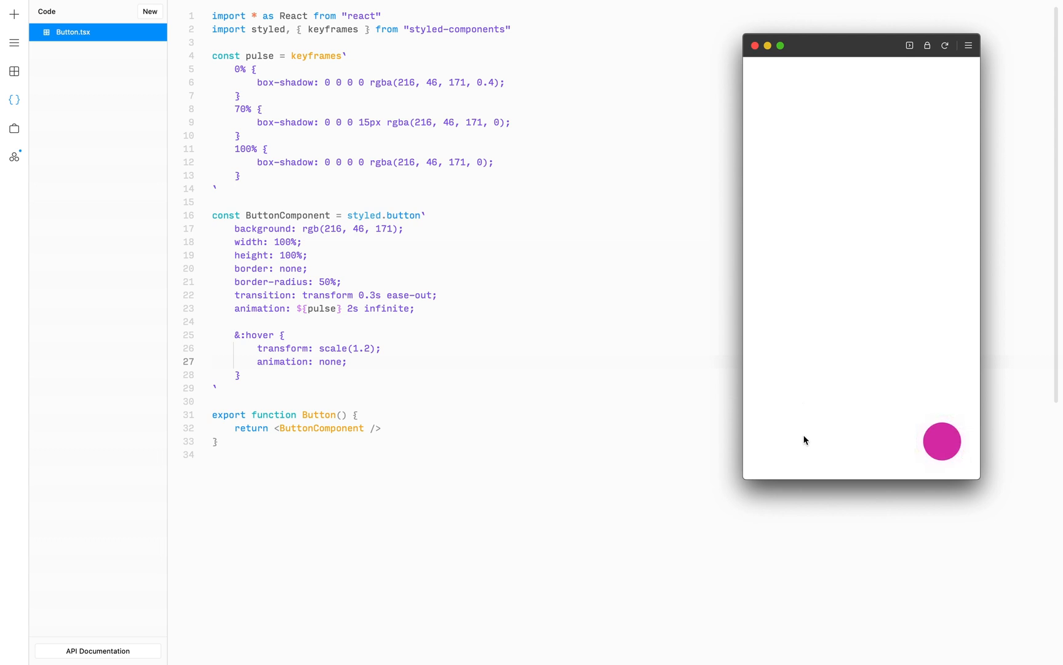